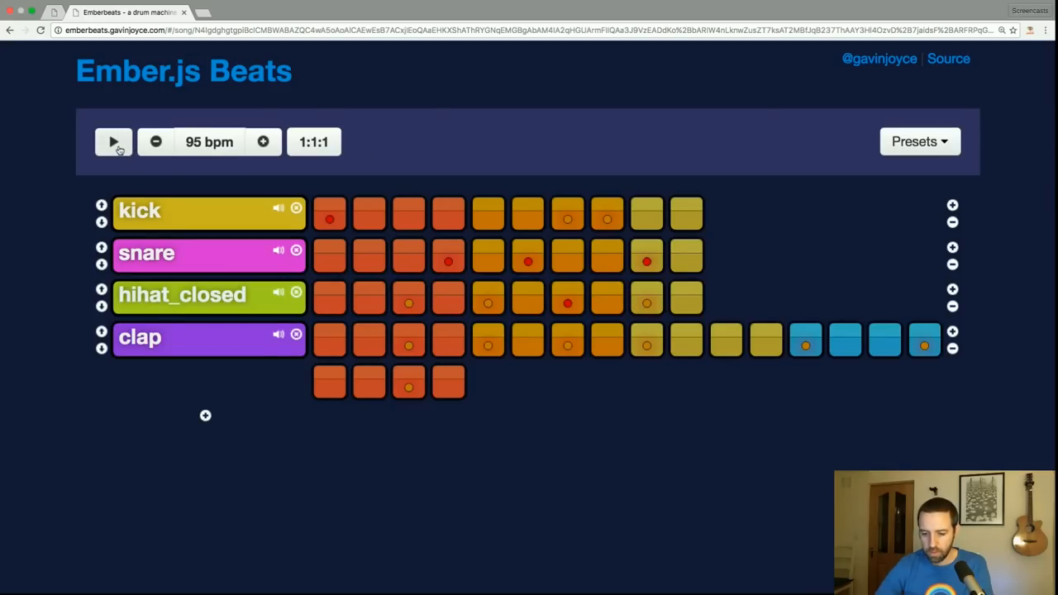
Step: Play the four-track beat, stop and restart it, then raise the tempo to 115 bpm
left_click(112, 142)
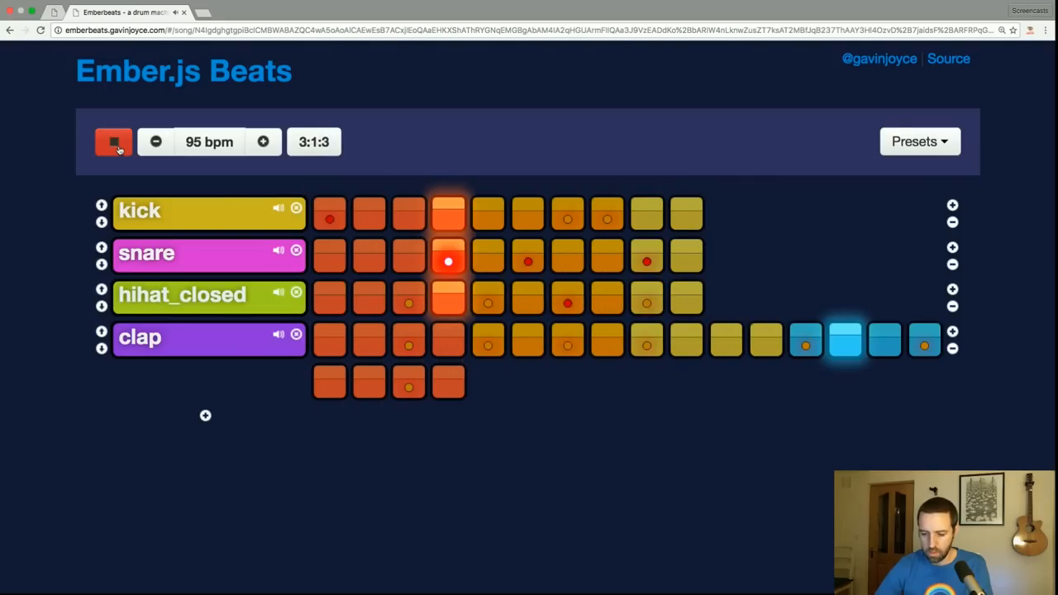
left_click(113, 142)
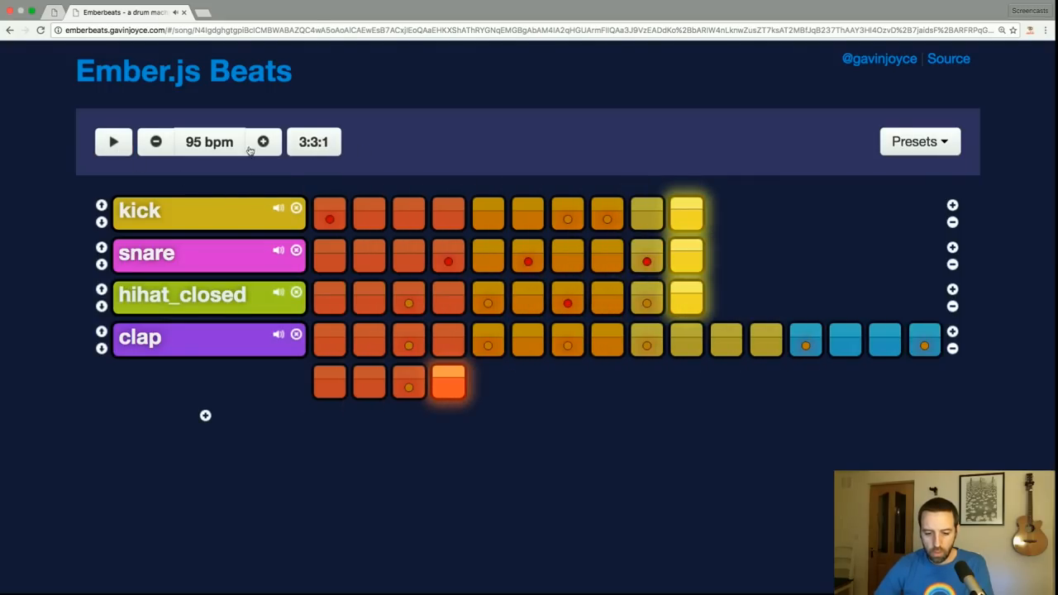
mouse_move(169, 159)
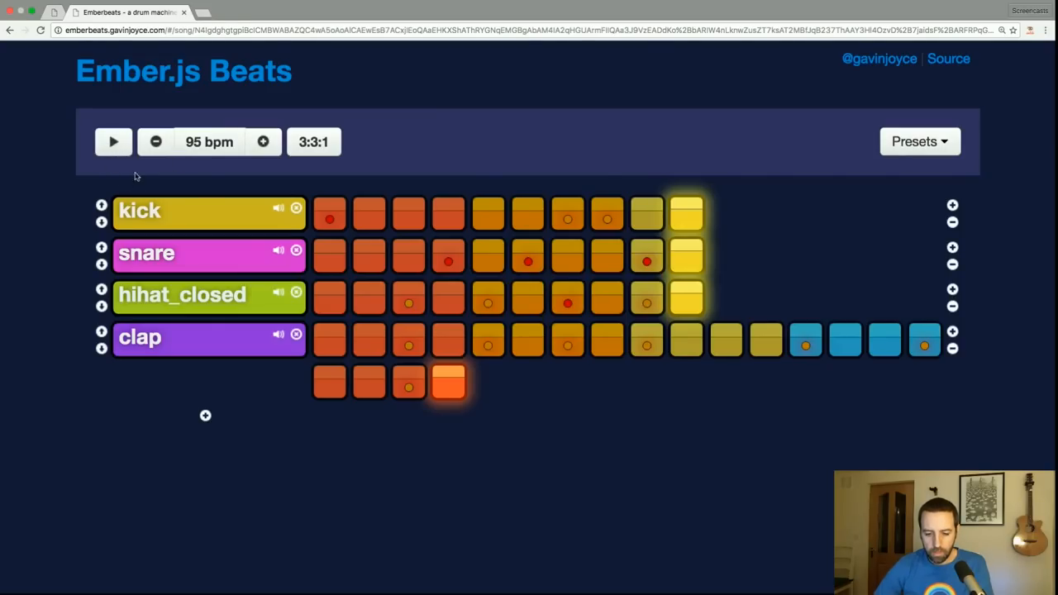
left_click(112, 142)
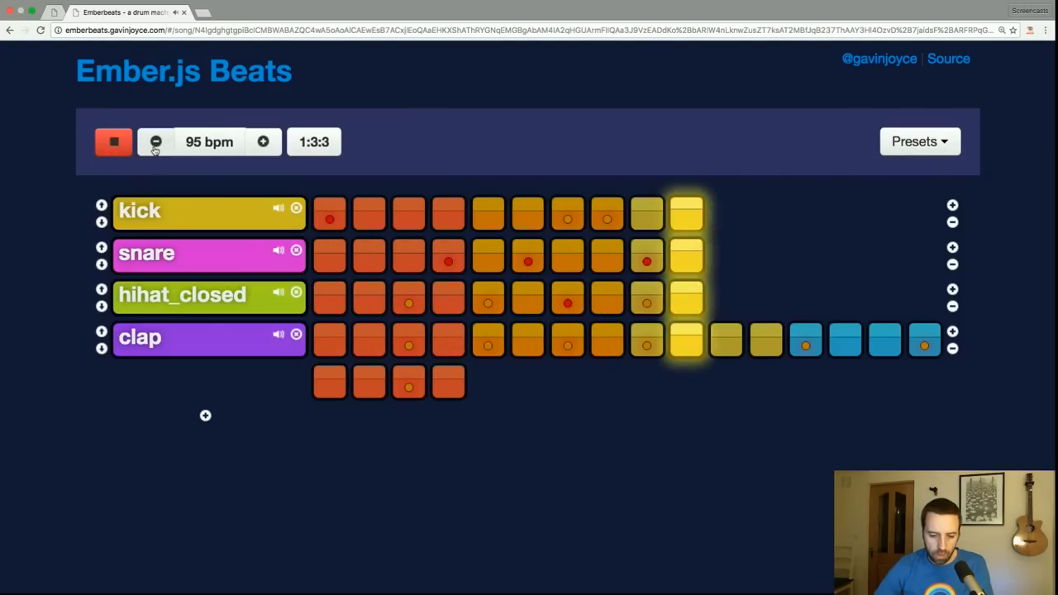
left_click(155, 142)
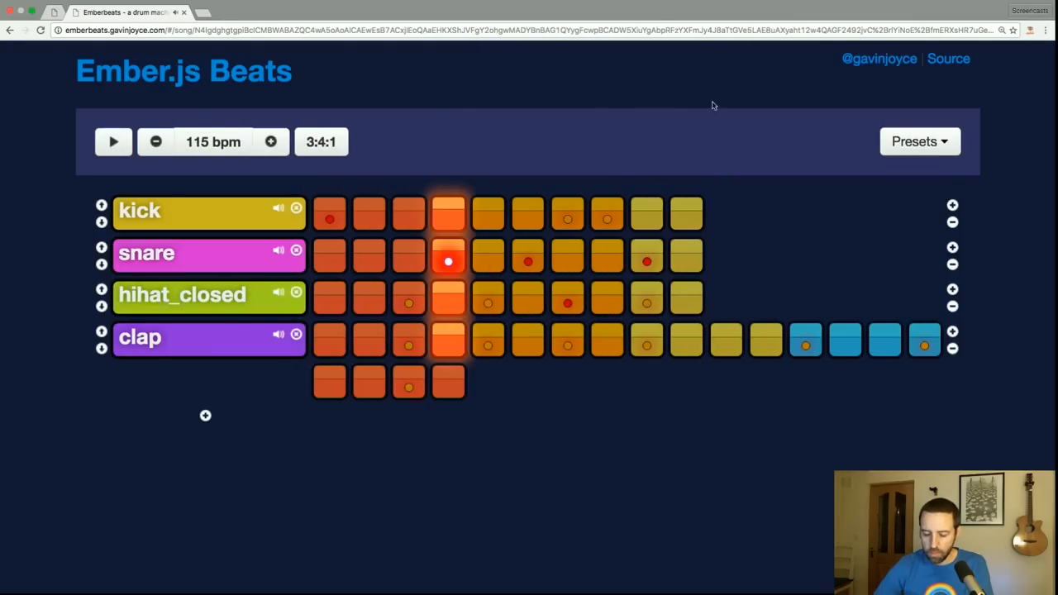
Step: Load the nine-track beat, play it while scrolling through its tracks, then stop playback
left_click(919, 142)
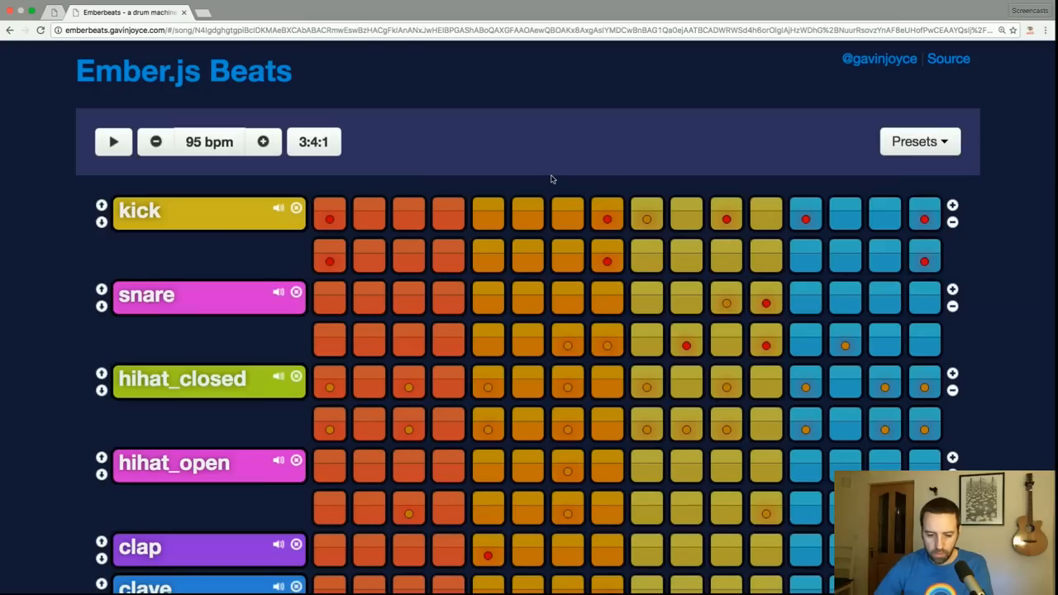
left_click(112, 143)
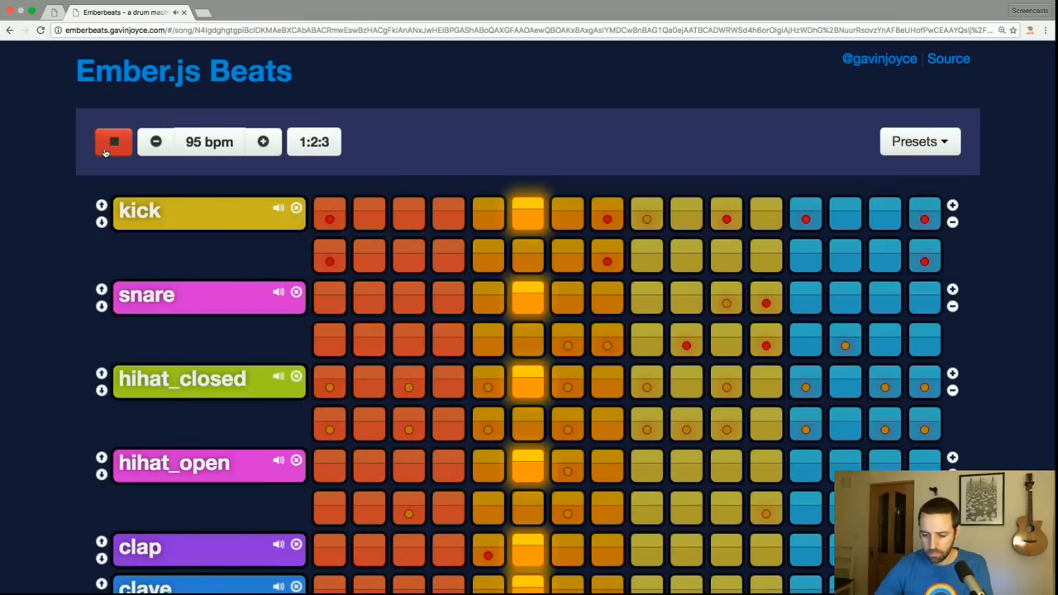
scroll("down", 3)
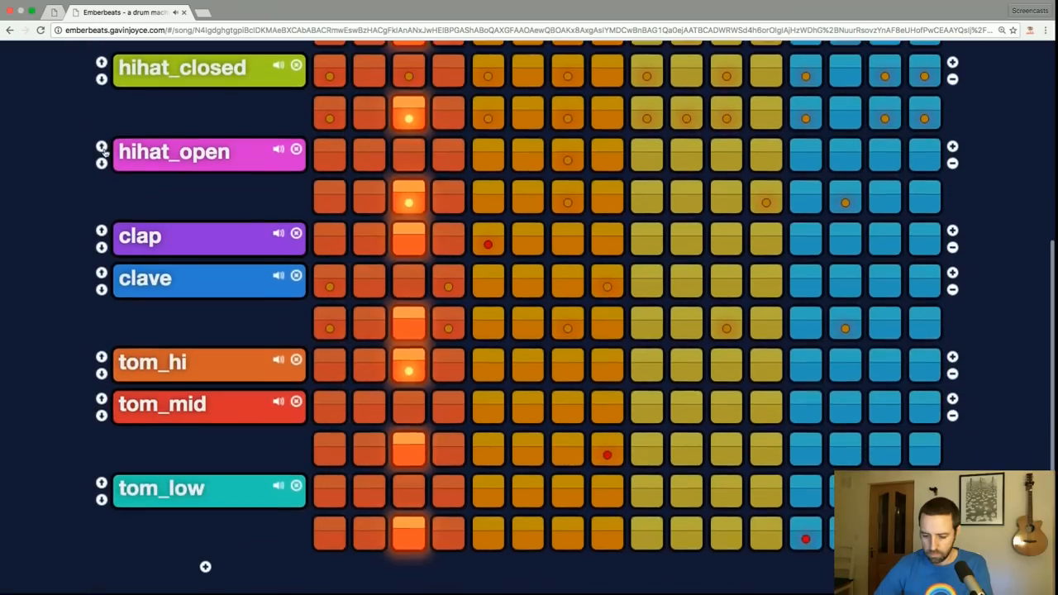
scroll("up", 3)
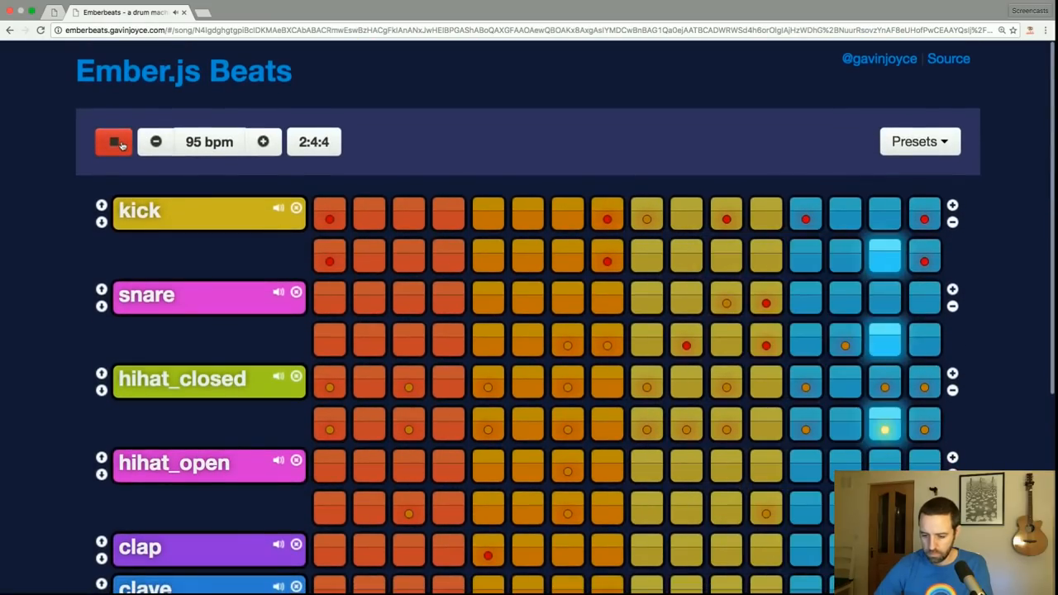
left_click(113, 142)
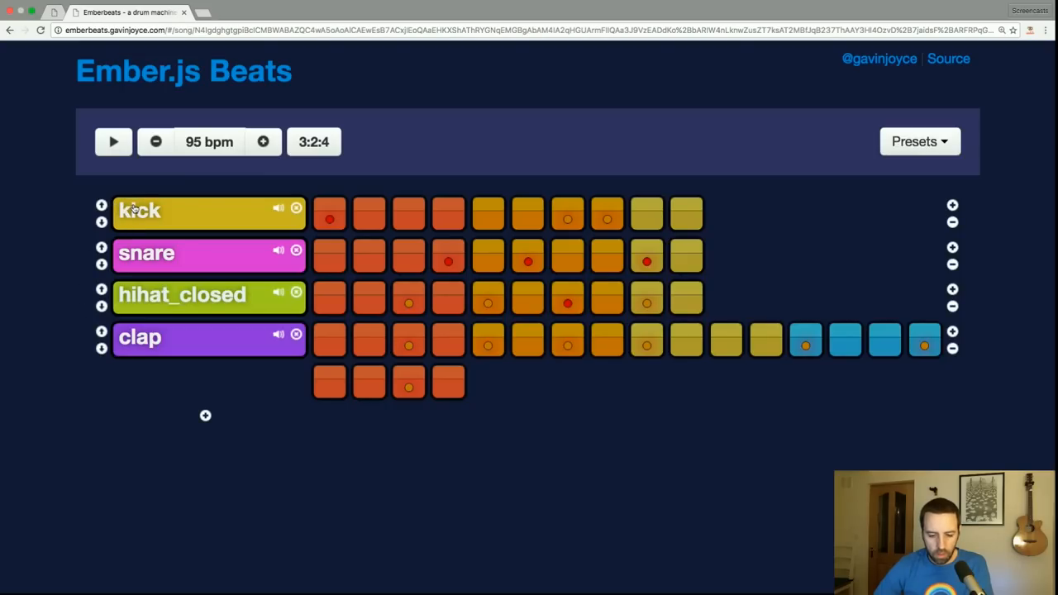
mouse_move(152, 309)
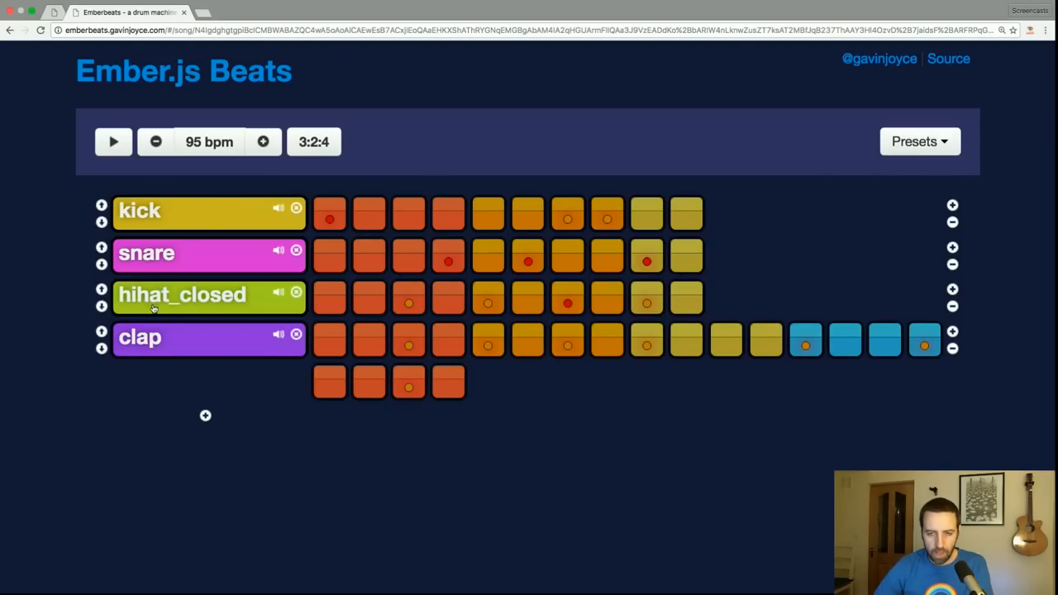
mouse_move(184, 211)
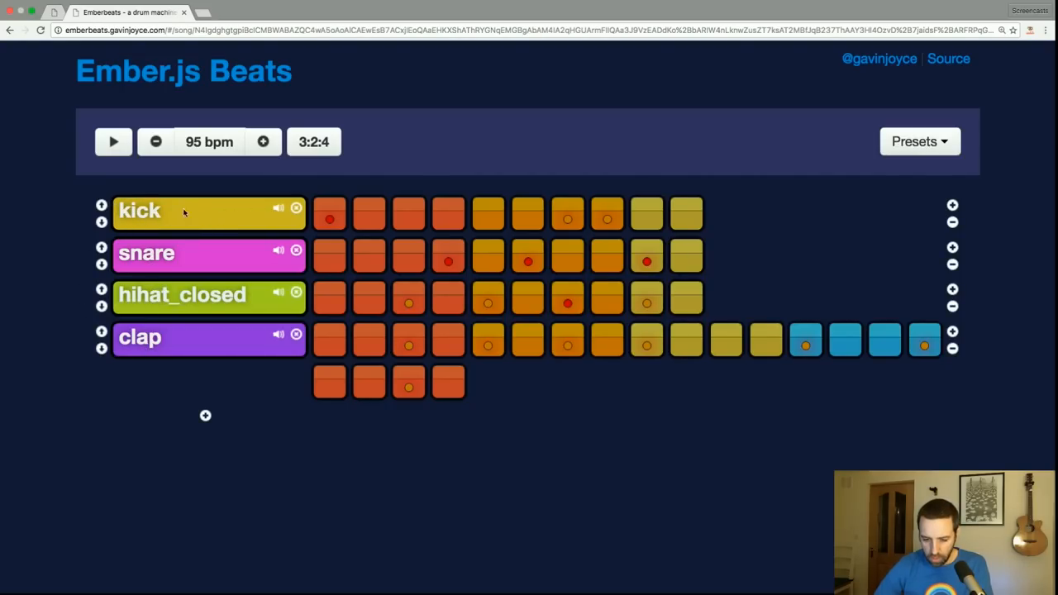
Step: Cycle the fourth track back to clap, add tracks, remove the extras and keep one new kick track
left_click(112, 142)
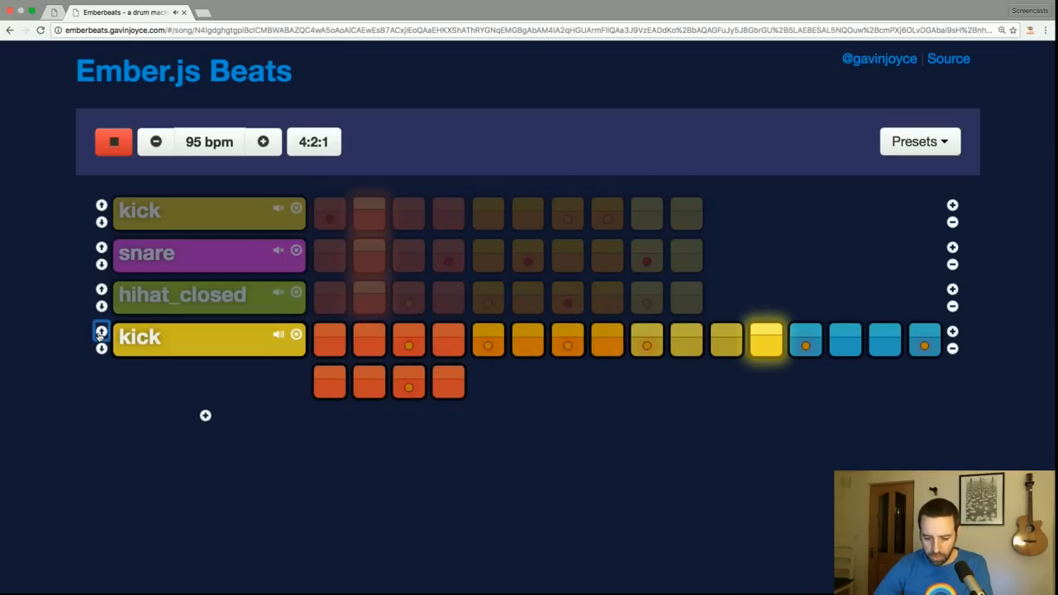
left_click(101, 347)
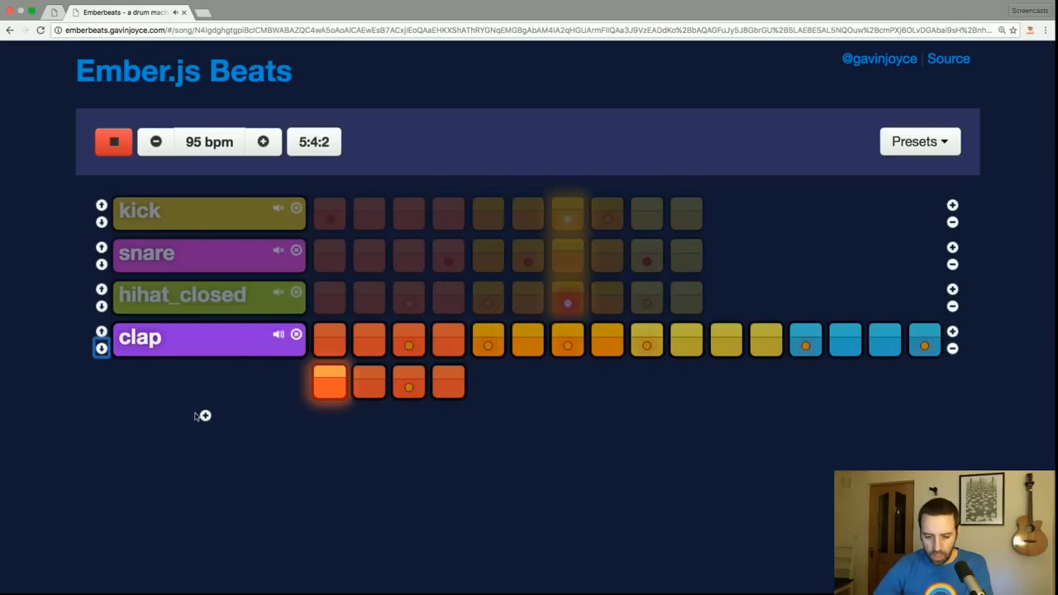
left_click(112, 142)
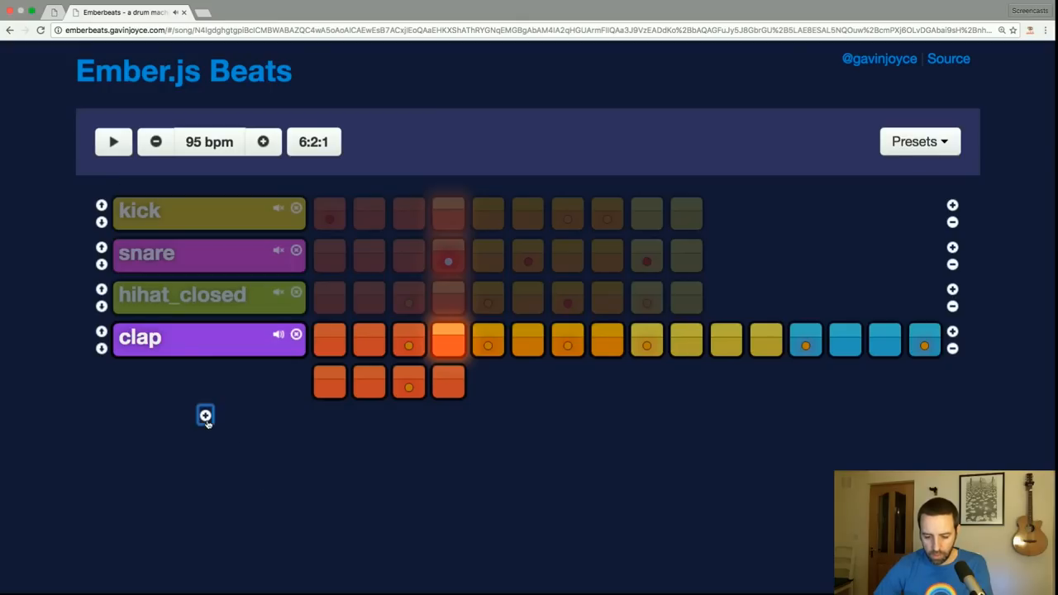
left_click(205, 415)
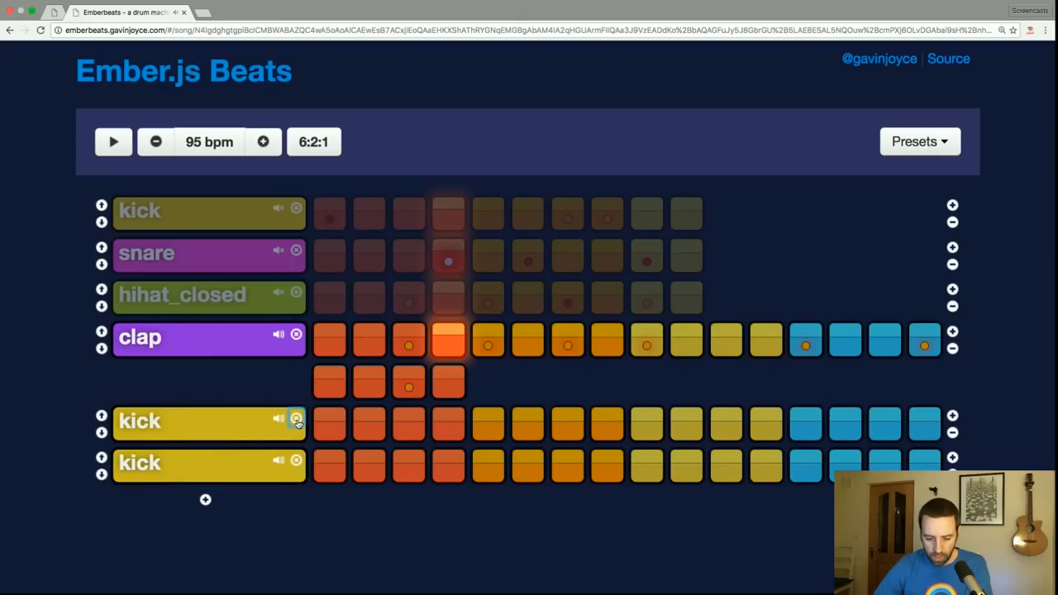
left_click(296, 419)
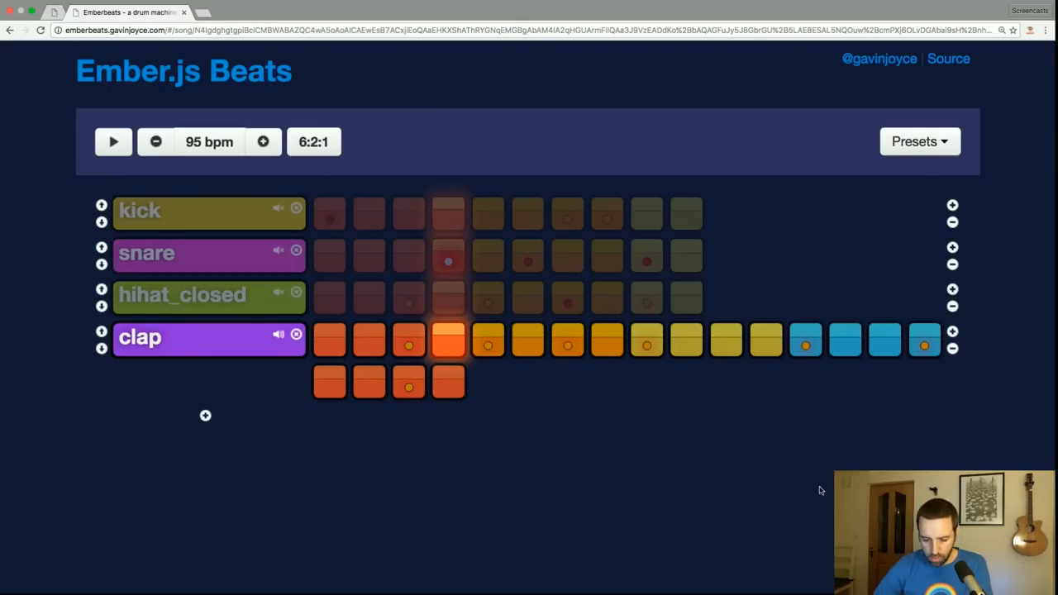
left_click(205, 416)
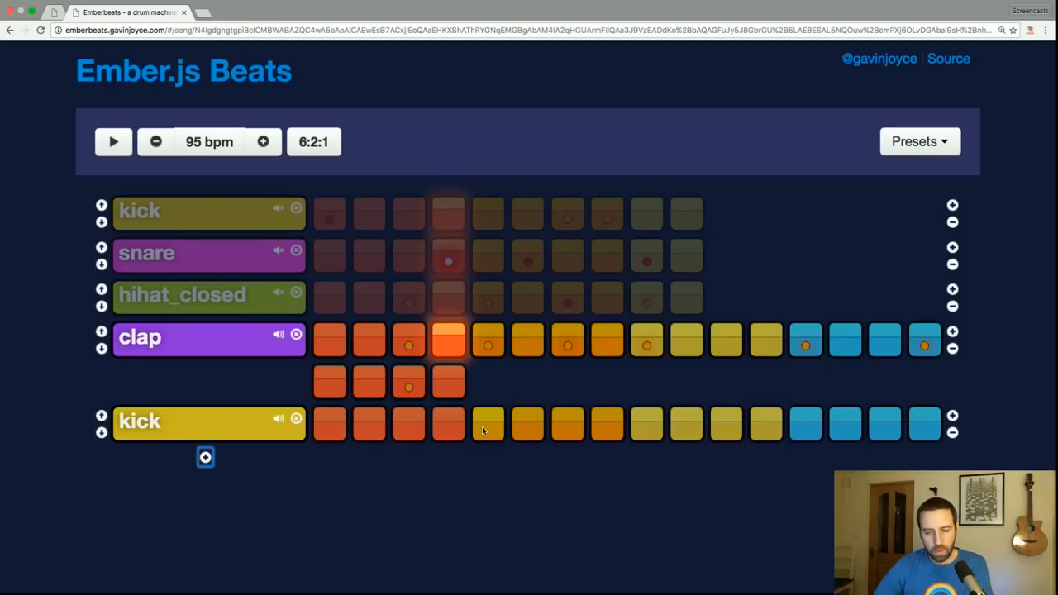
mouse_move(251, 450)
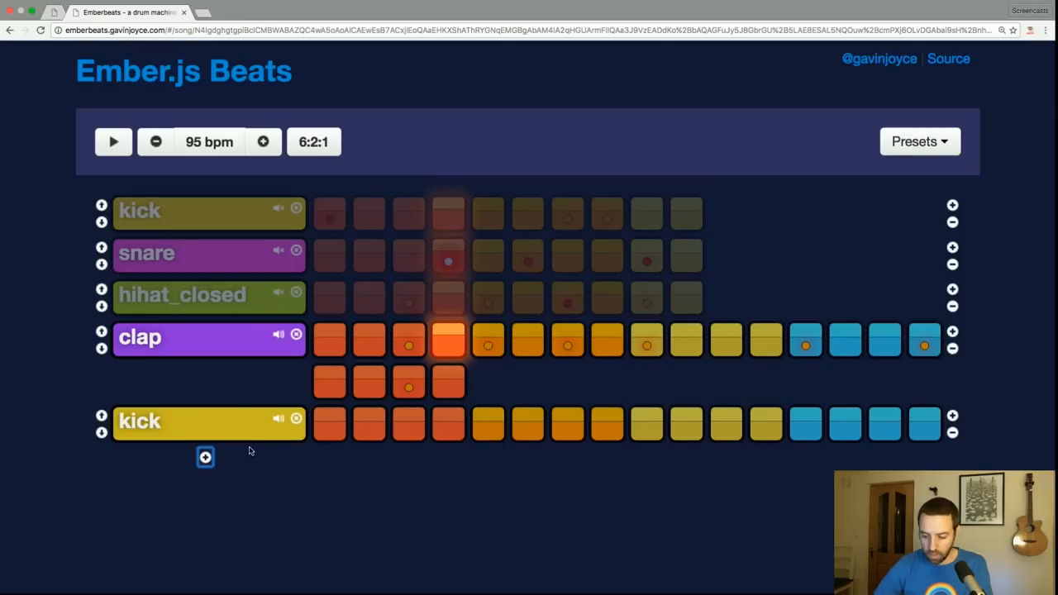
Step: Lengthen the new kick track to two rows of steps, then play and stop the beat
left_click(950, 433)
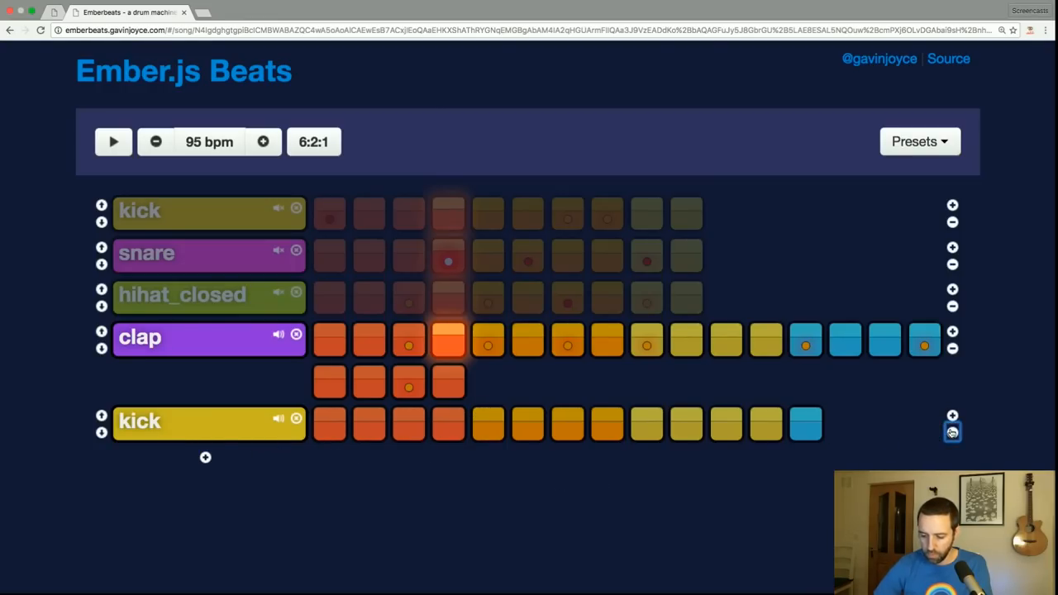
left_click(952, 415)
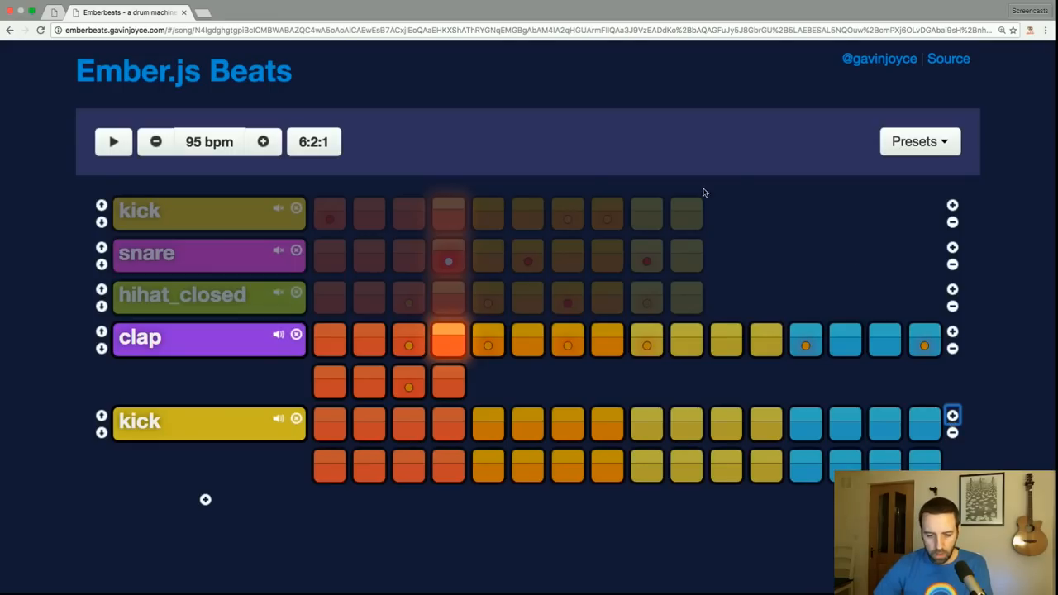
left_click(112, 142)
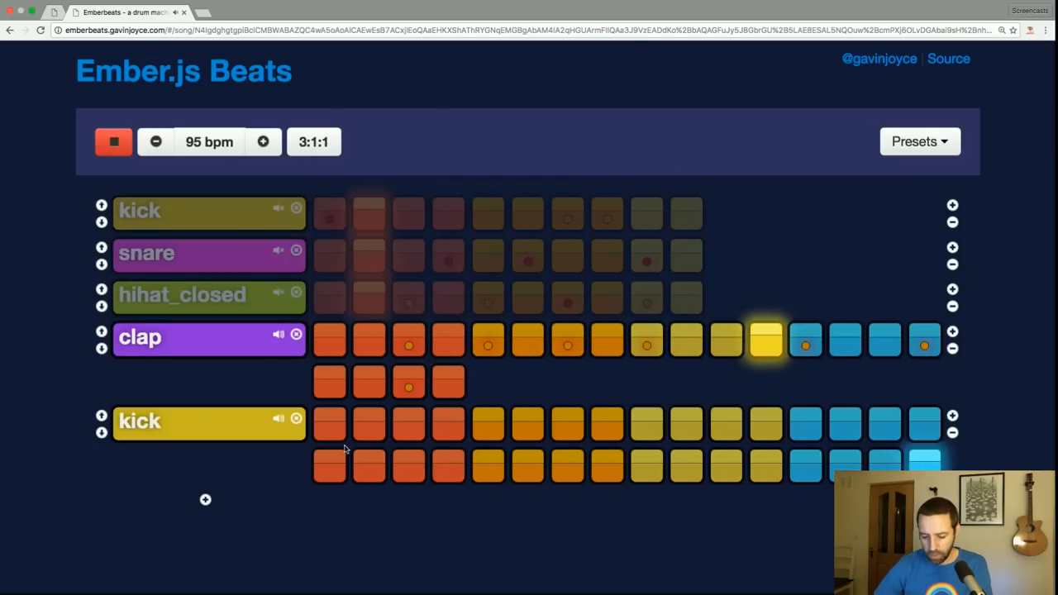
left_click(112, 142)
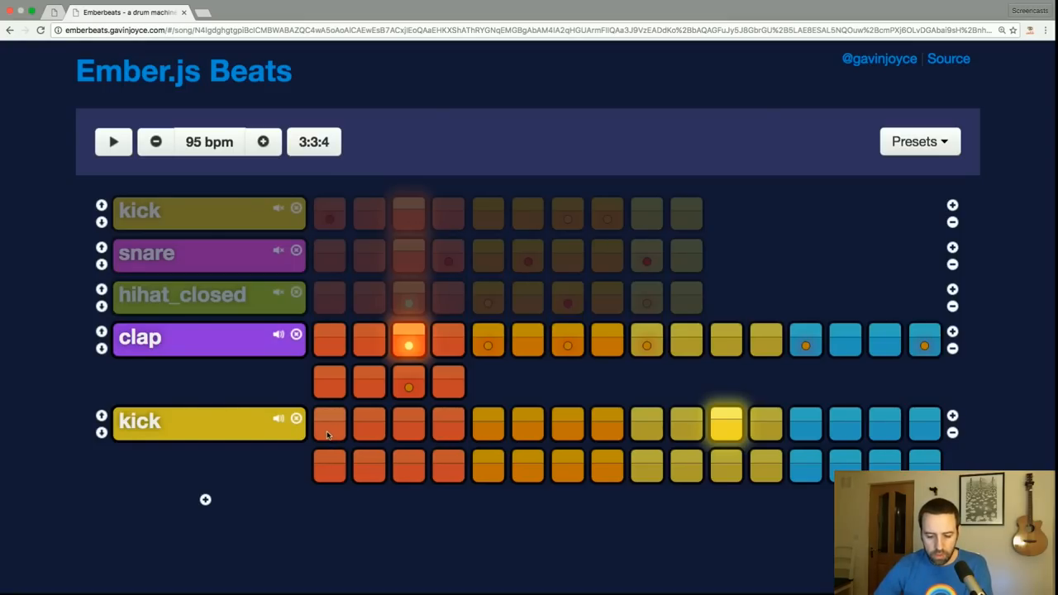
mouse_move(317, 440)
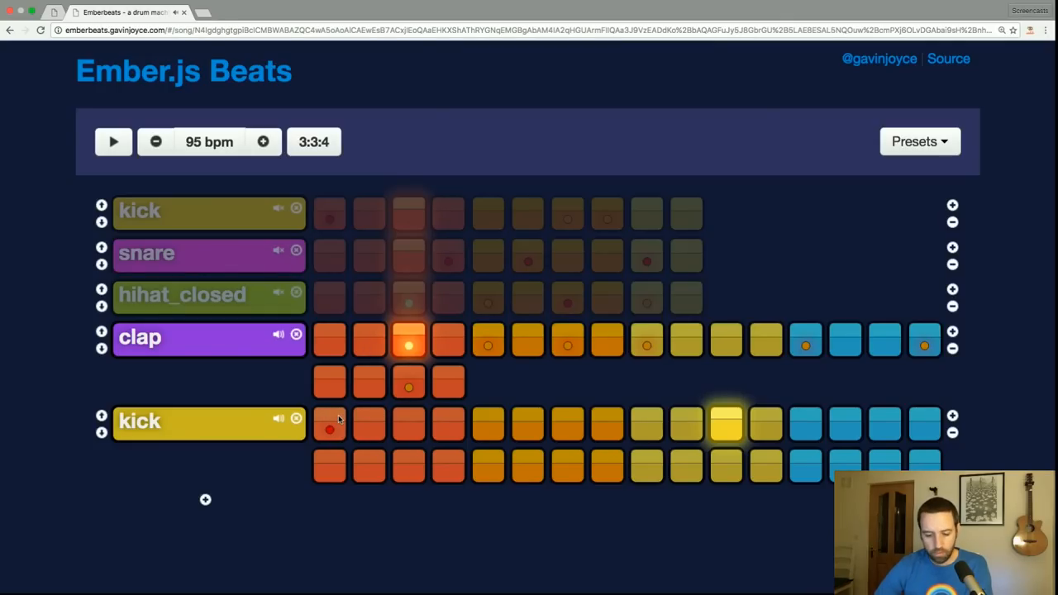
Step: Mute the clap track, add hits to the new kick track and play, then stop playback
left_click(274, 333)
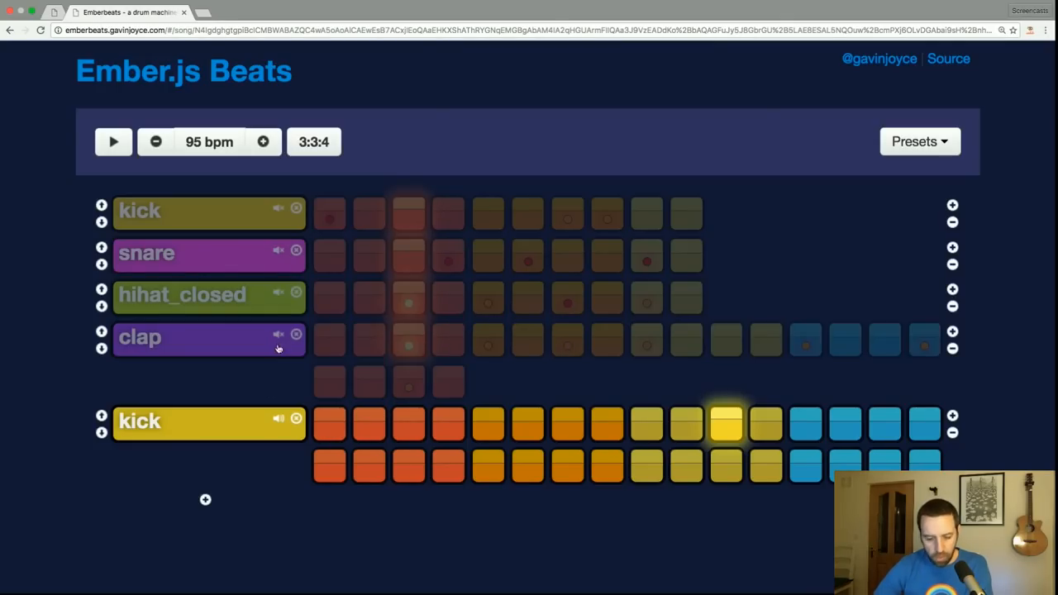
left_click(112, 143)
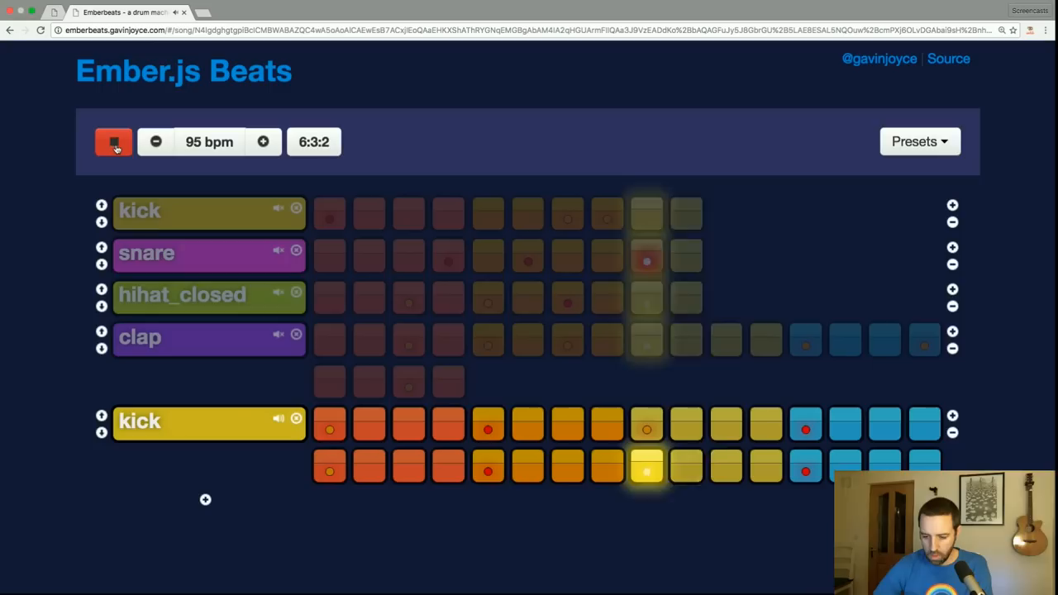
left_click(112, 142)
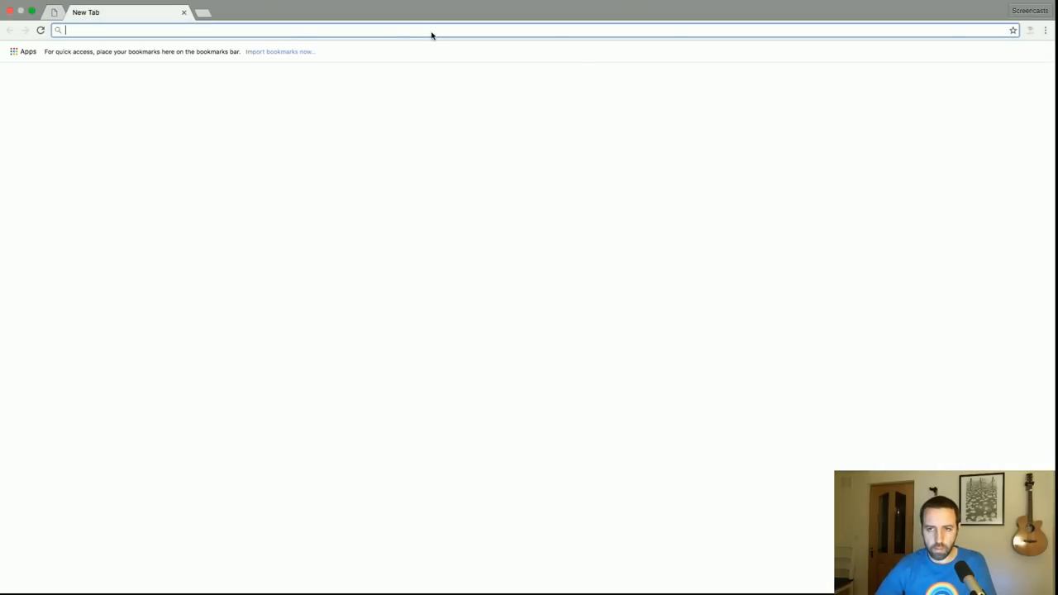
type("emberbeats.gavinjoyce.com")
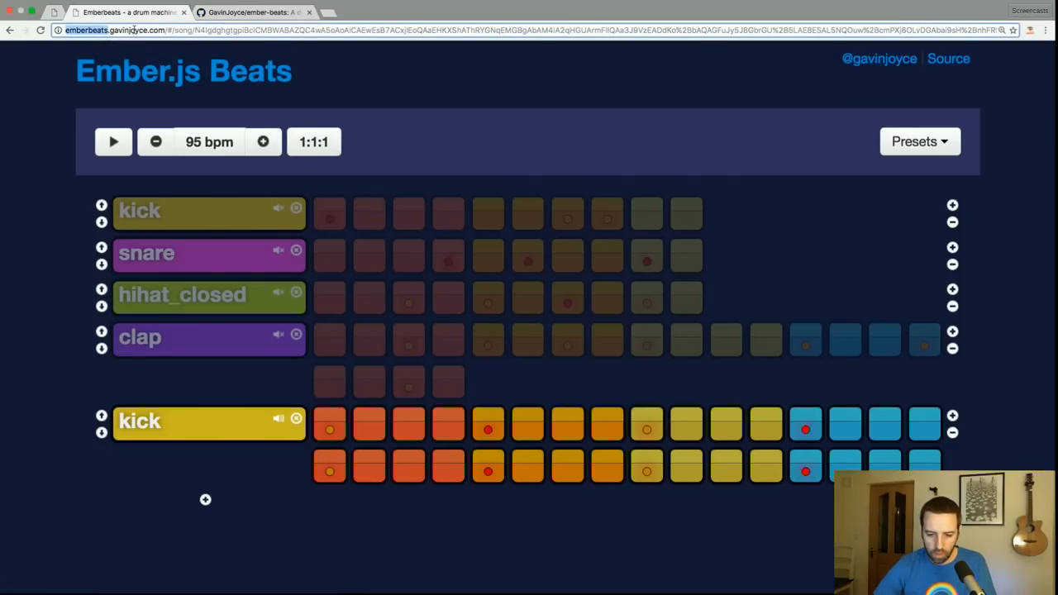
Step: Switch to the GavinJoyce/ember-beats repository and list its branches, master and ember-1.5
left_click(248, 13)
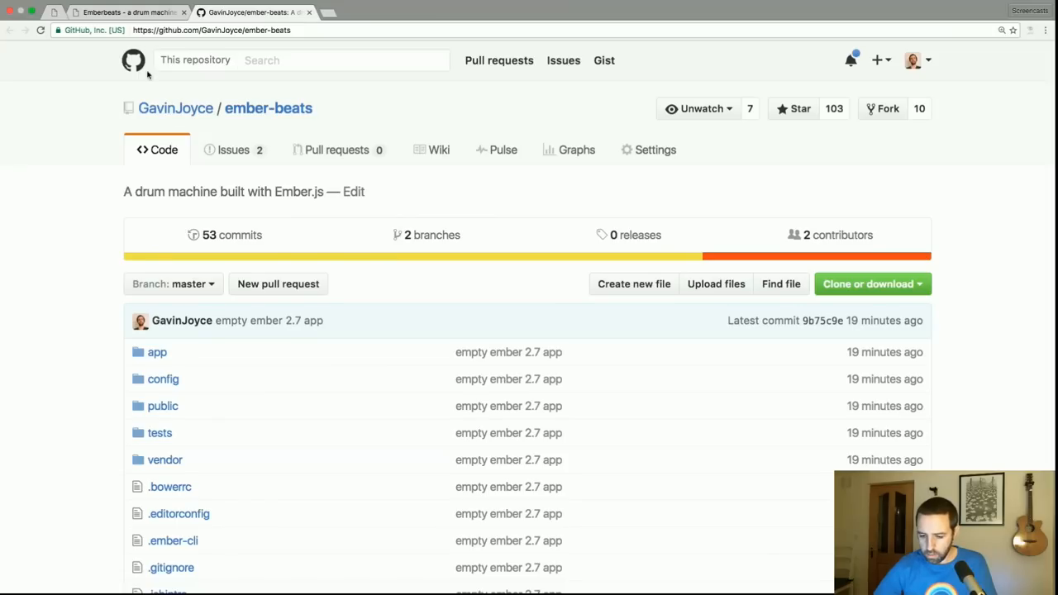
mouse_move(304, 385)
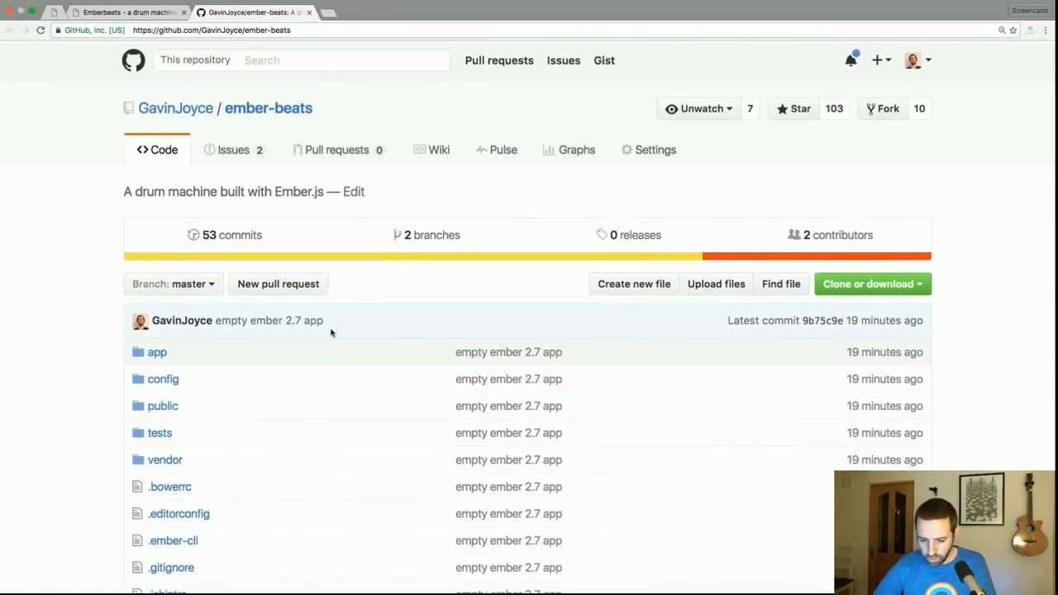
left_click(172, 285)
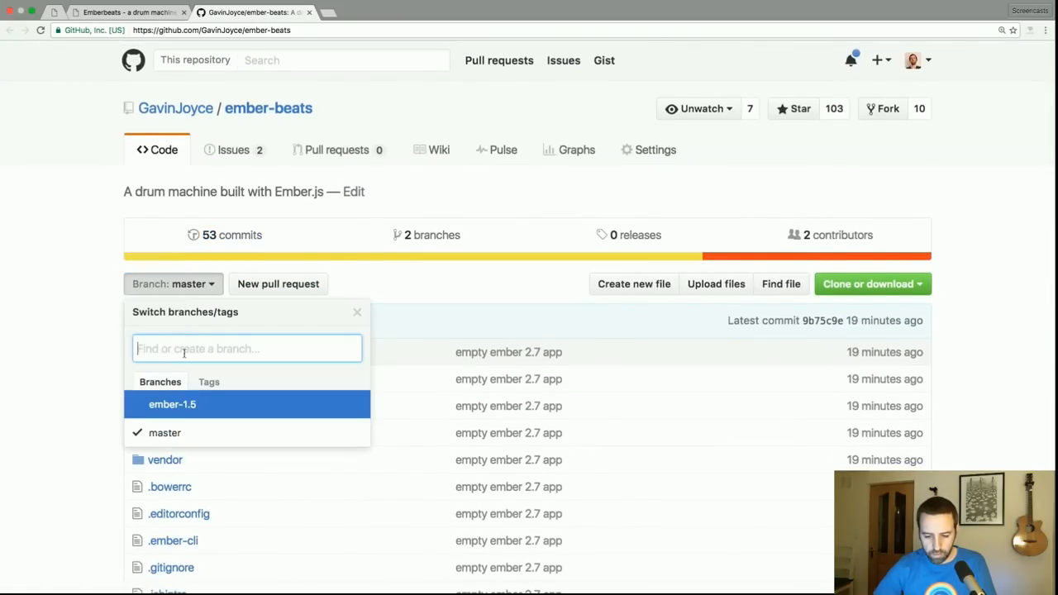
mouse_move(186, 405)
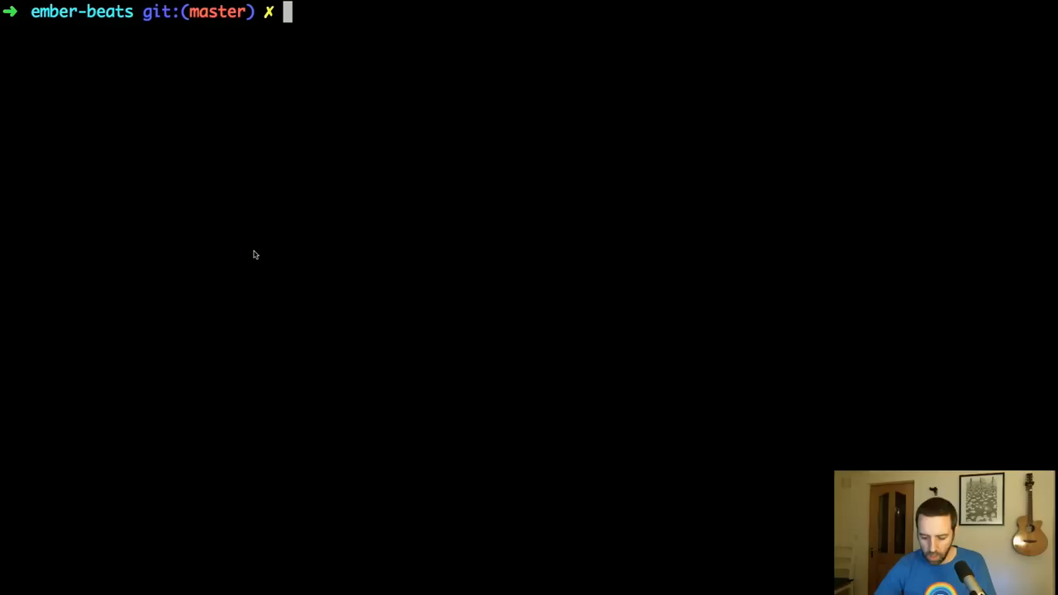
Step: Run the command in the ember-beats project to start the development server
type("ls- l")
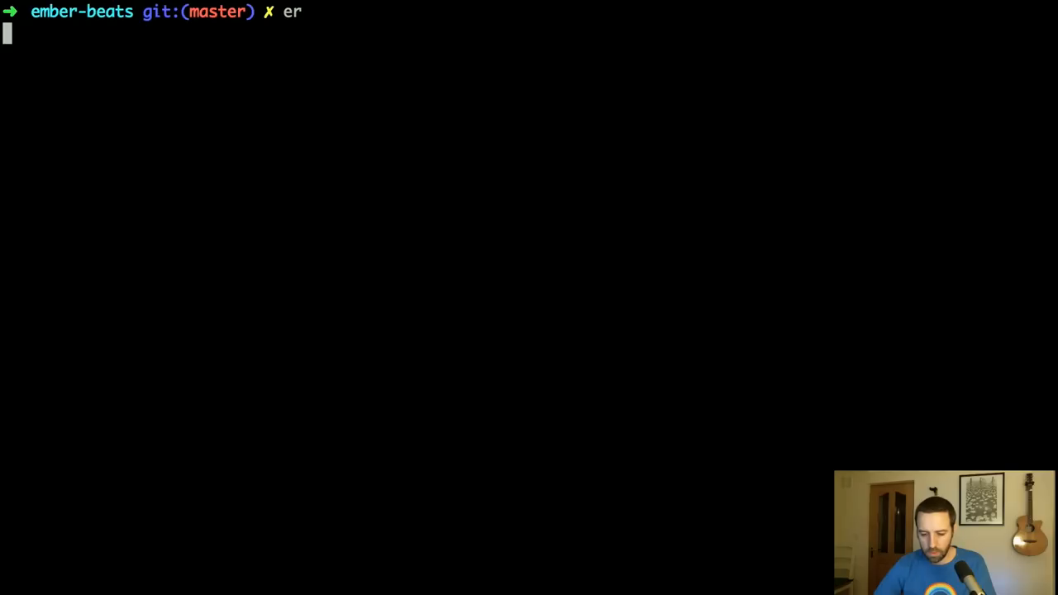
key("Enter")
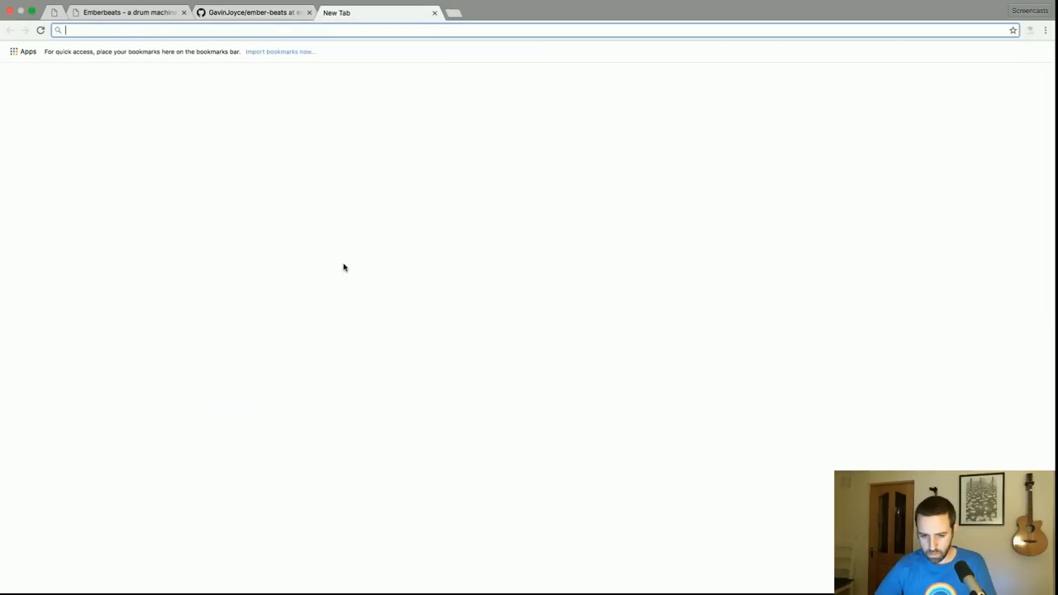
Step: Load localhost:4200 and check the Ember 2.7.1 version details in the developer console
type("localhost:4200")
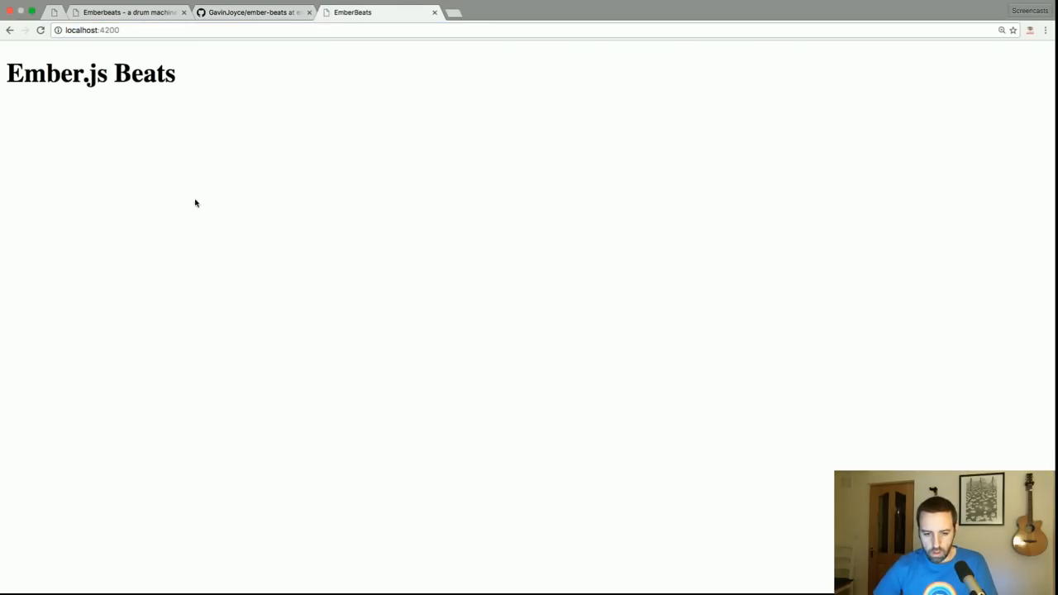
mouse_move(188, 281)
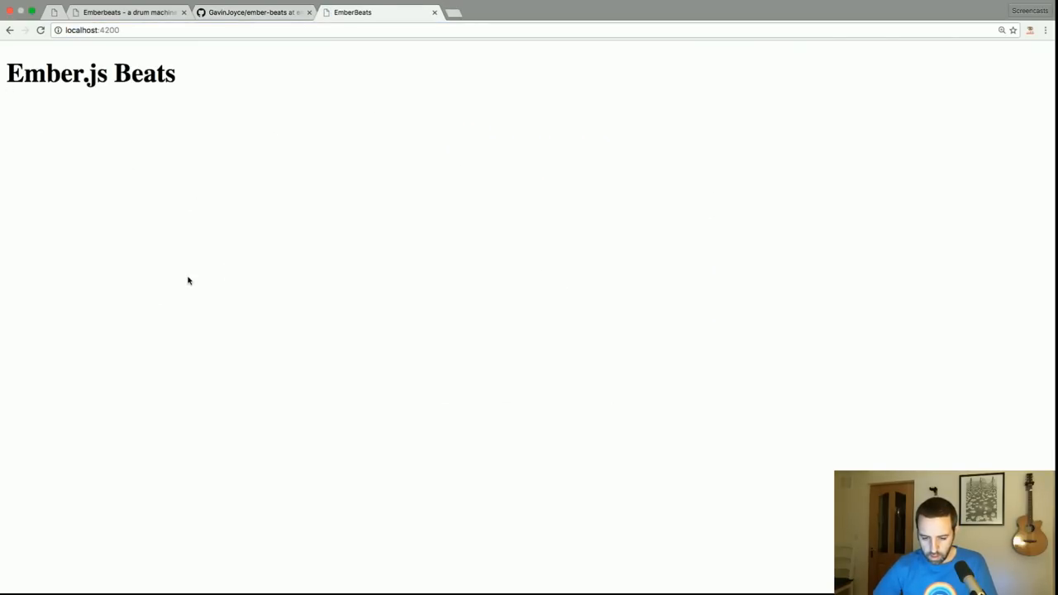
key("F12")
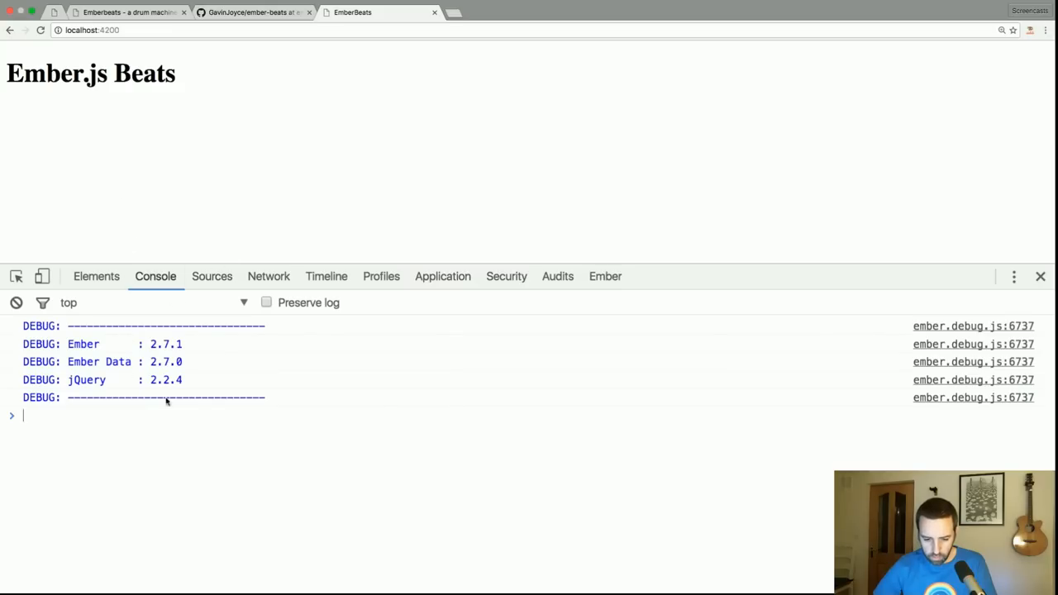
double_click(164, 344)
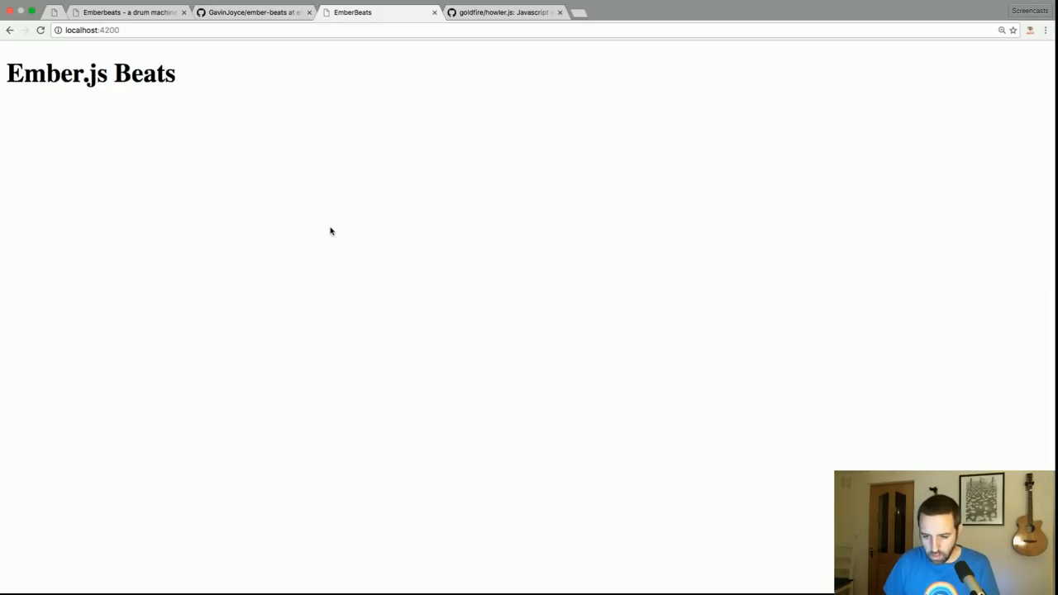
Step: Search the howler.js README for 'sprite' and read the sound sprite example
left_click(509, 13)
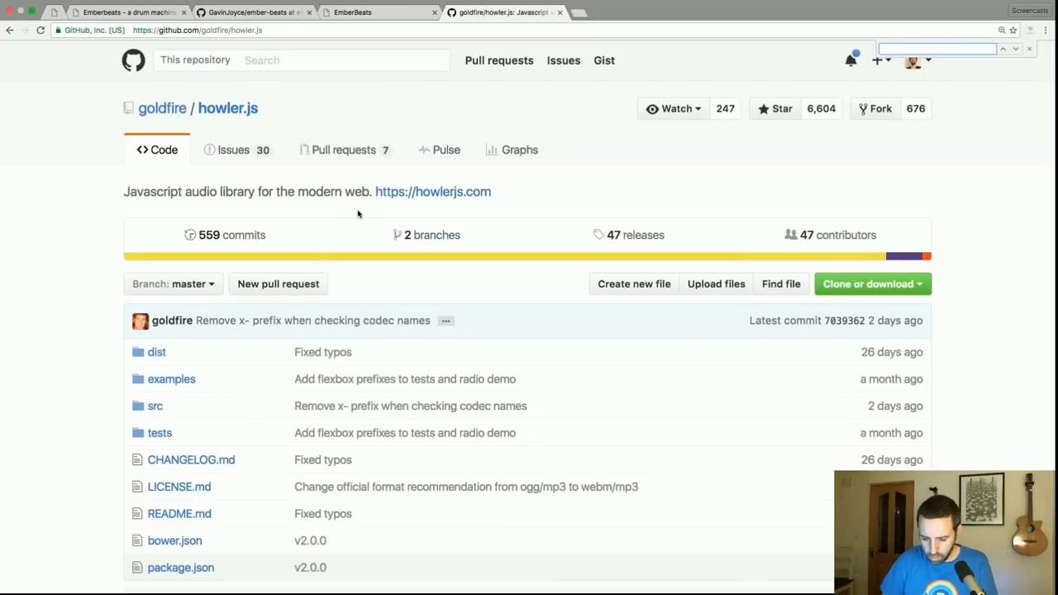
scroll("down", 3)
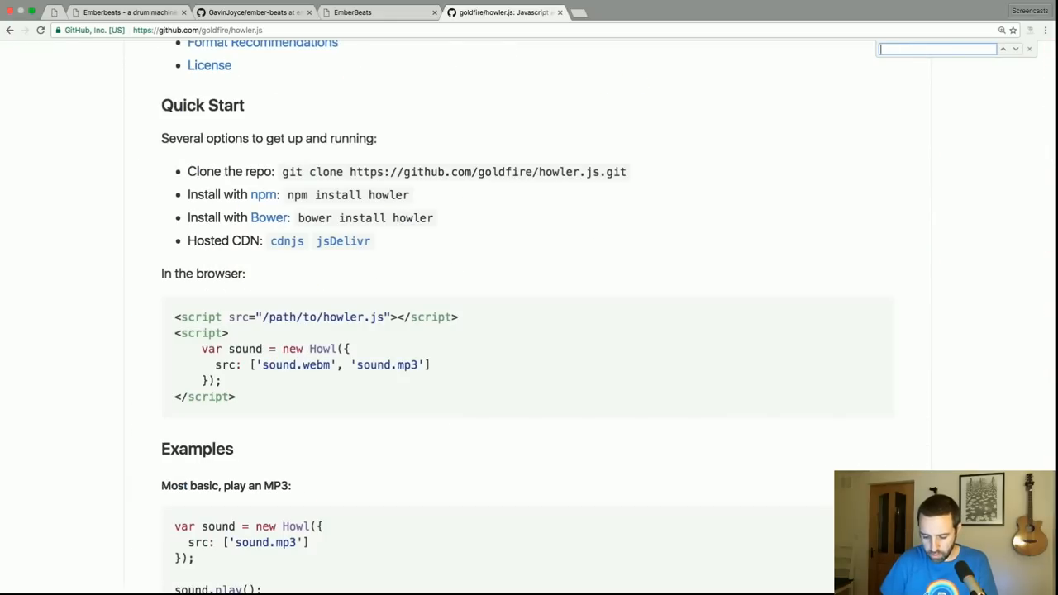
type("sprite")
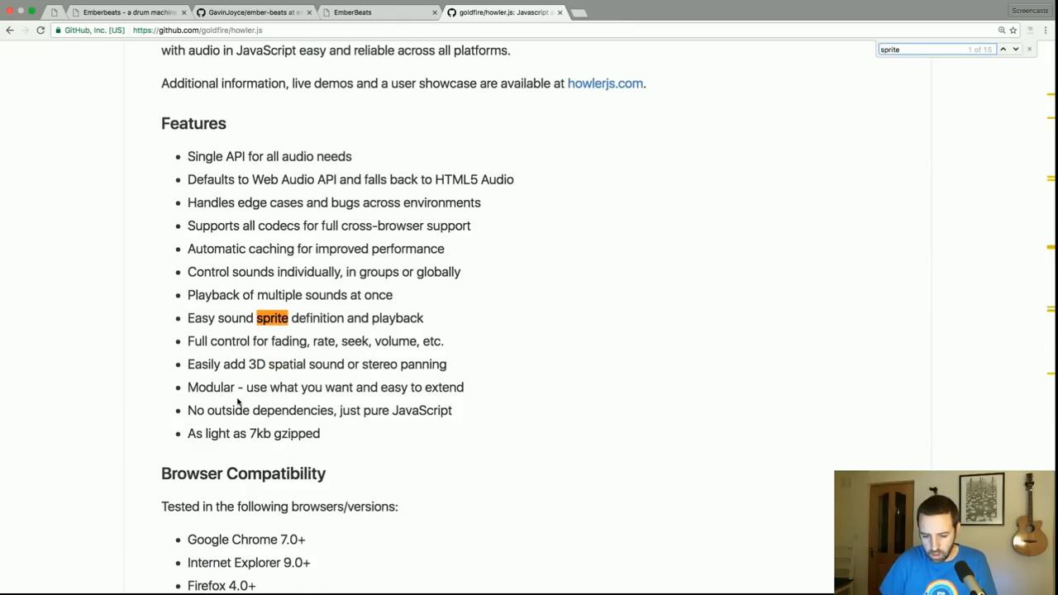
left_click(1015, 50)
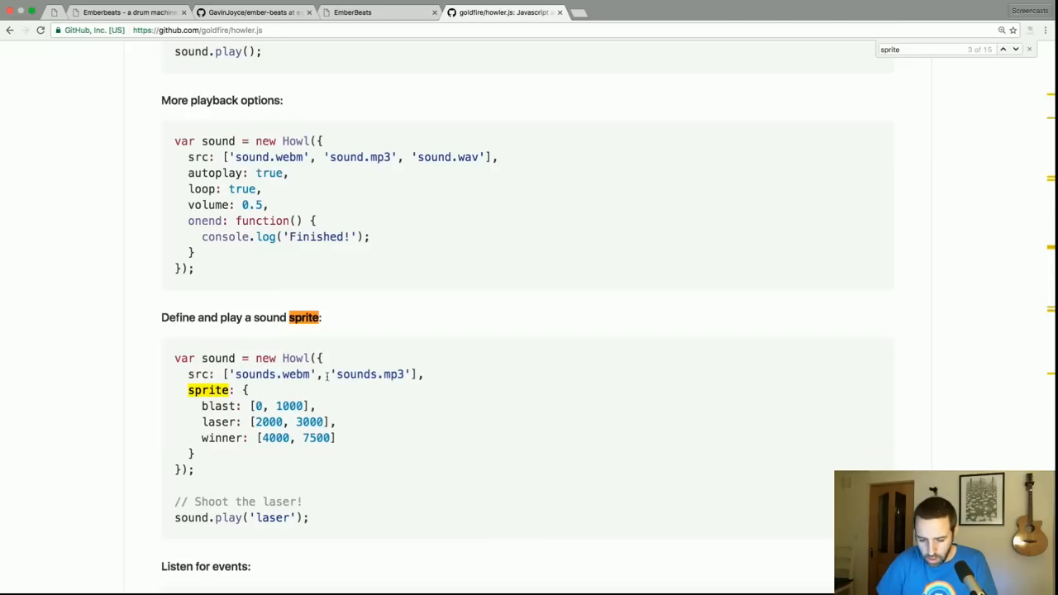
left_click_drag(201, 406, 334, 421)
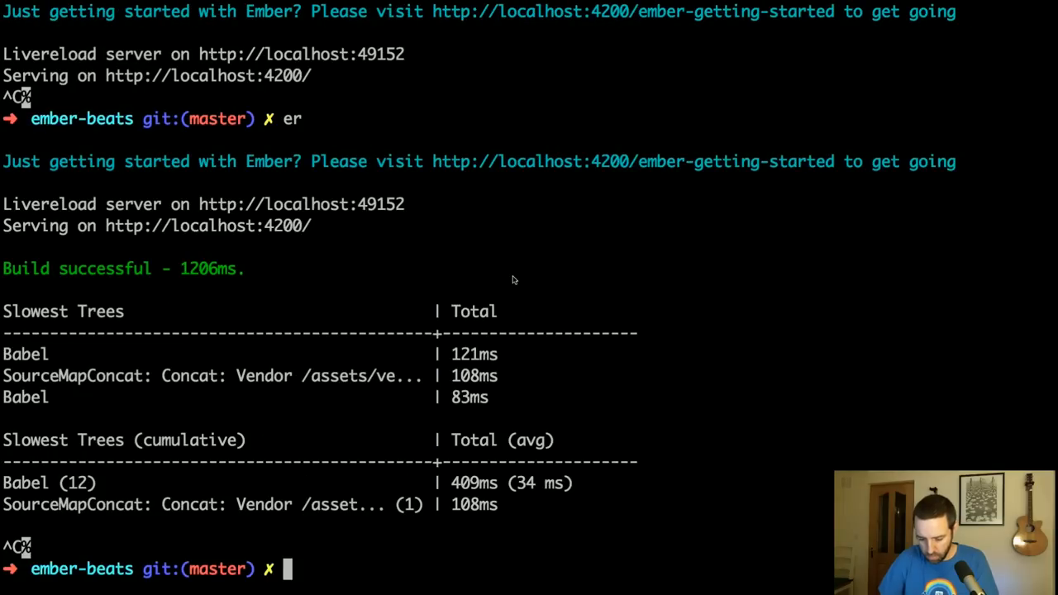
Step: Run bower install howler --save, then switch over to the Atom editor
type("bower install")
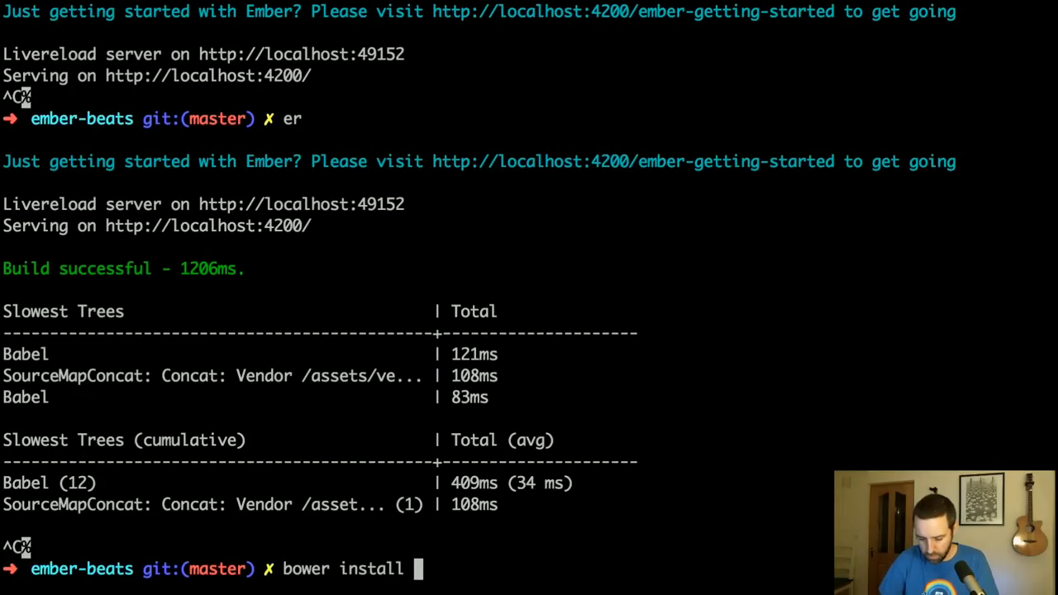
type("howler --save")
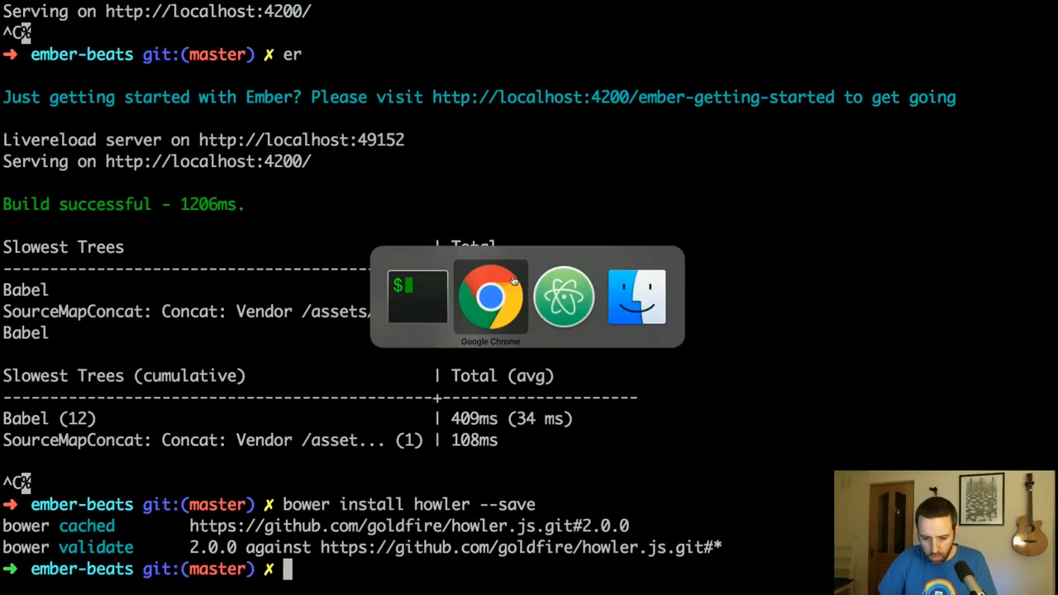
left_click(563, 296)
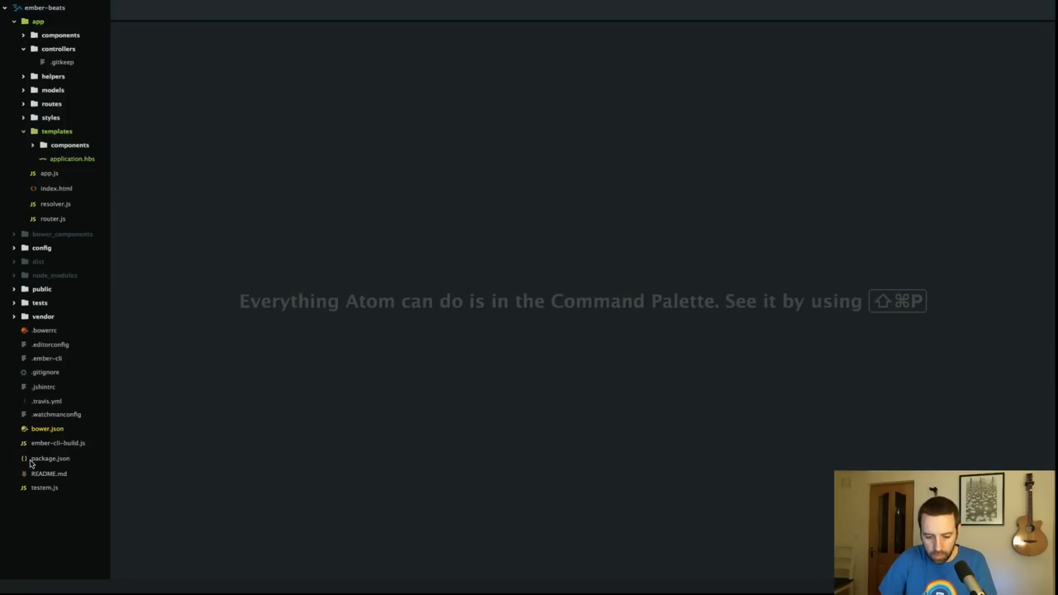
Step: In ember-cli-build.js add app.import('bower_components/howler.js/dist/howler.core.min.js');
left_click(52, 443)
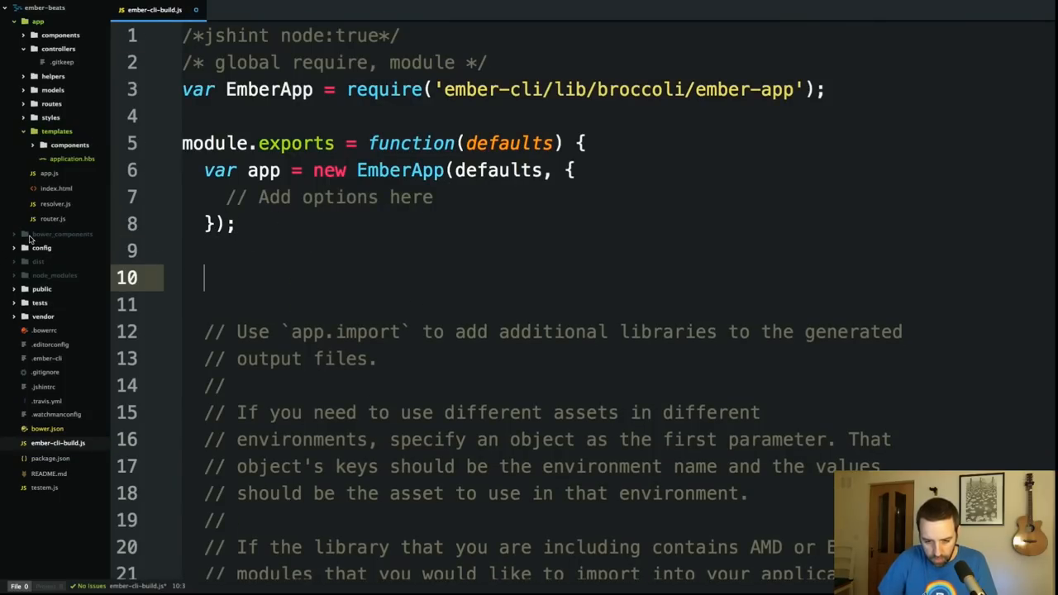
left_click(58, 235)
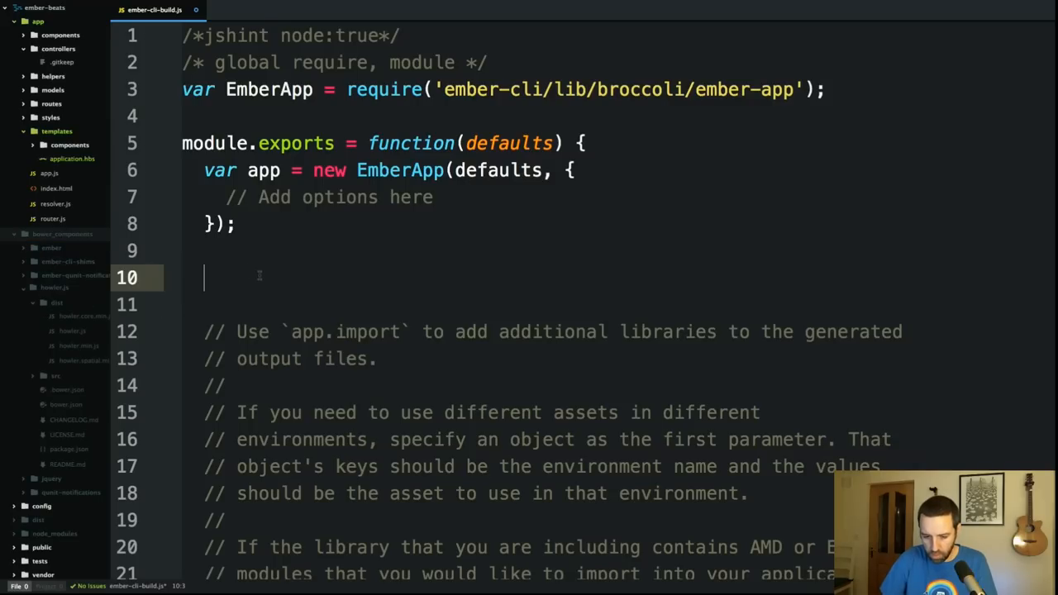
type("app.import()")
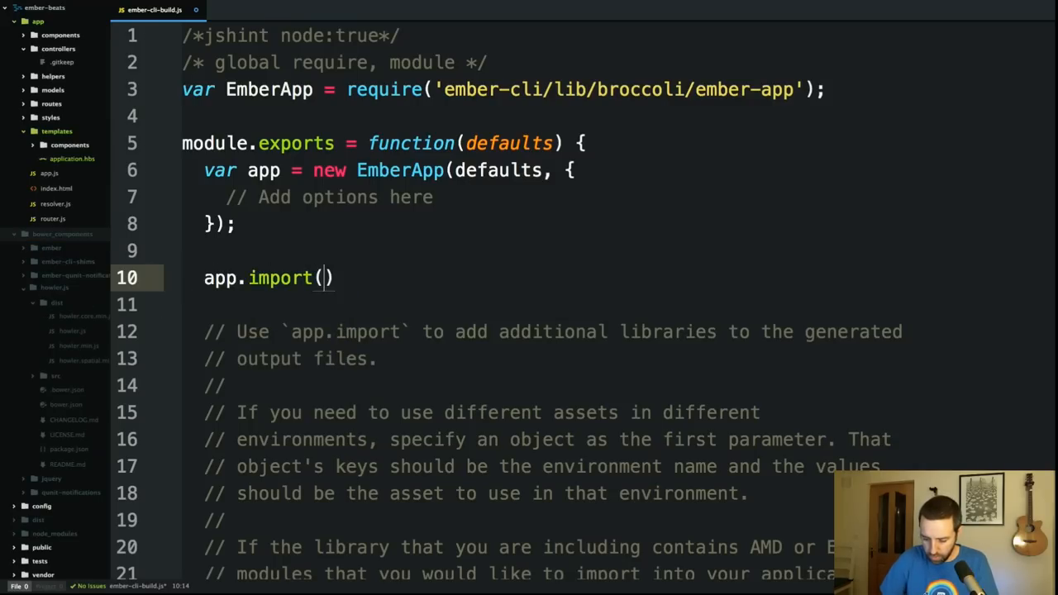
type("'bo'")
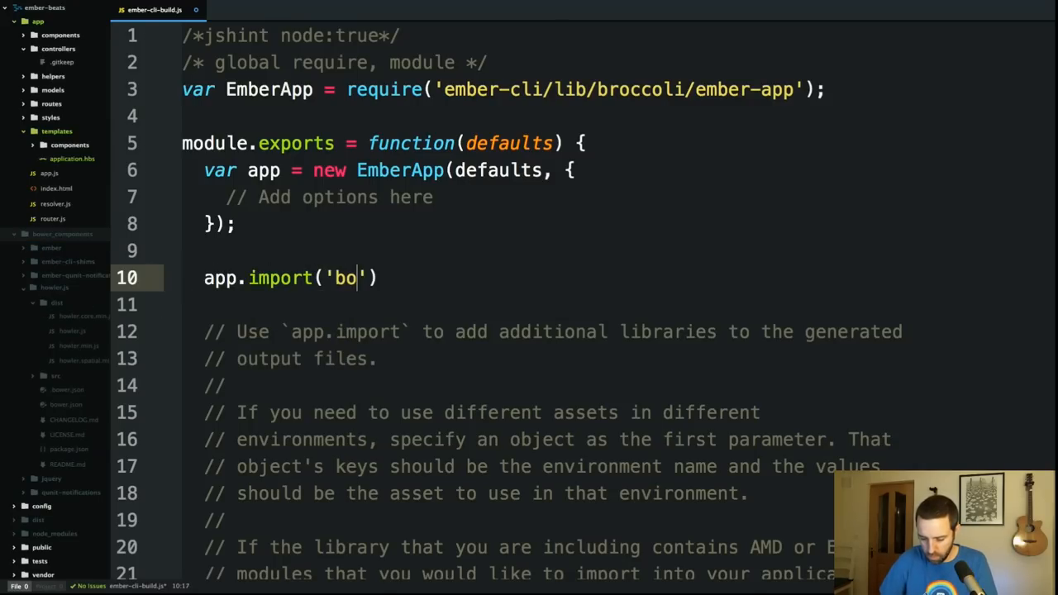
type("wer_component")
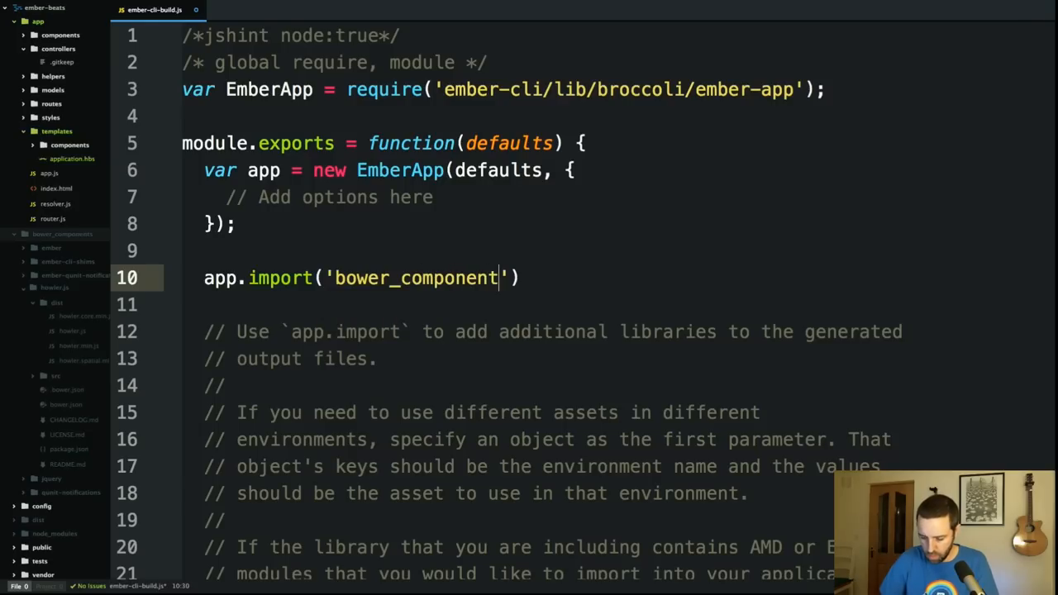
type("s/")
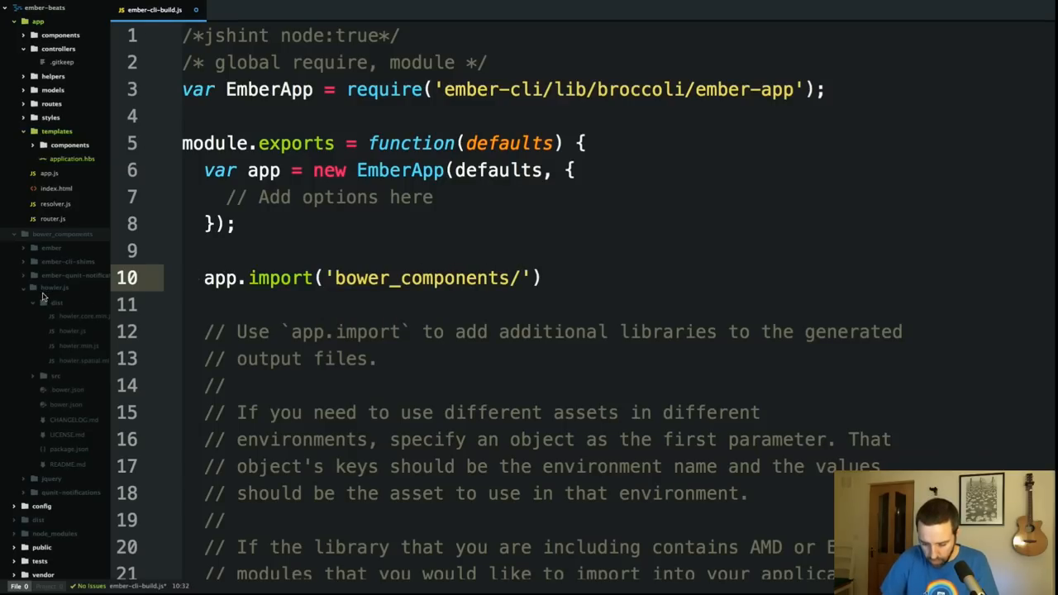
type("howler")
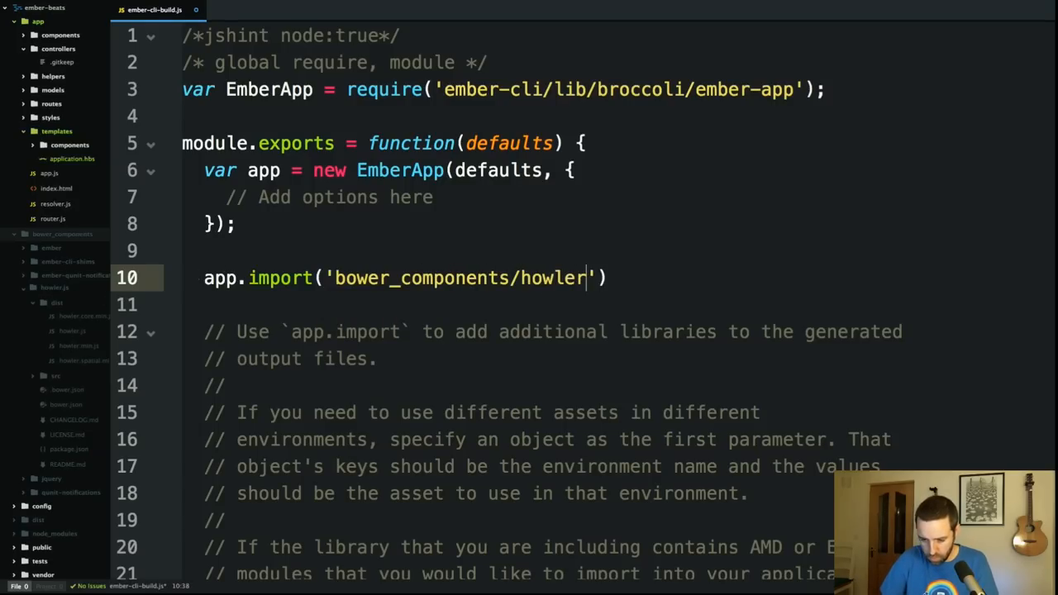
type(".js/dist")
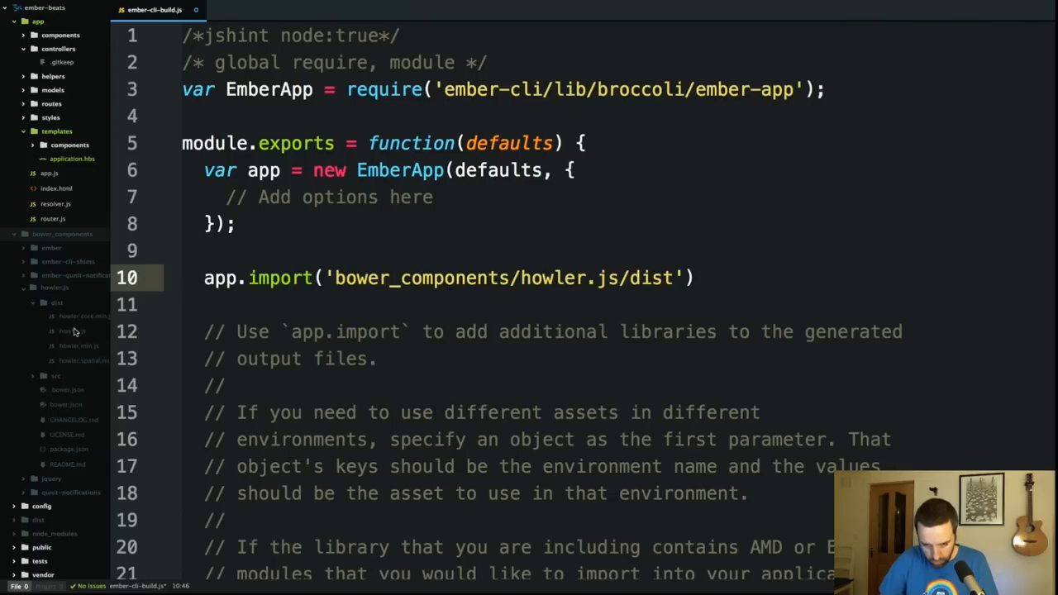
type("/howler.core.min.js")
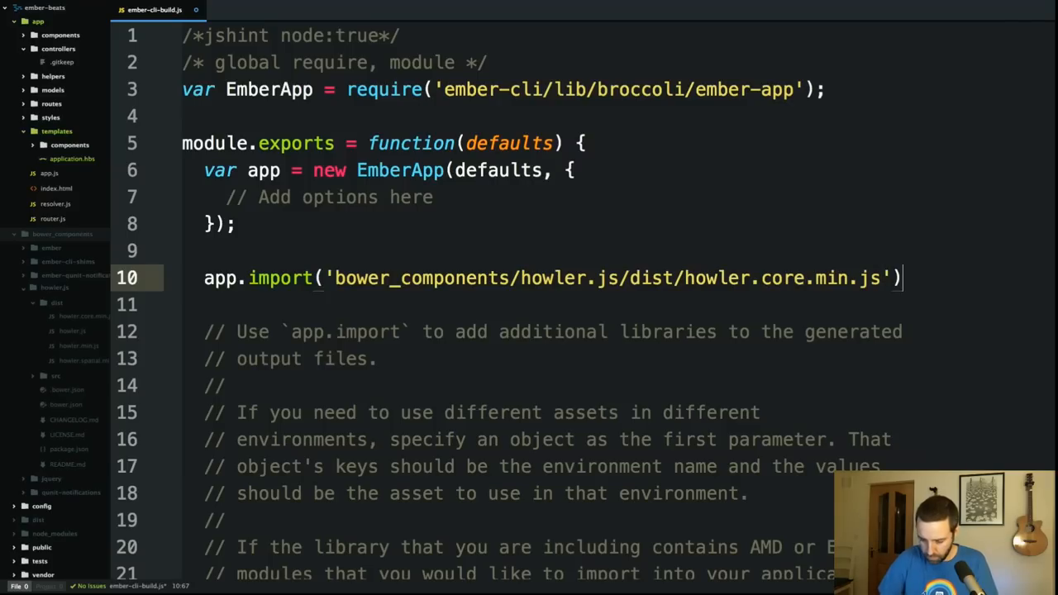
type(";")
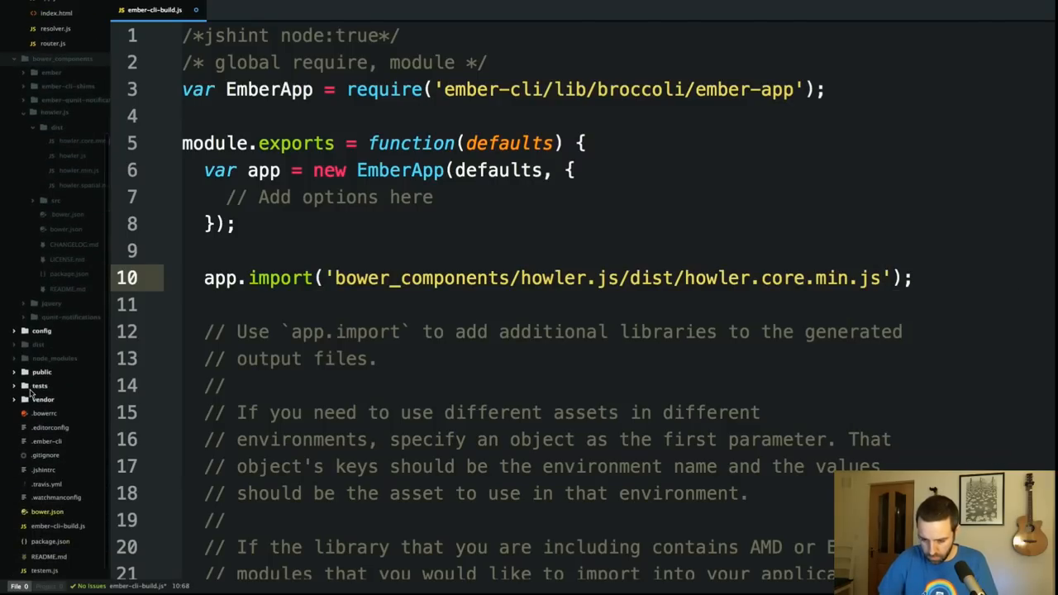
Step: Delete the boilerplate comment block about app.import below the new import
scroll("down", 3)
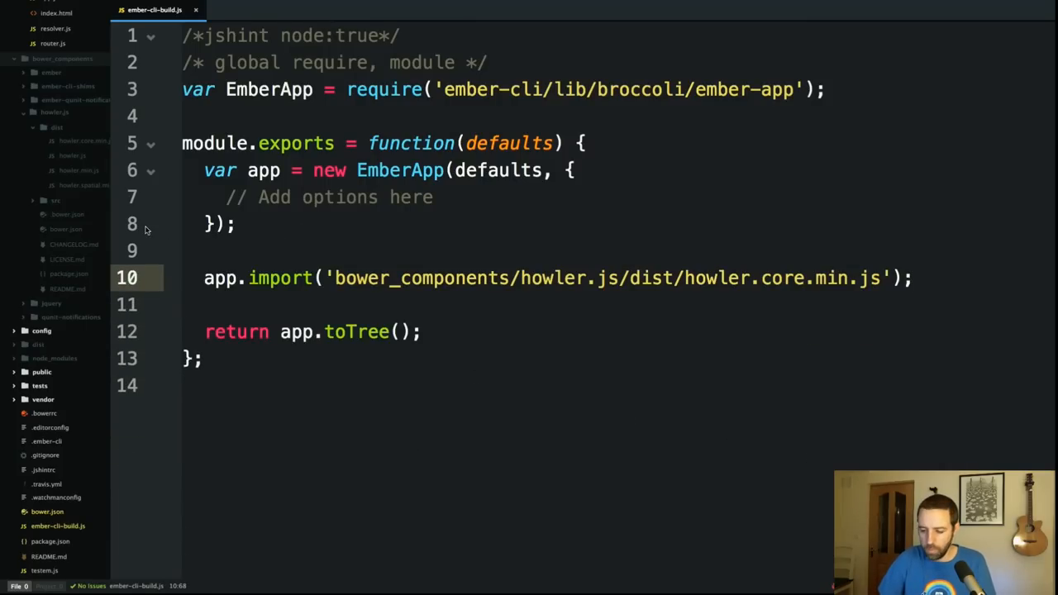
left_click(912, 277)
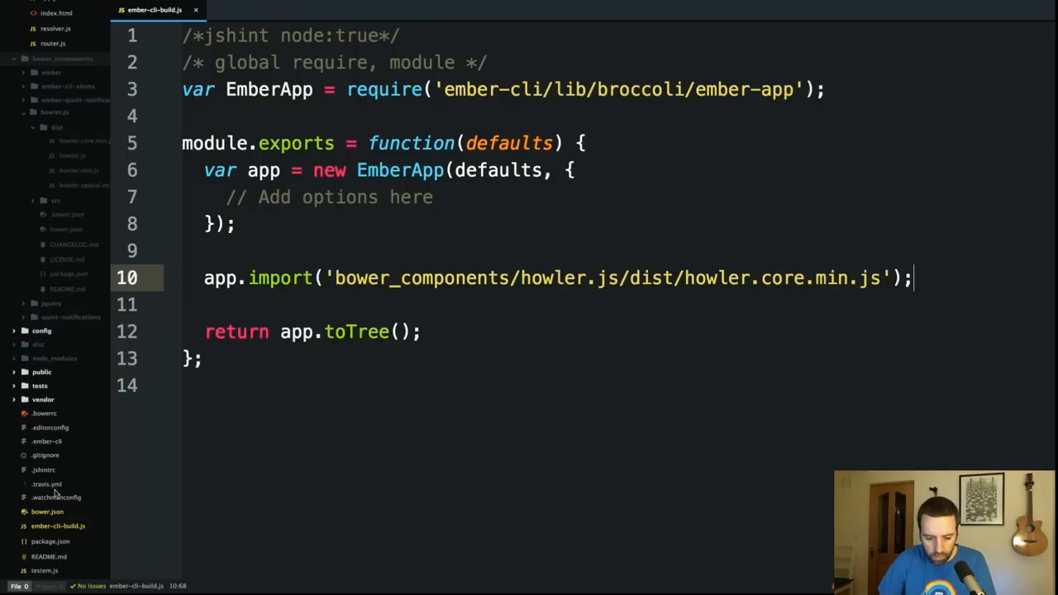
Step: Add "Howl" to the predef array in .jshintrc and return to the browser
left_click(43, 469)
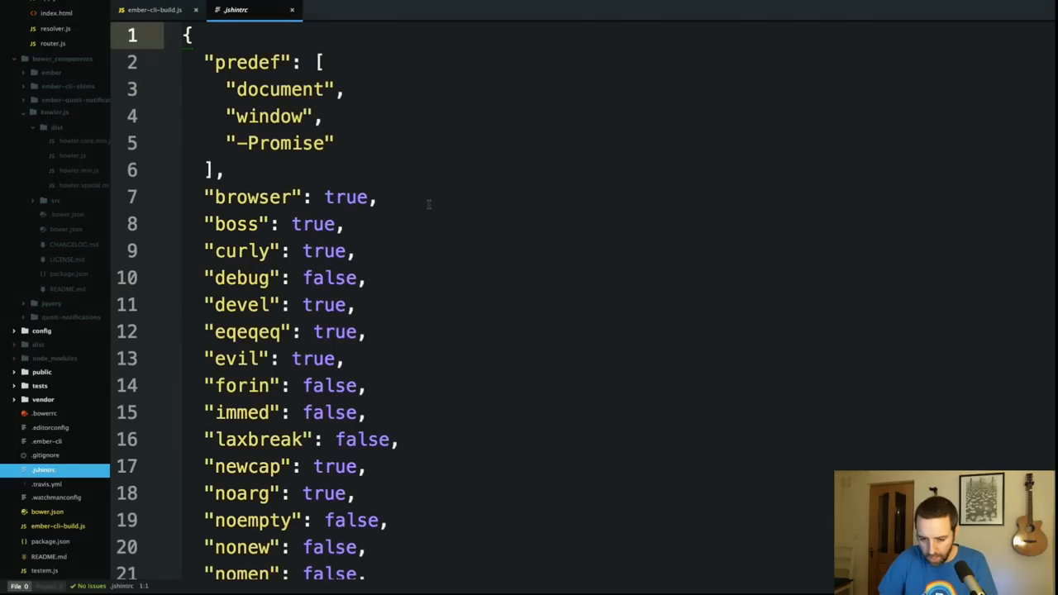
type("\"\"")
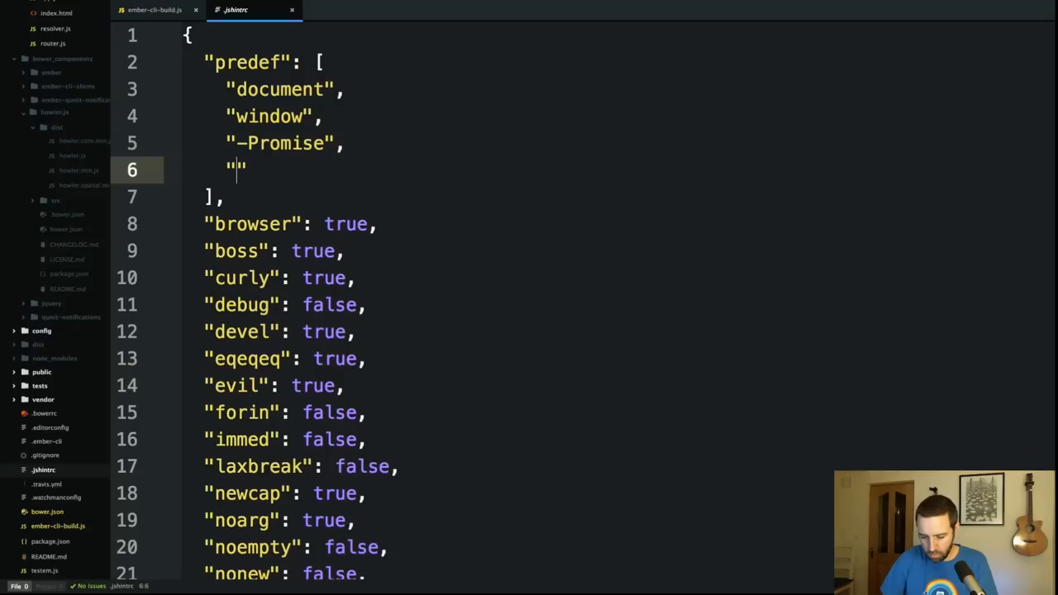
type("Howl")
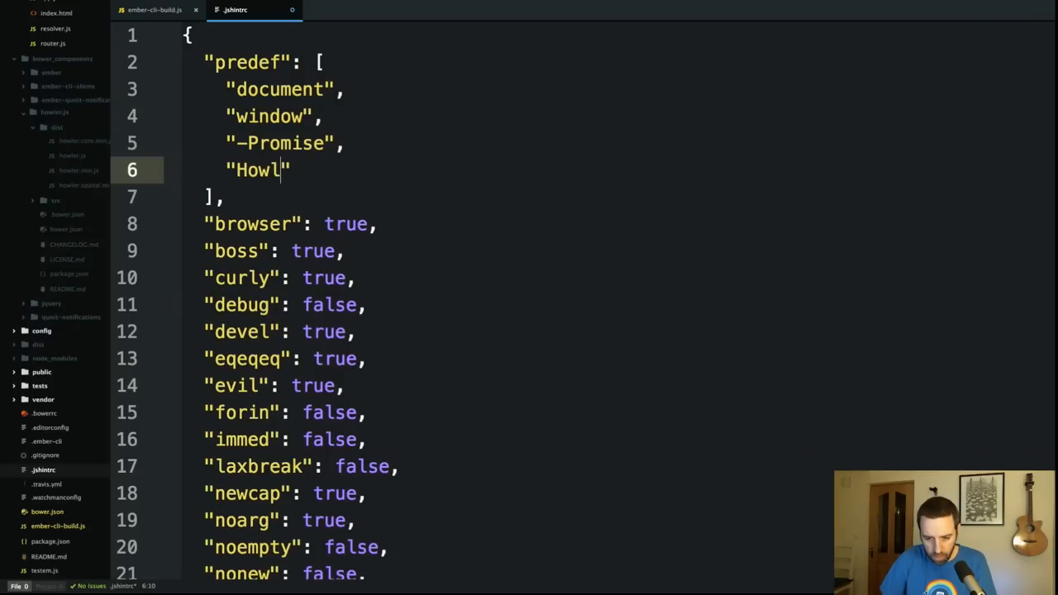
left_click(159, 12)
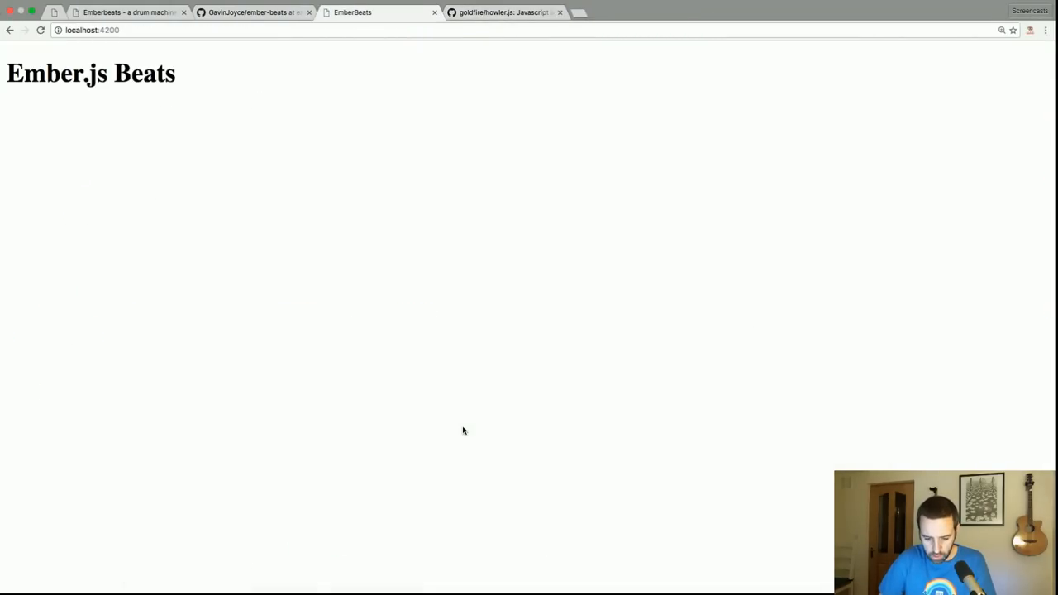
Step: Bring up the DevTools console on the localhost:4200 Ember.js Beats page
key("F12")
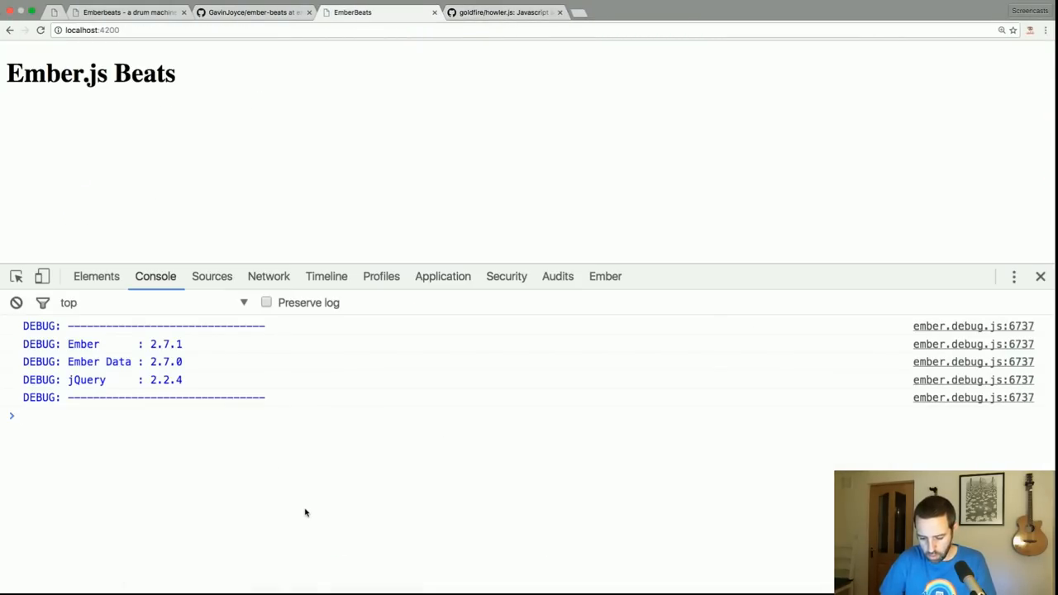
type("window")
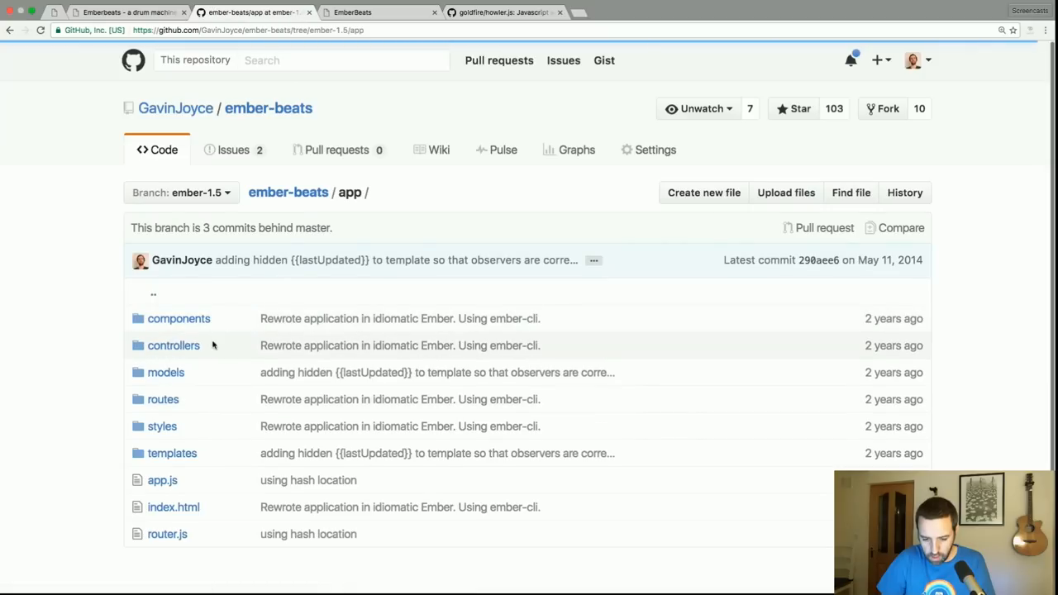
Step: On GitHub view app/models/audio.js with its Howl sprite list and the play volume parameter
left_click(165, 372)
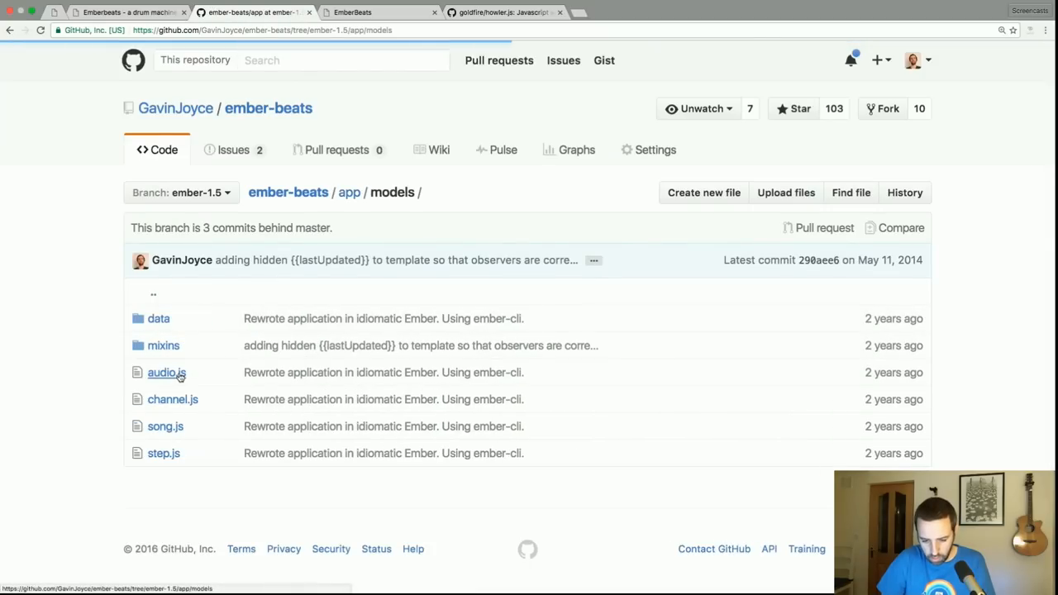
left_click(165, 373)
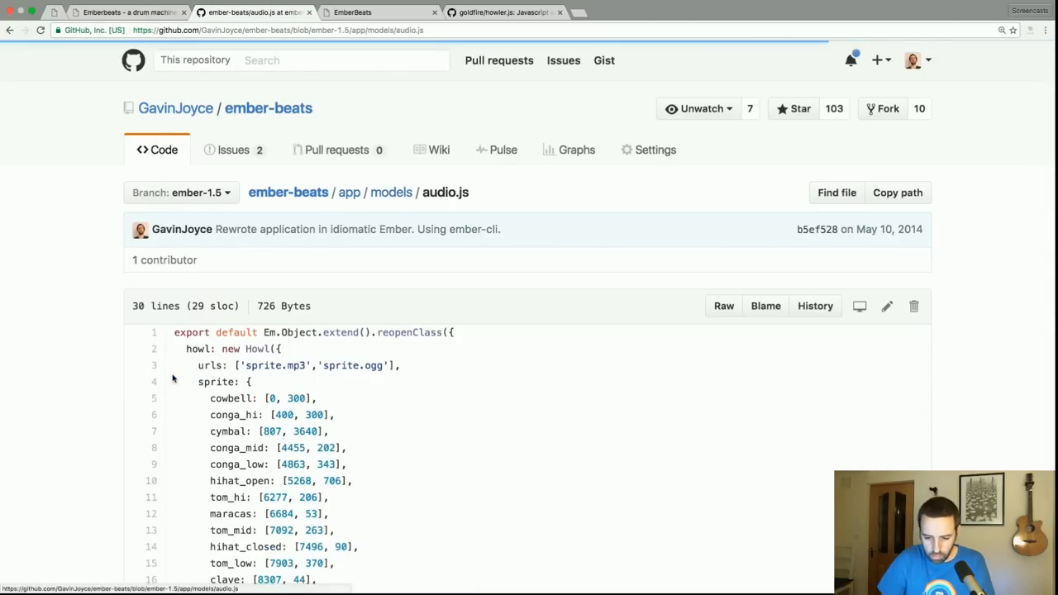
scroll("down", 3)
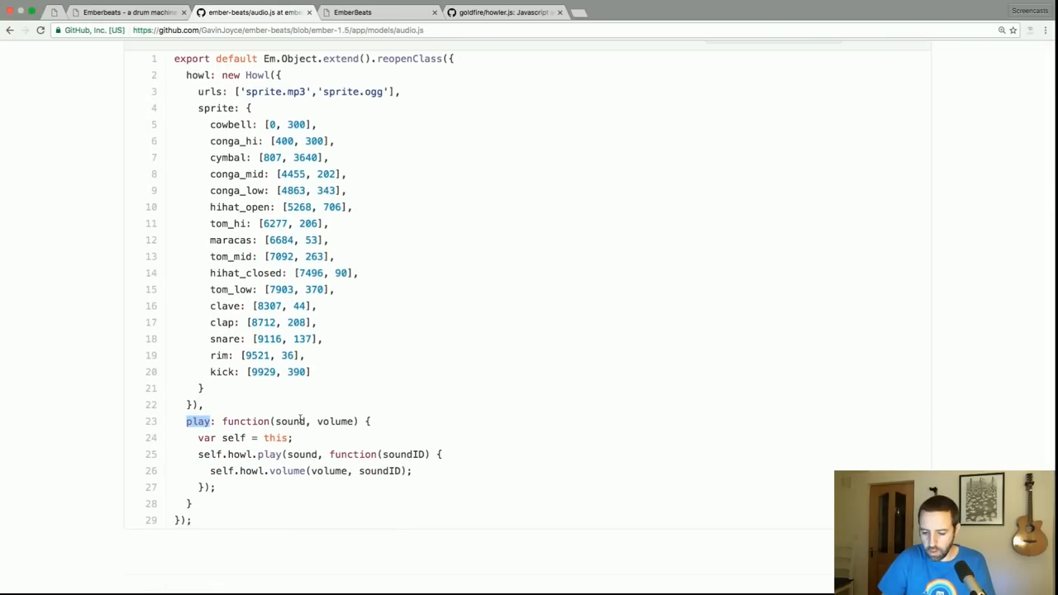
double_click(336, 422)
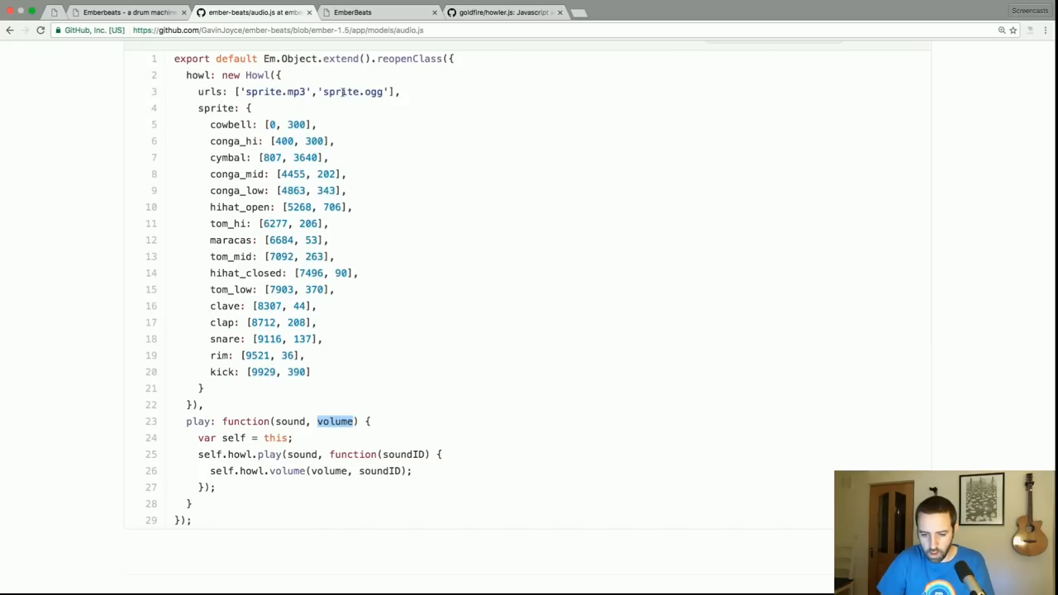
mouse_move(407, 185)
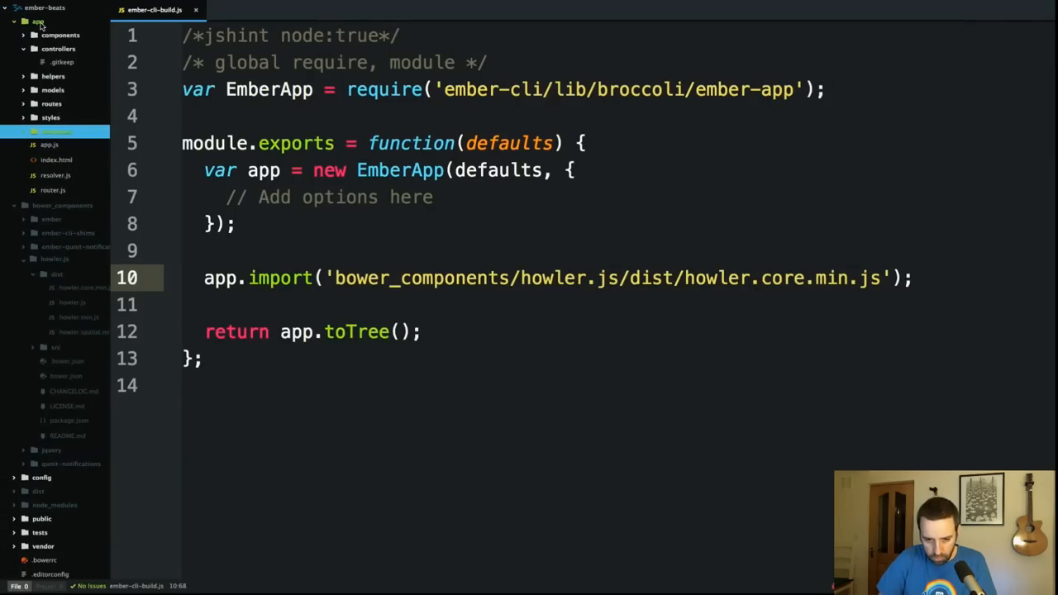
Step: Create a new empty app/services/audio-service.js file
type("app/services/")
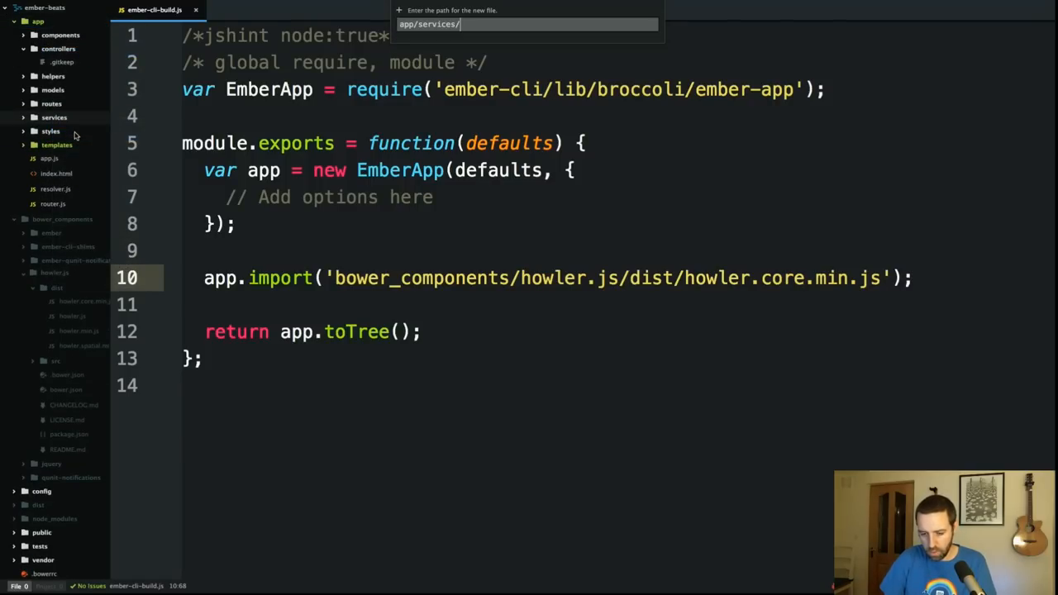
type("audio-ser")
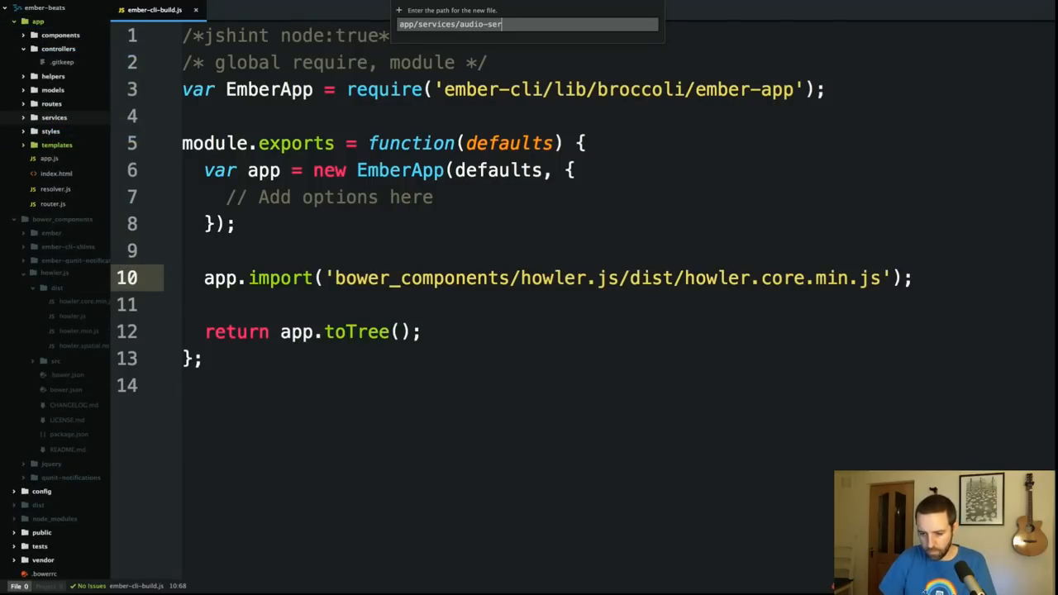
key("Enter")
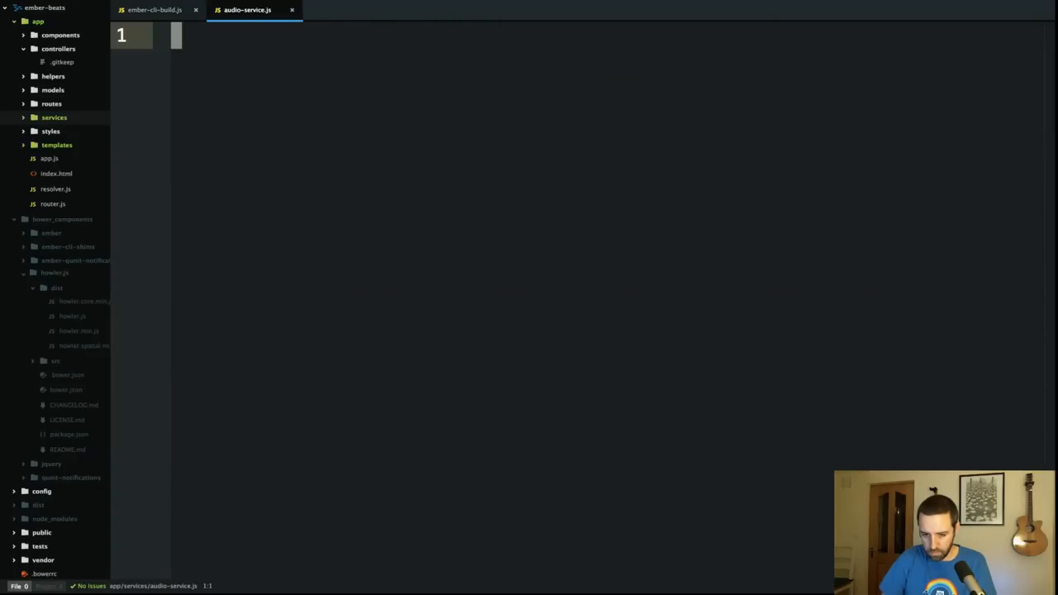
Step: Import Em from 'ember' and export default Em.Service.extend({}) in audio-service.js
type("import Em")
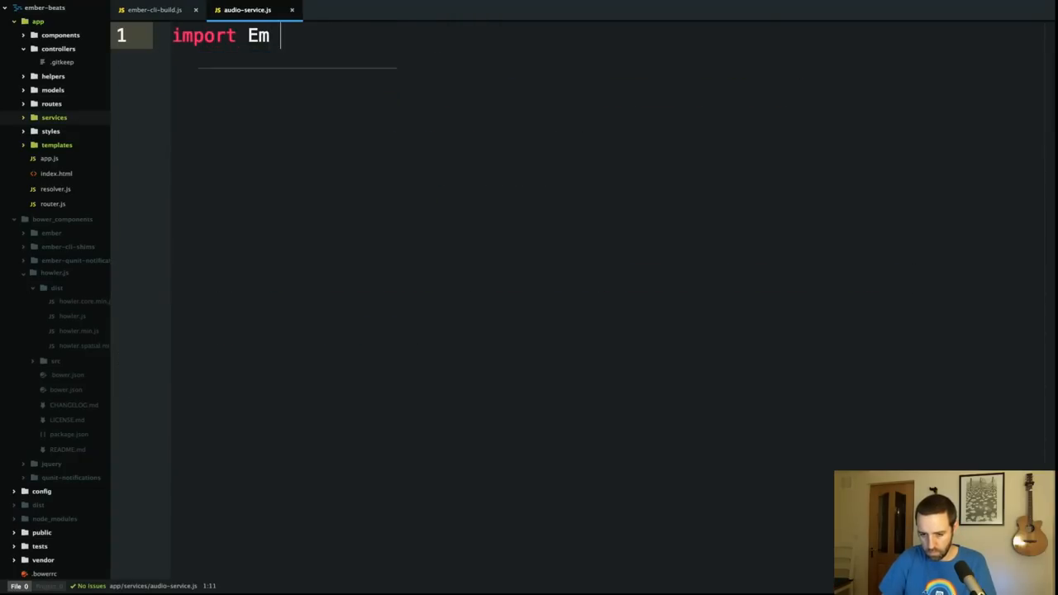
type("from 'ember';")
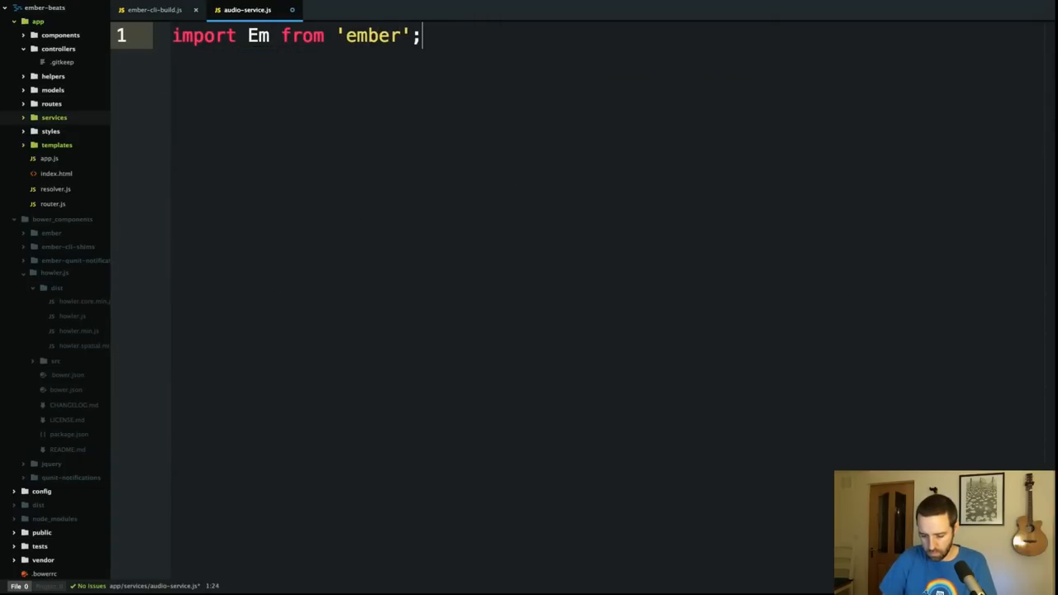
type("export defau")
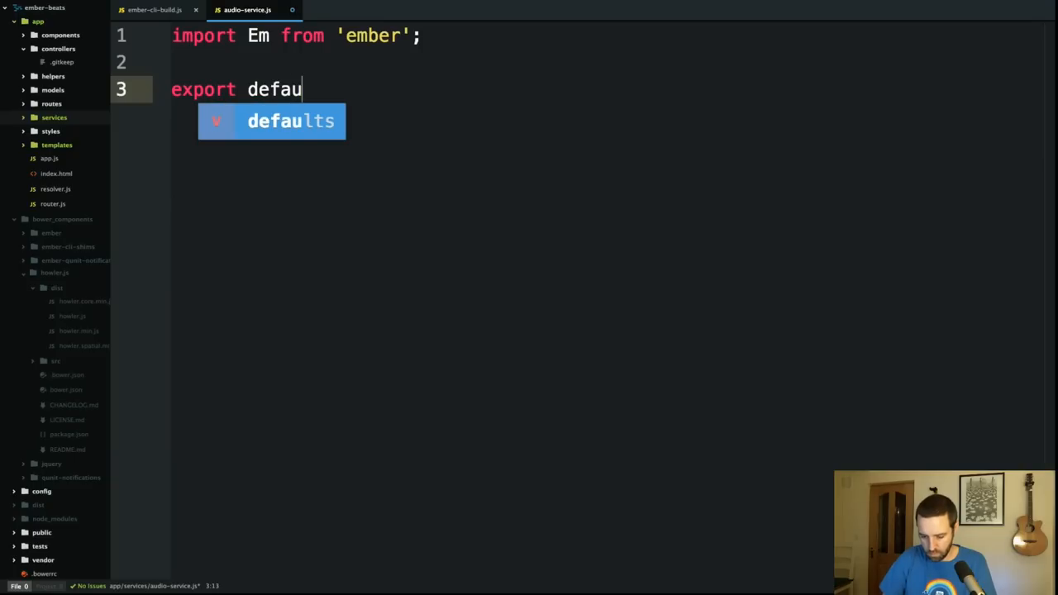
type("lt Em.Servi")
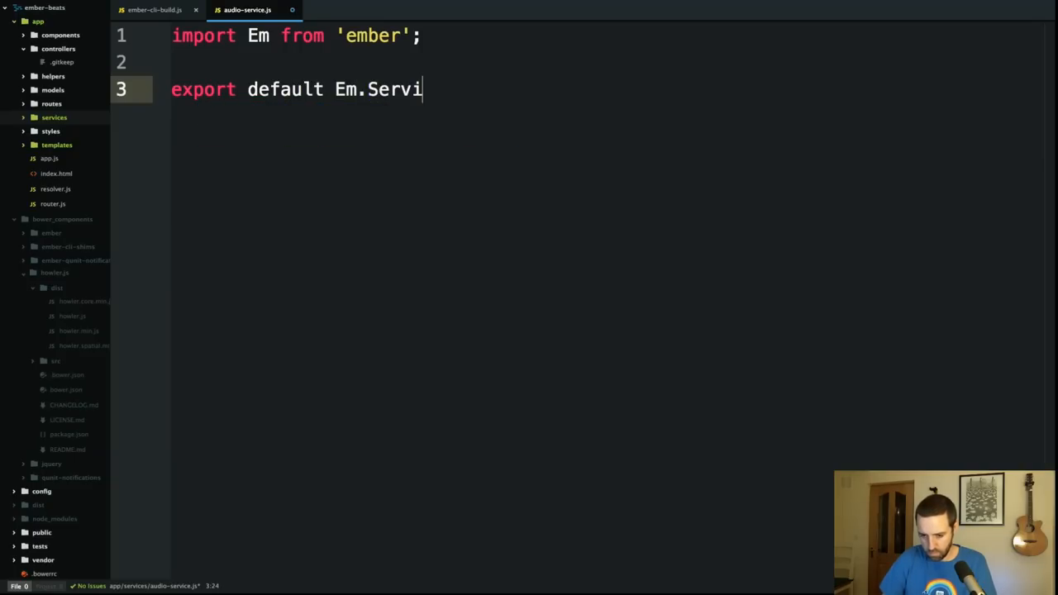
type("ce.exte")
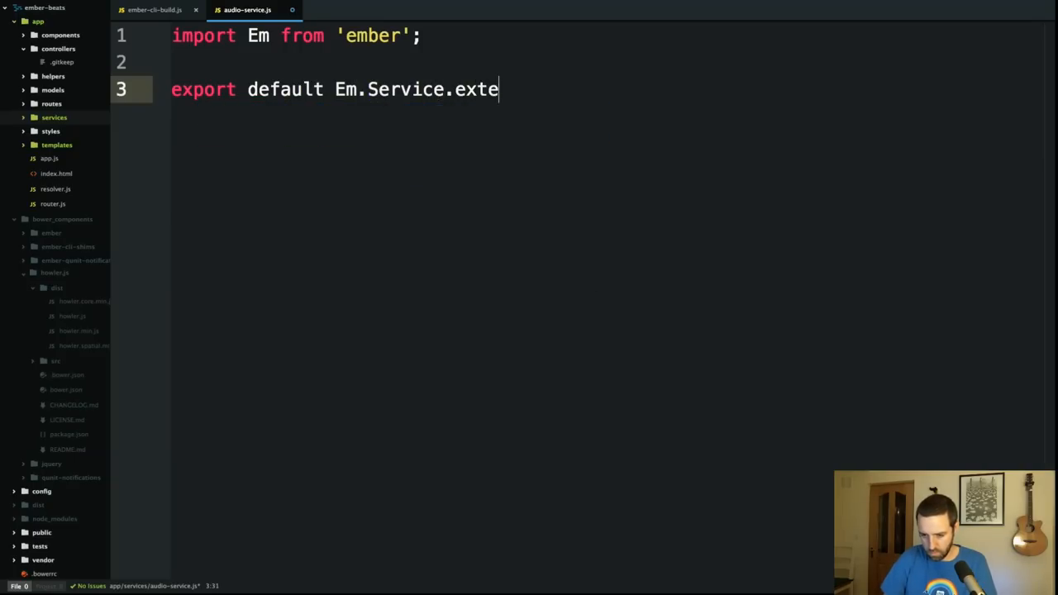
type("nd({})")
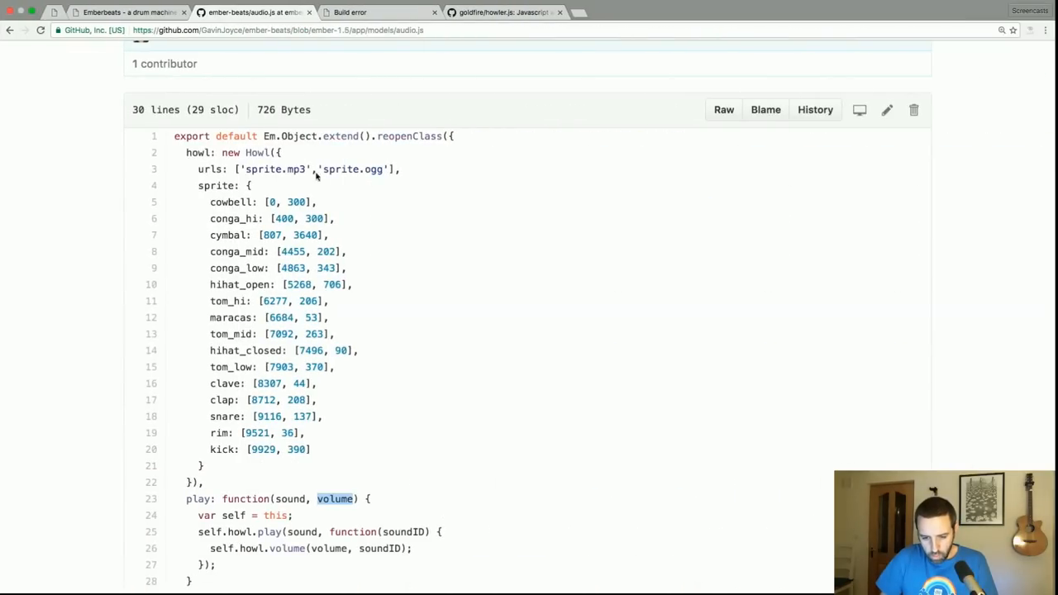
scroll("down", 3)
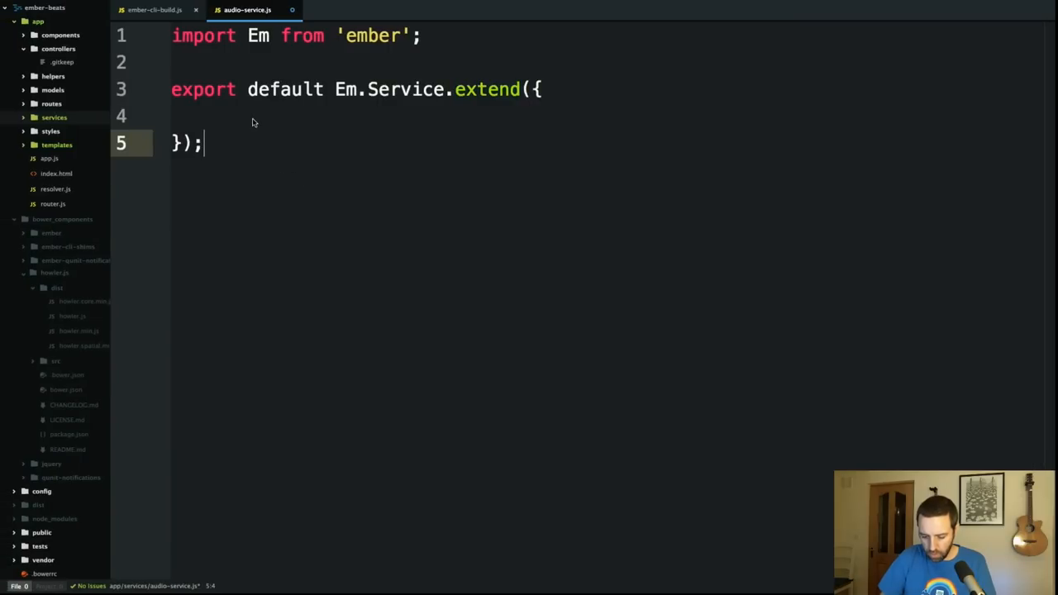
Step: Start init() with let howl = new, checking the howler README and old audio model sprite map
type("init() {")
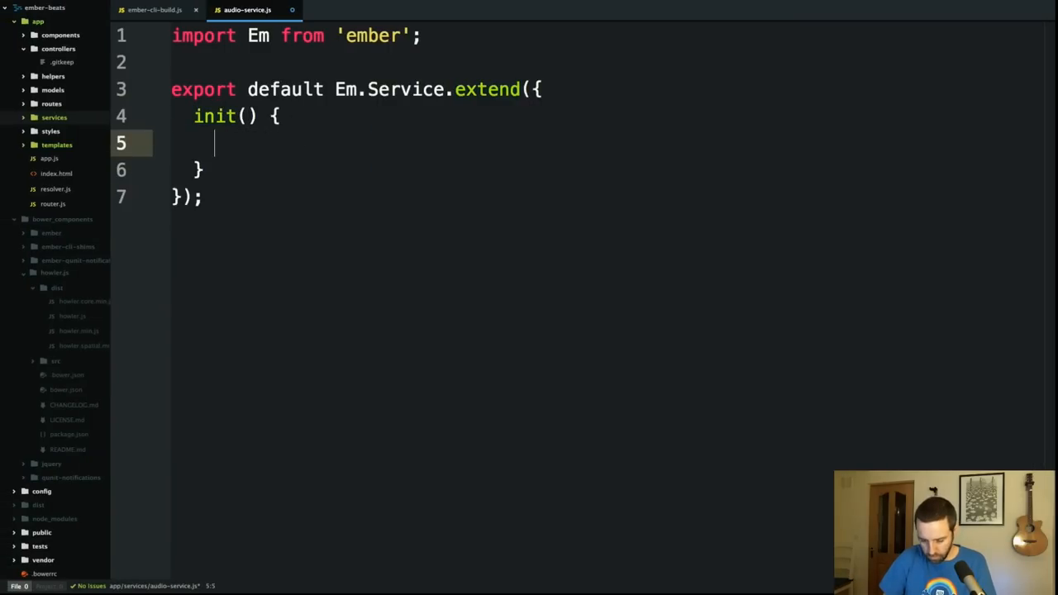
type("let how")
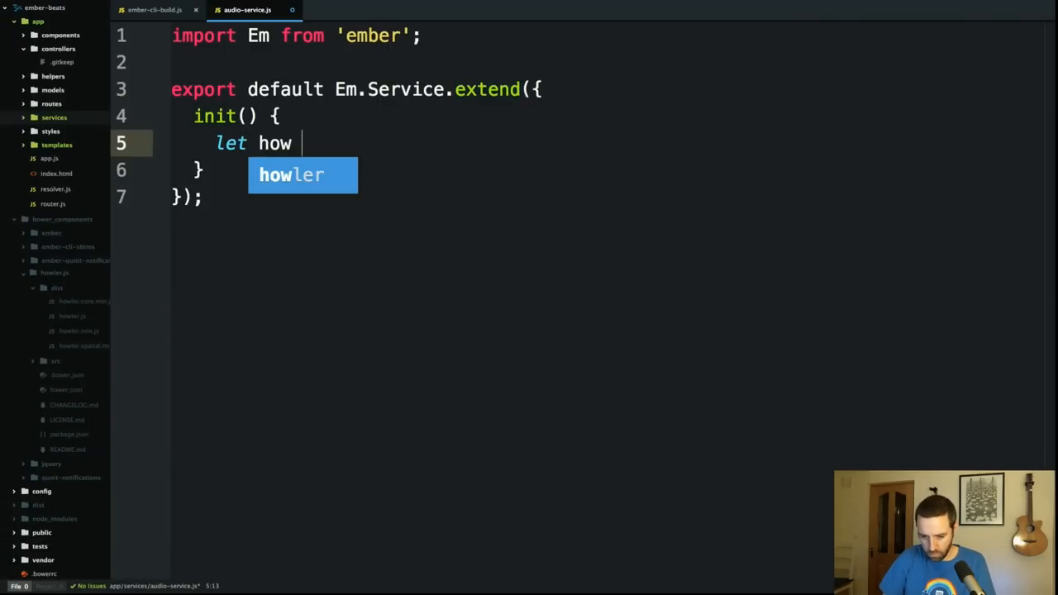
type("l =")
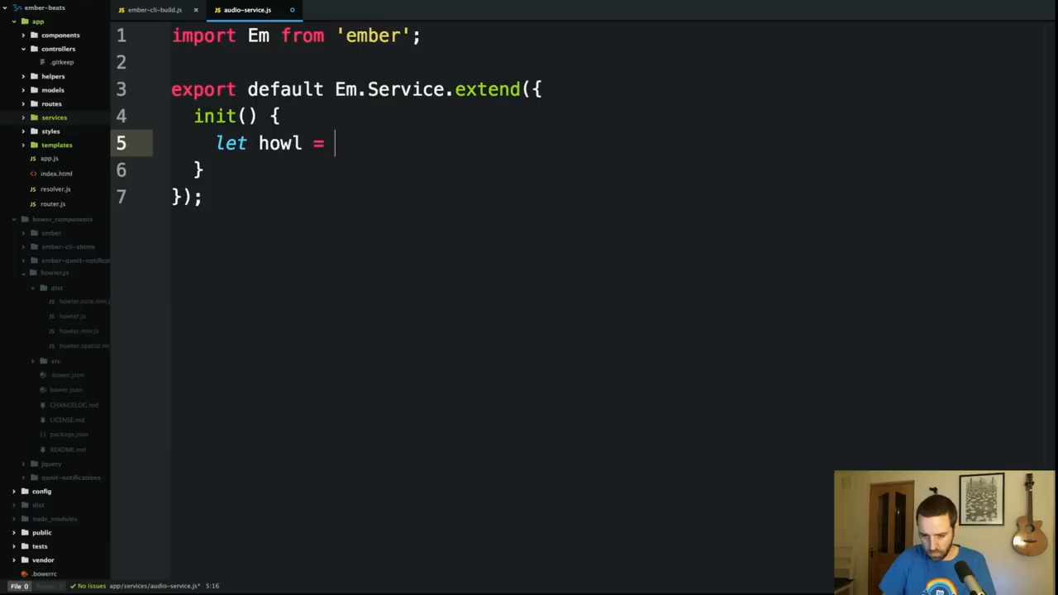
type("new")
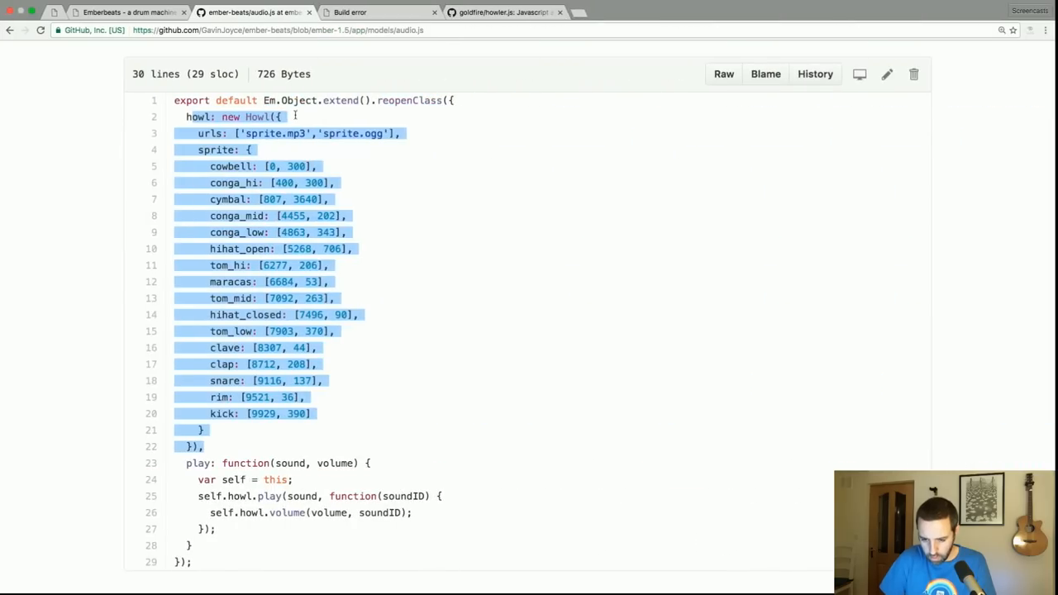
left_click(499, 12)
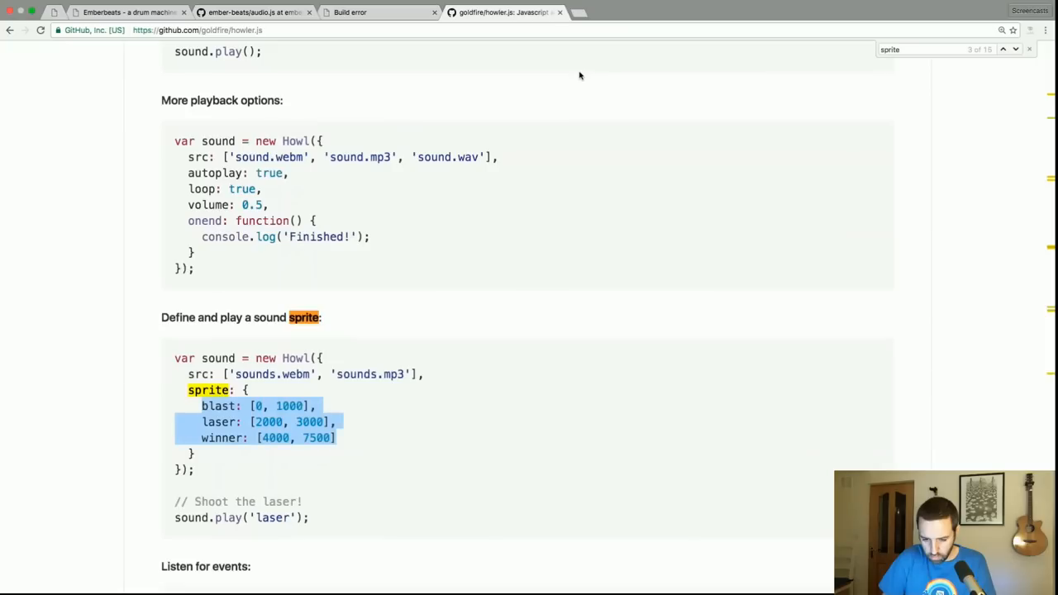
left_click(405, 219)
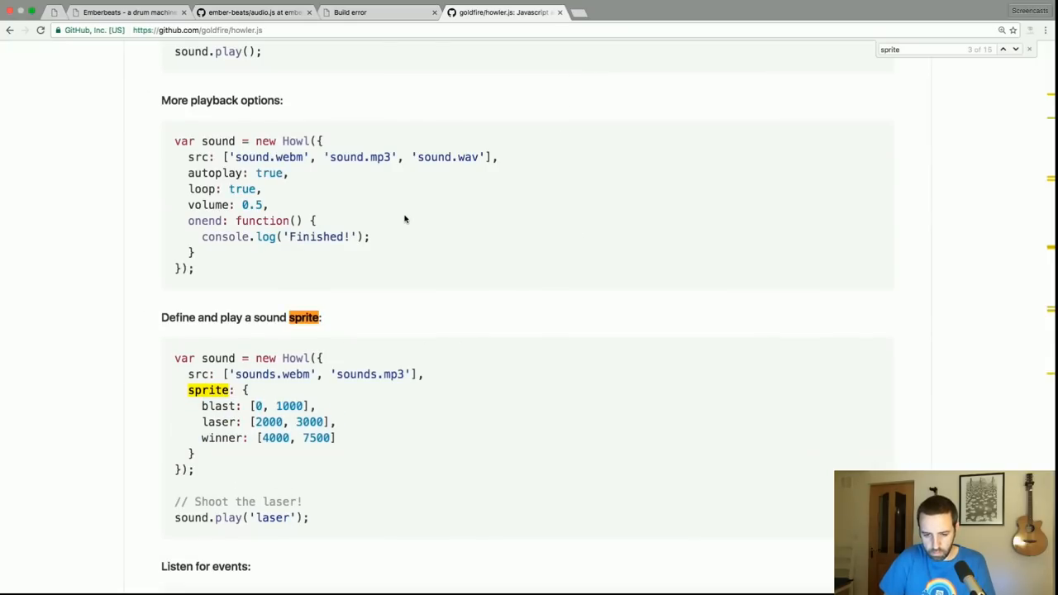
left_click(372, 14)
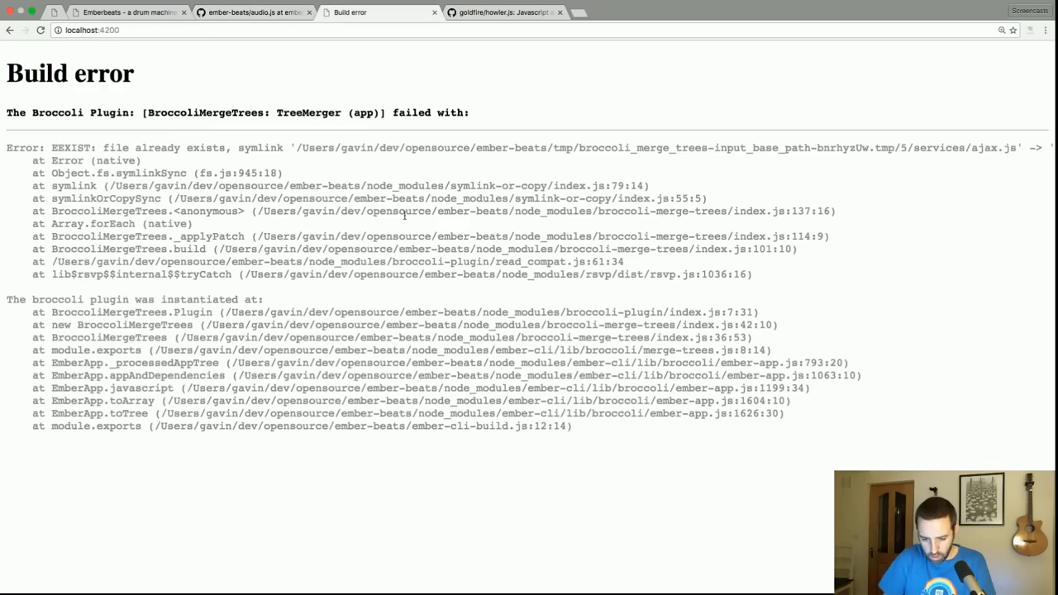
left_click(502, 11)
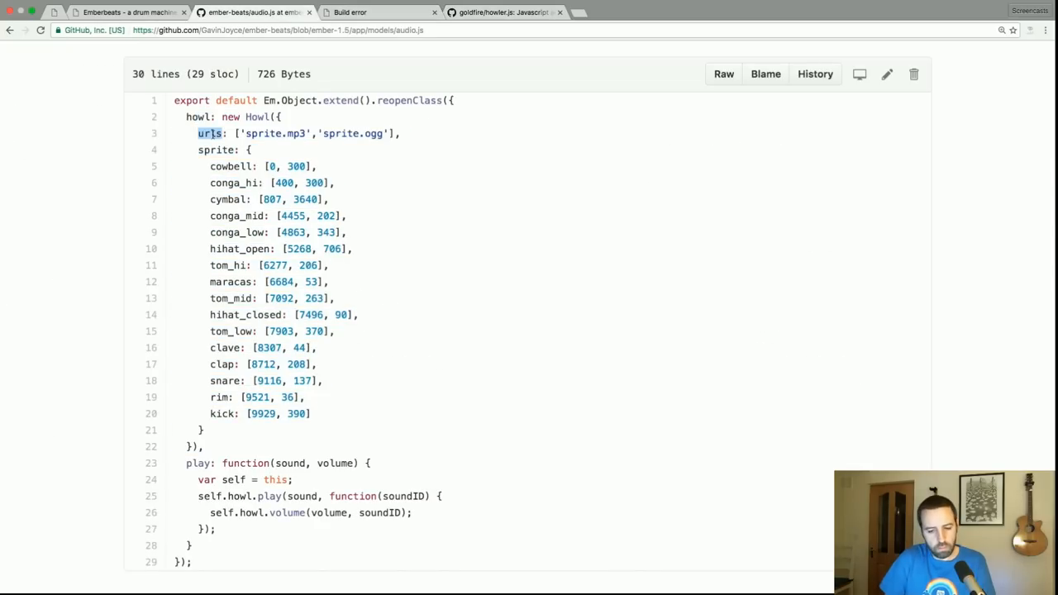
left_click(504, 12)
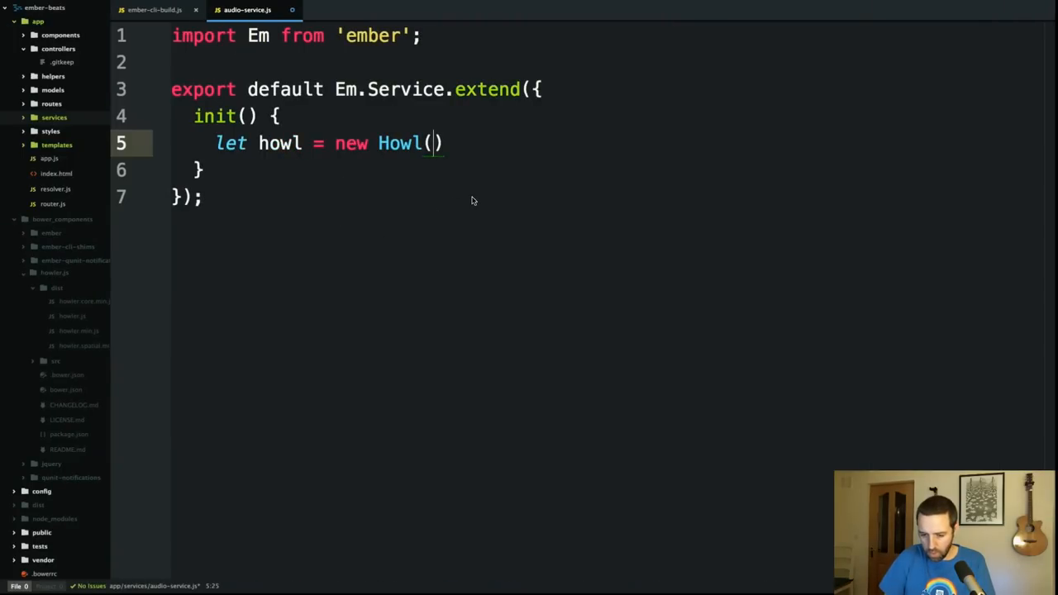
Step: Give the new Howl a src list of ['sprites.mp3'], glancing at the README and back
type("{")
type("src:")
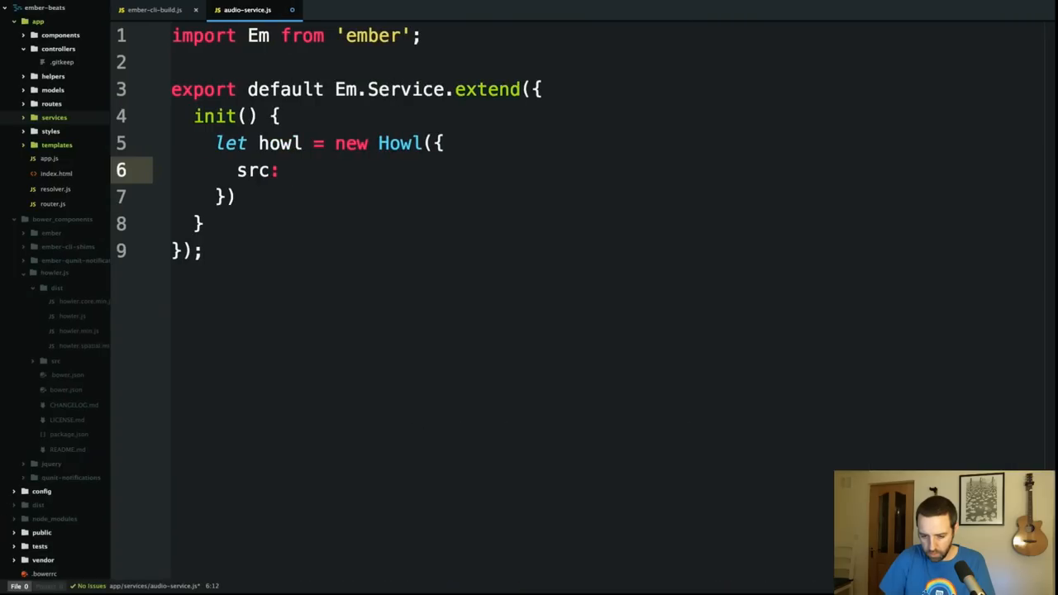
type("['']")
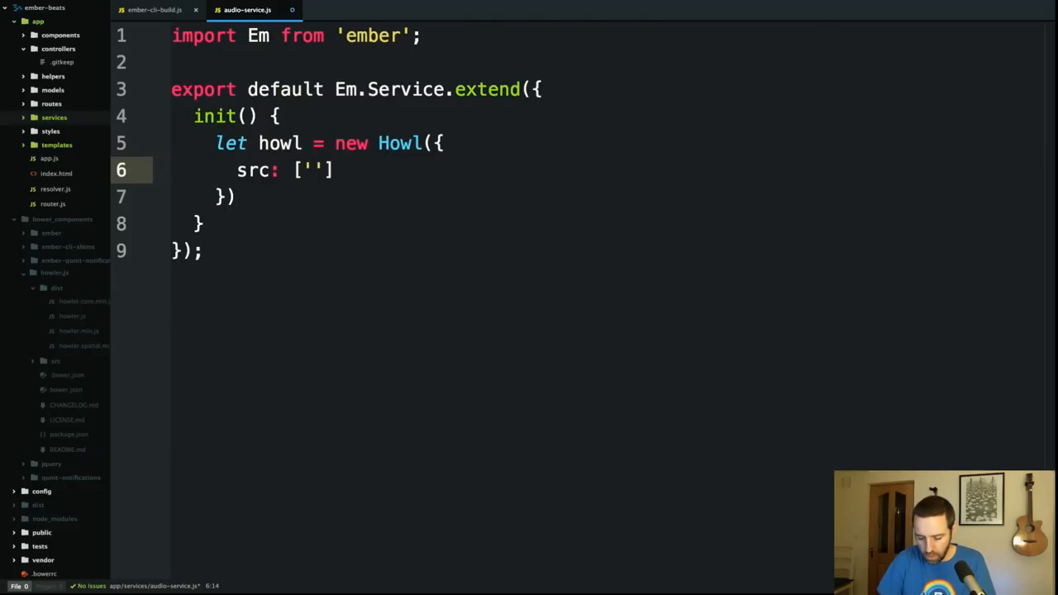
type("sprite")
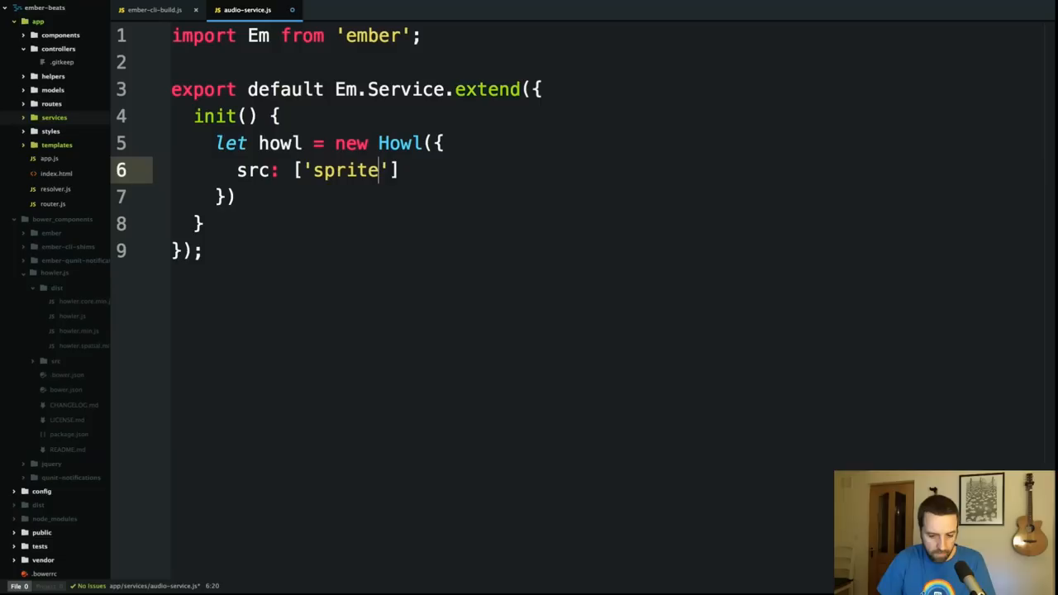
type("s.")
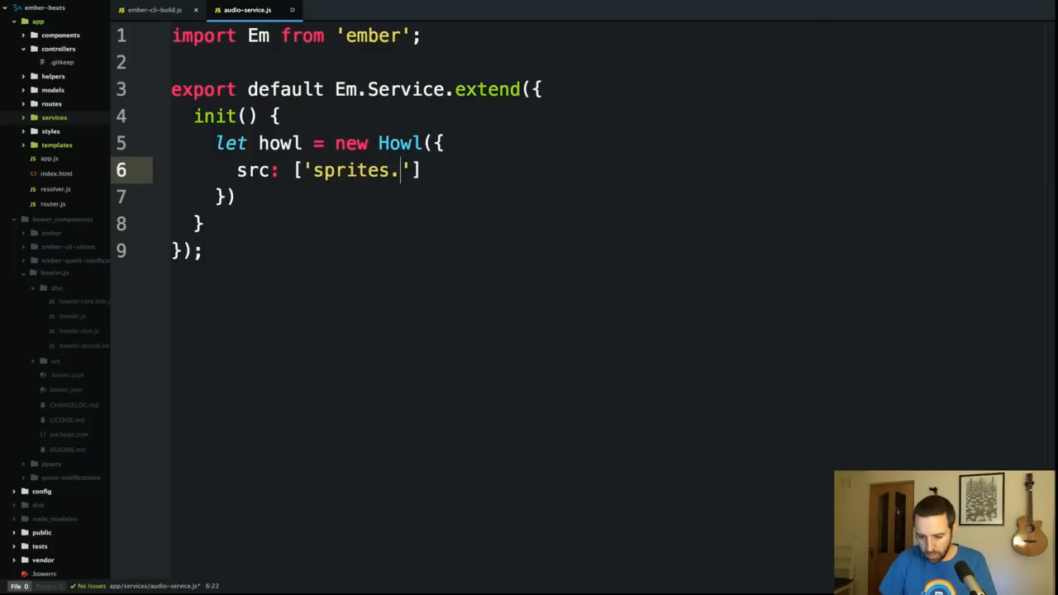
type("mp3")
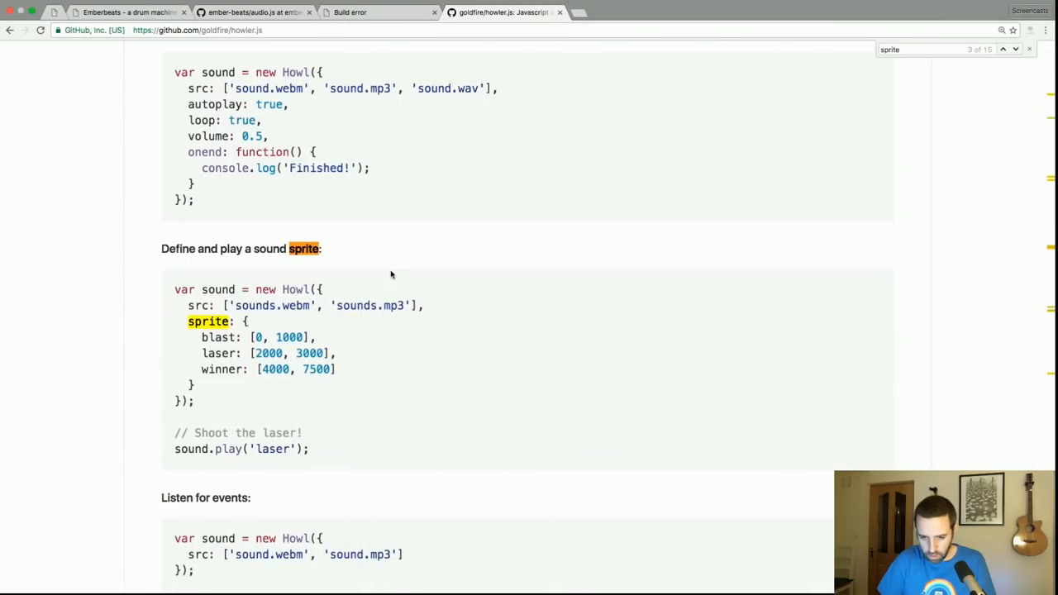
left_click(248, 14)
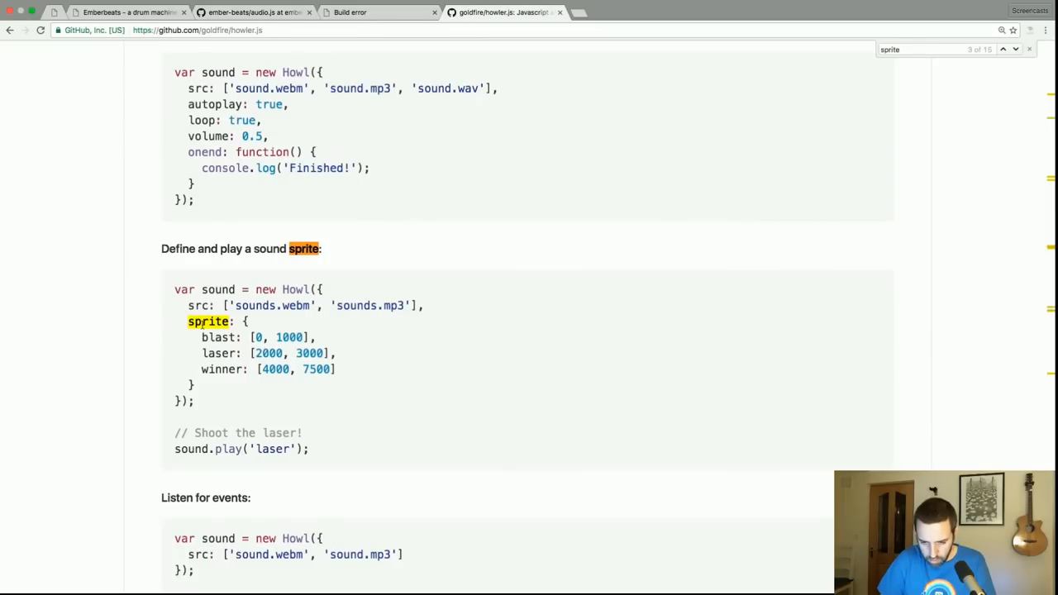
left_click(251, 13)
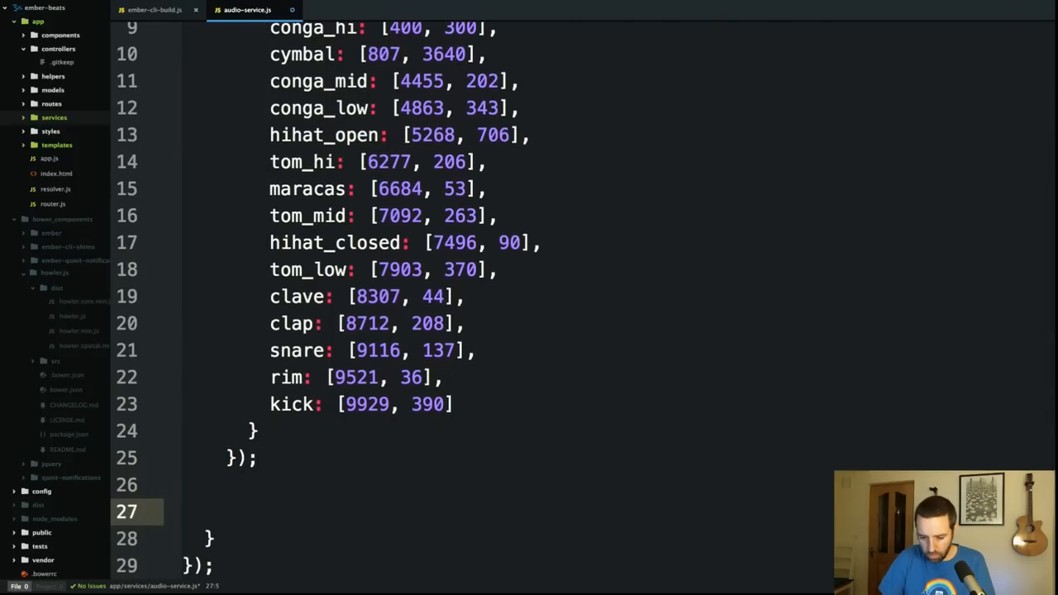
Step: Store the Howl on the service with this.set('howl', howl) in init
type("this.set('s')")
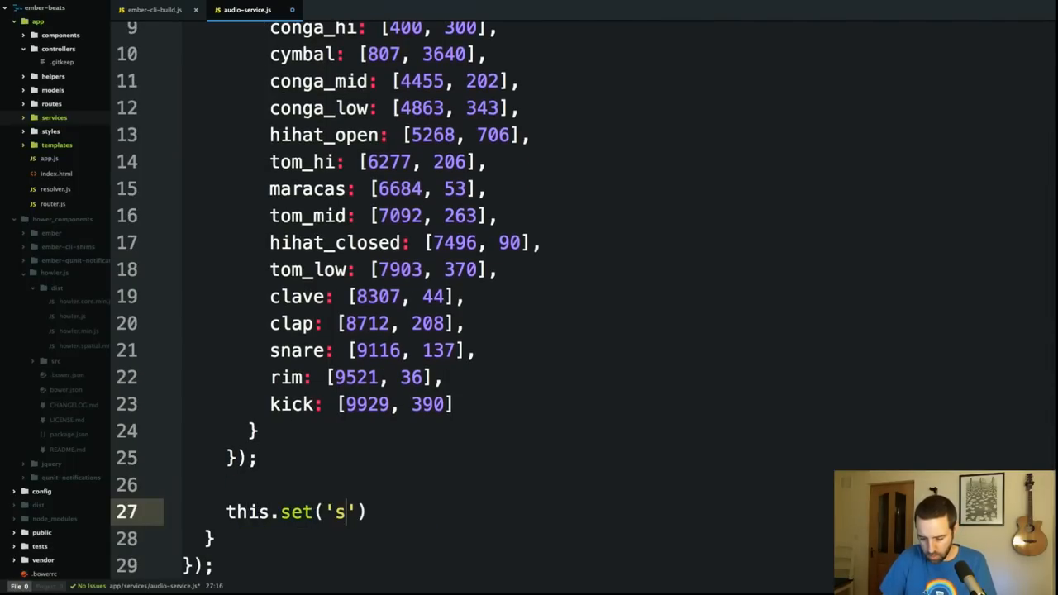
type("owl', ho")
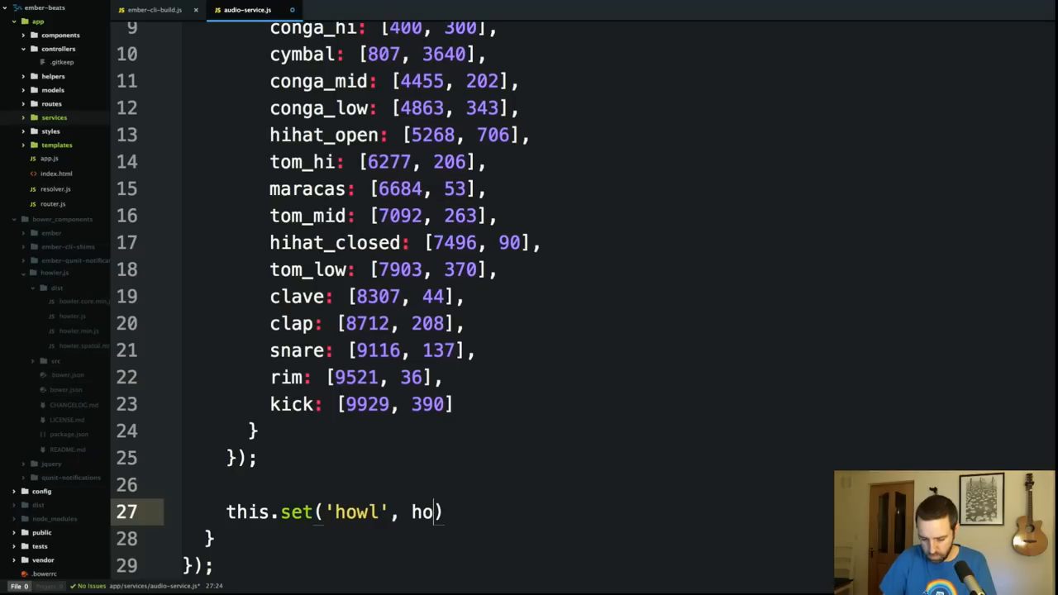
type("wl")
left_click(380, 539)
type(",")
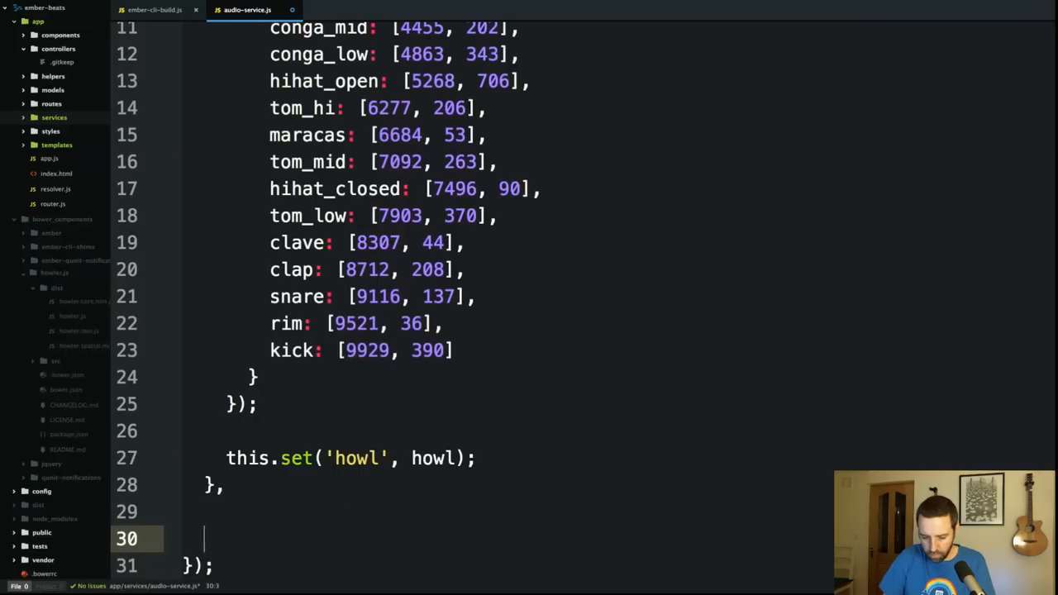
Step: Add play(sound) that gets the stored howl and calls howl.play(sound)
type("play()")
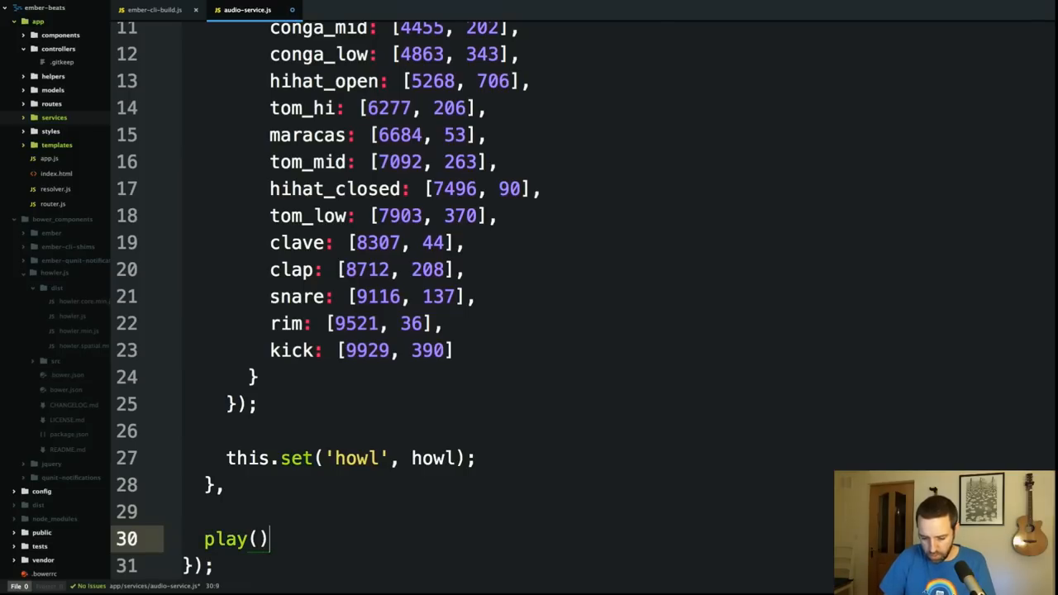
type("sound")
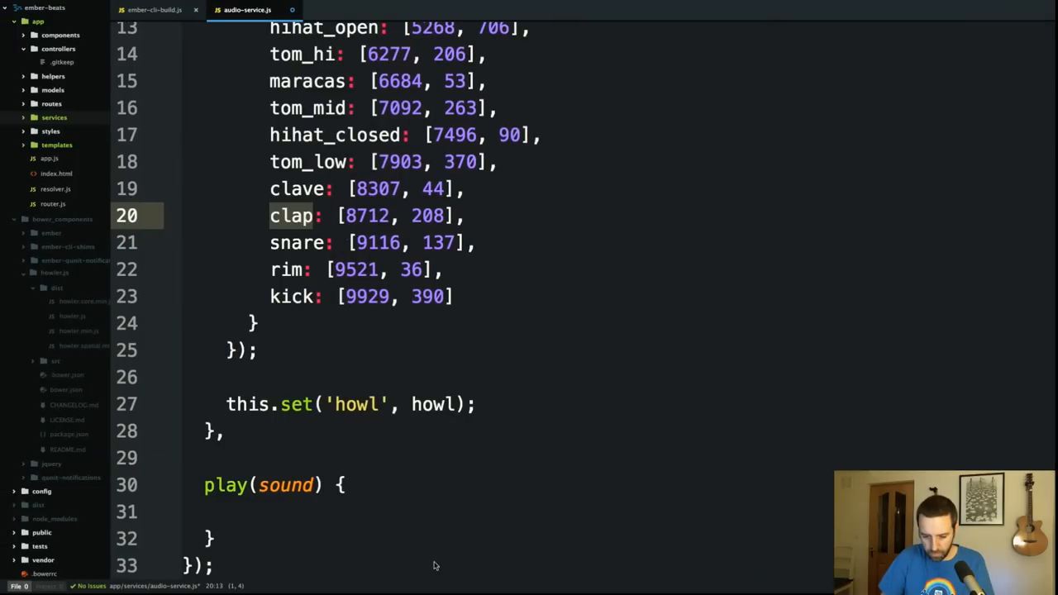
type("let howl = t")
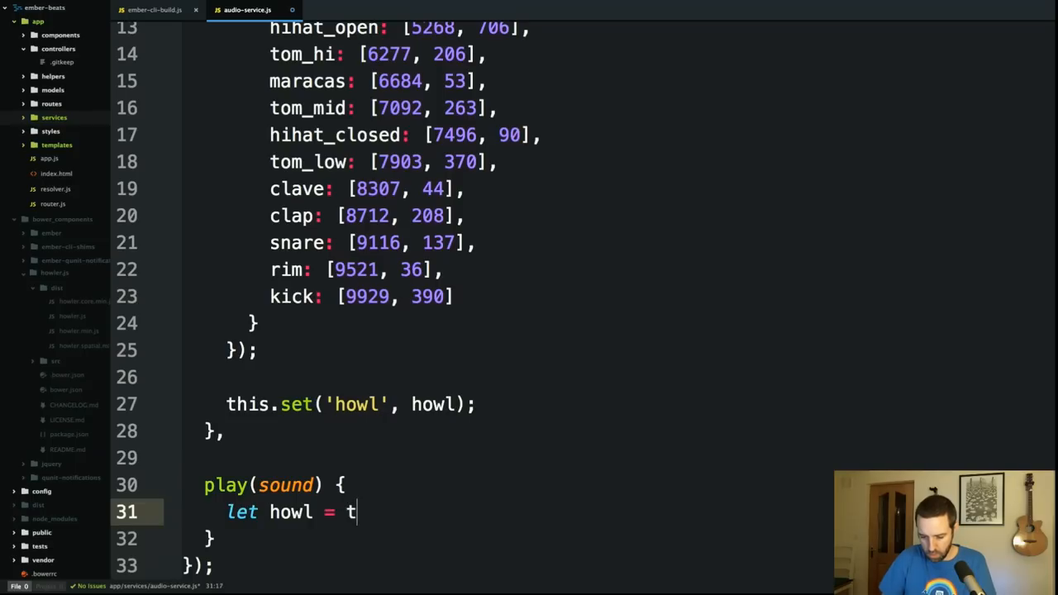
type("his.get('howl');")
type("howl.play")
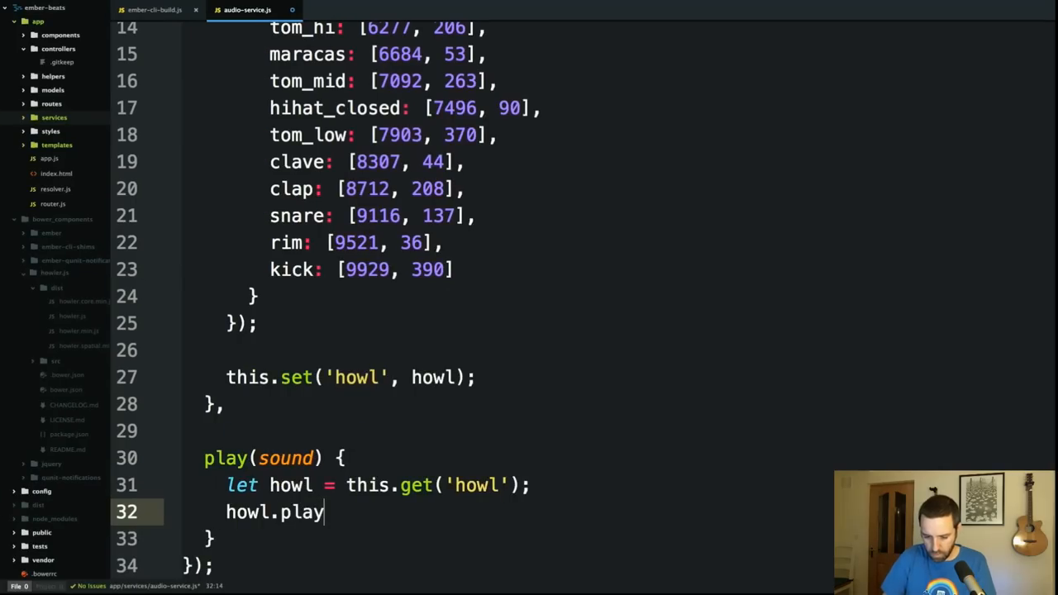
type("(sound);")
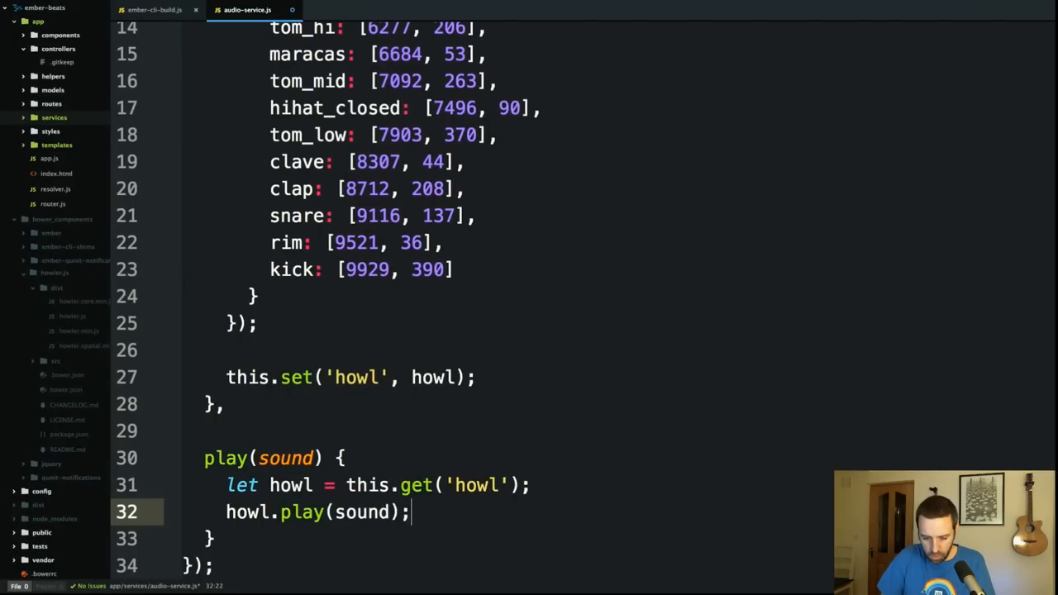
Step: Create app/controllers/application.js importing Em from 'ember' with Em.Controller.extend({
right_click(51, 80)
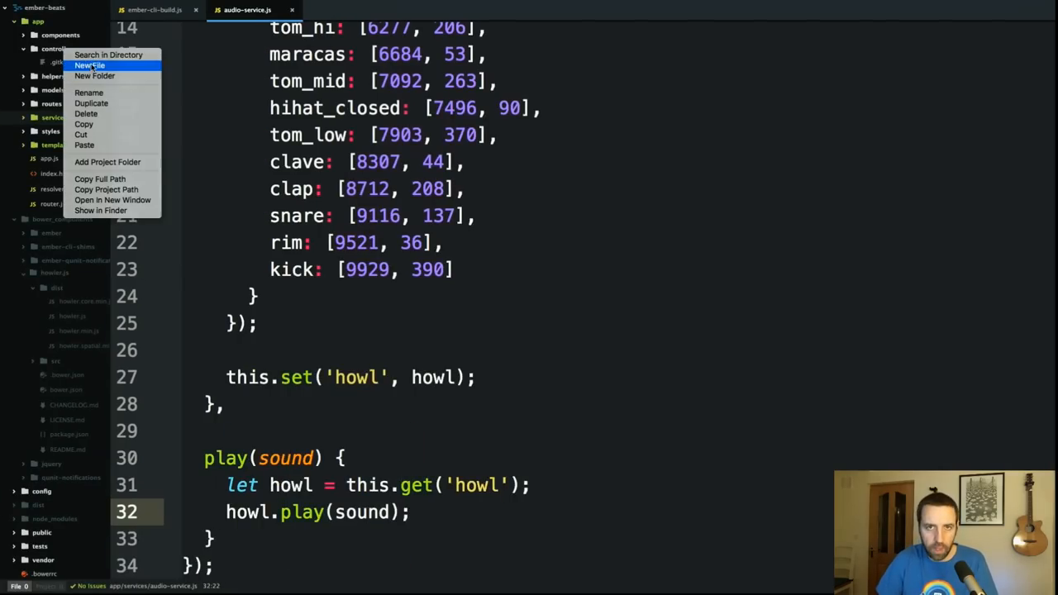
left_click(92, 63)
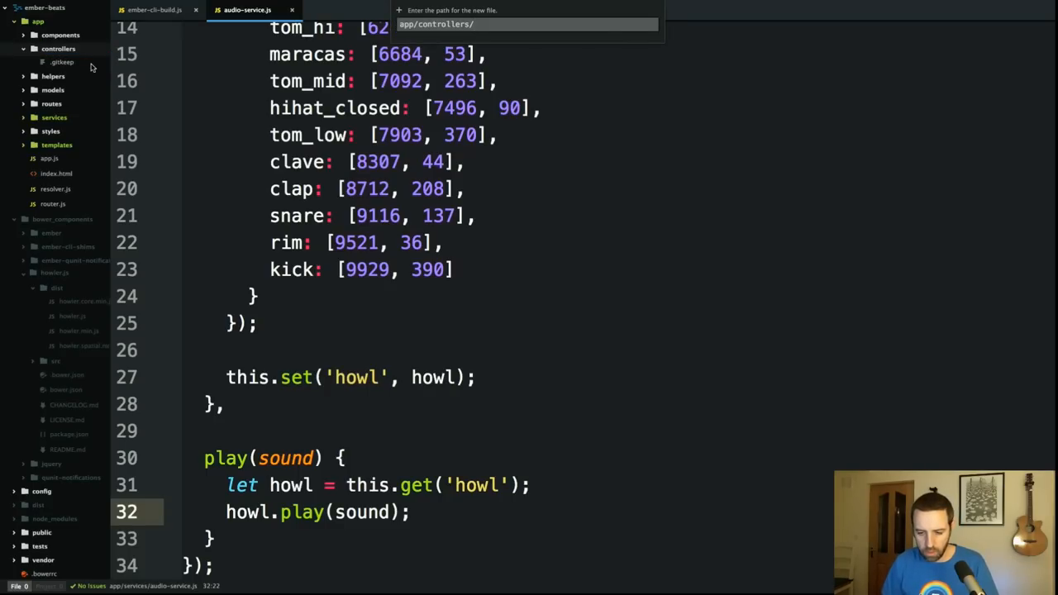
type("application.js")
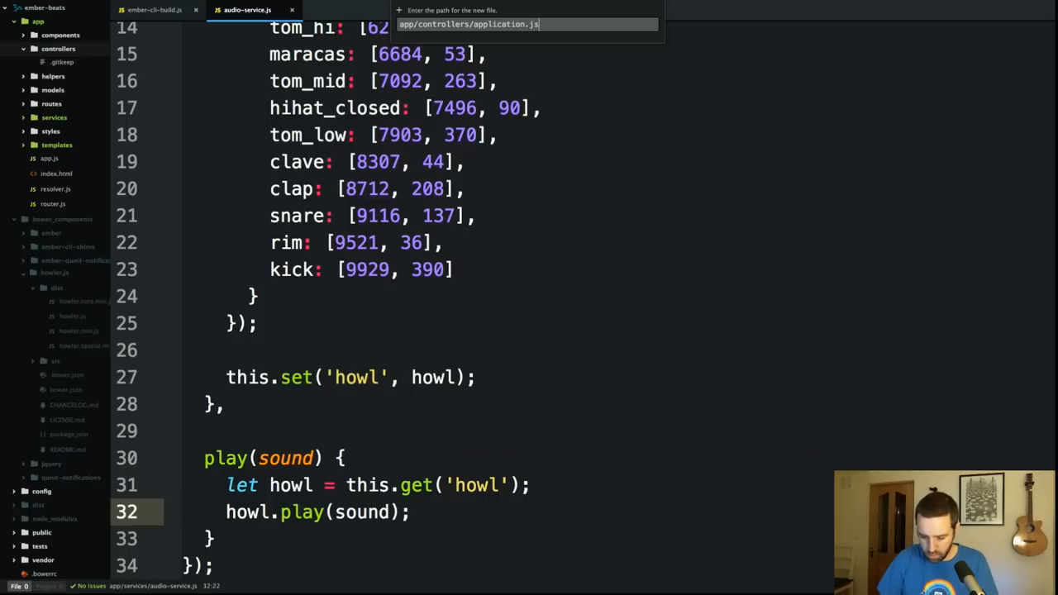
type("import e")
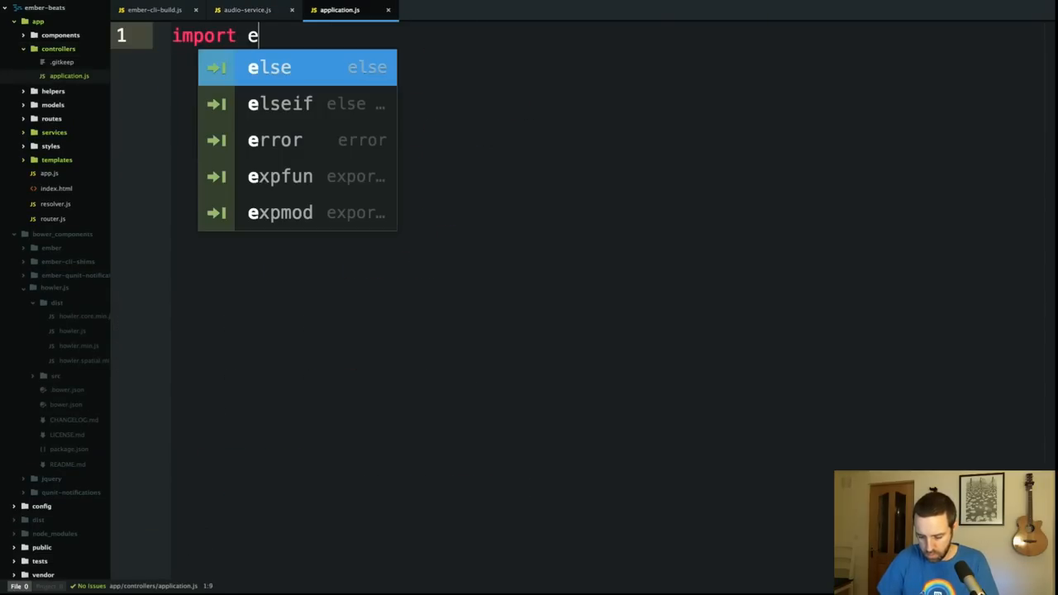
type("m from ''")
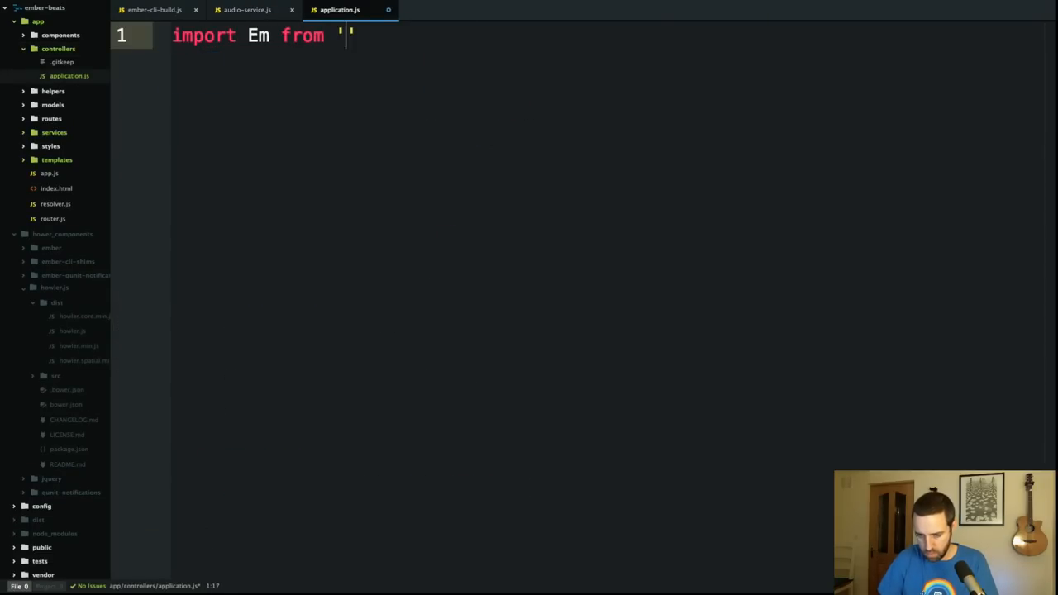
type("ember';")
type("export default")
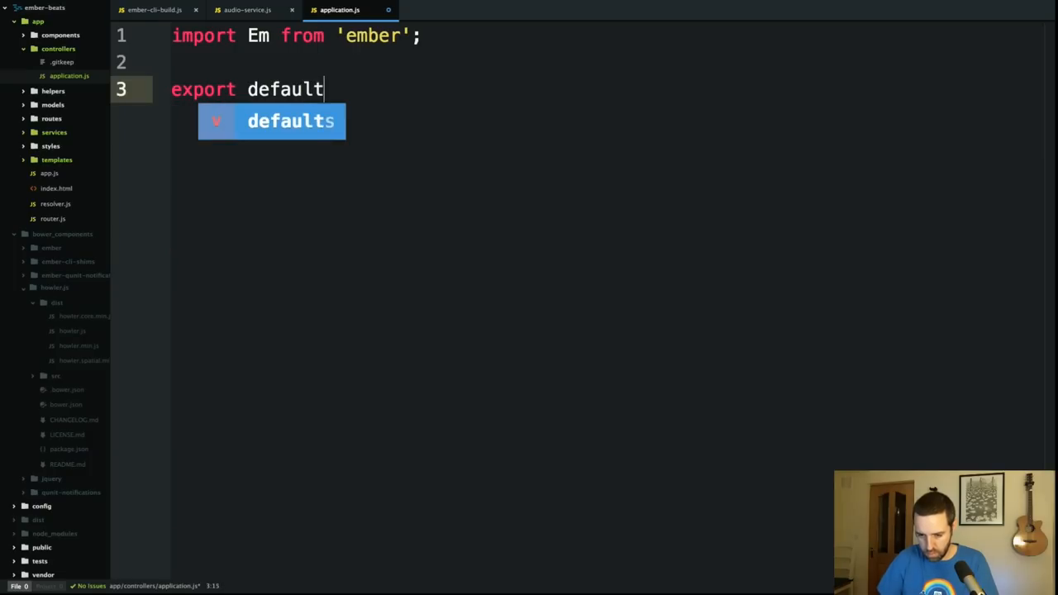
type("Em.C")
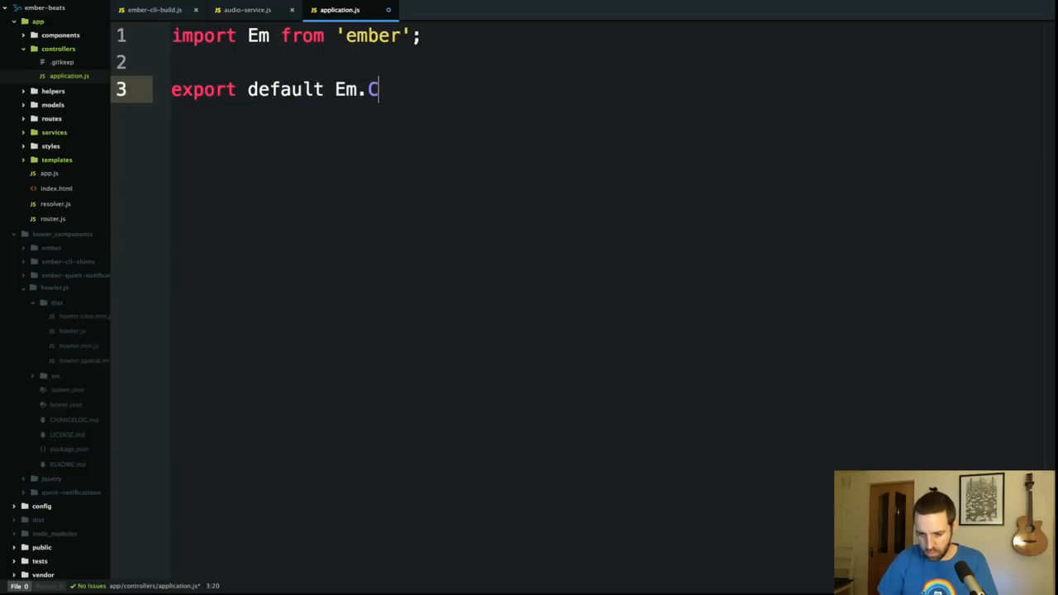
type("ontroller.e")
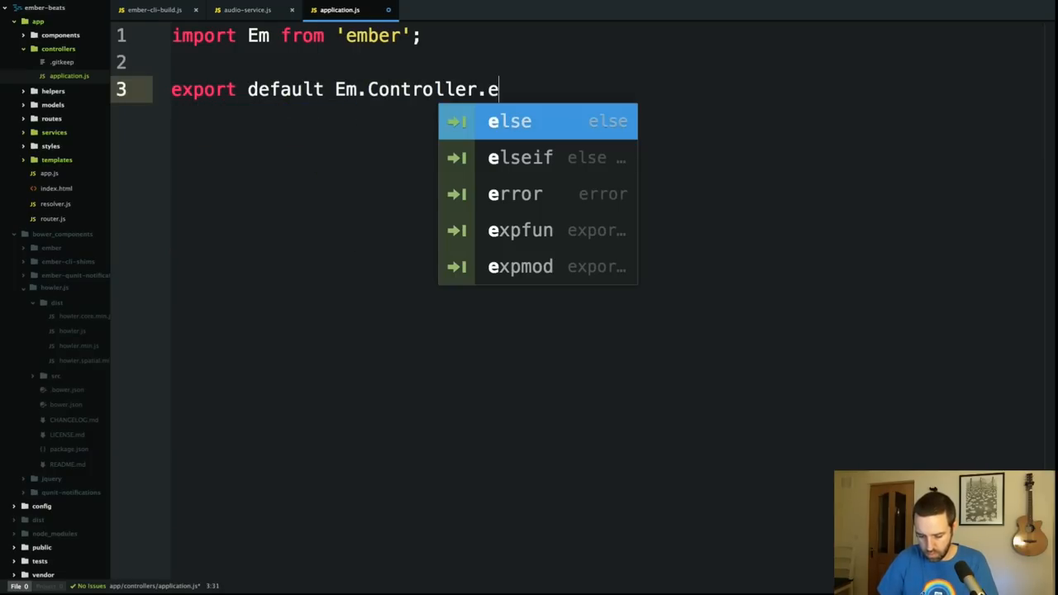
type("xtend")
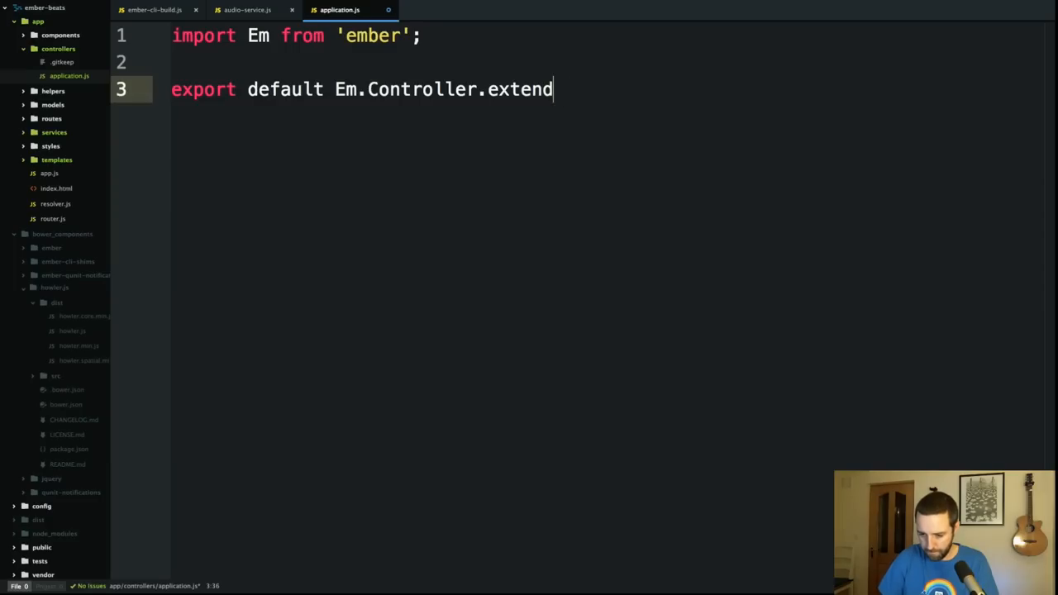
type("({")
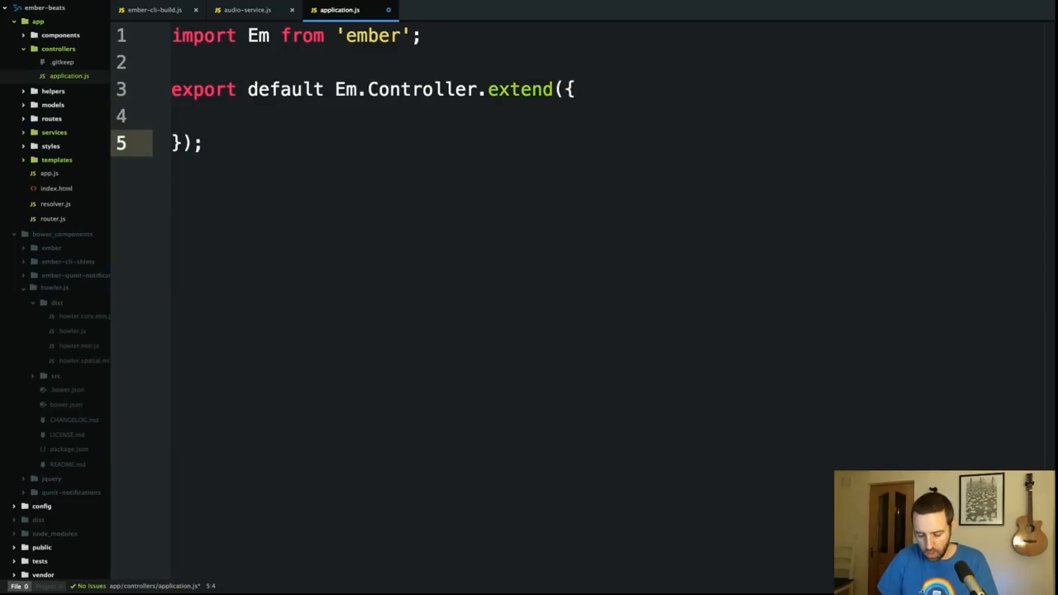
Step: Add an actions block with play(sound) and soundService: Em.inject.service() above it
type("actions:")
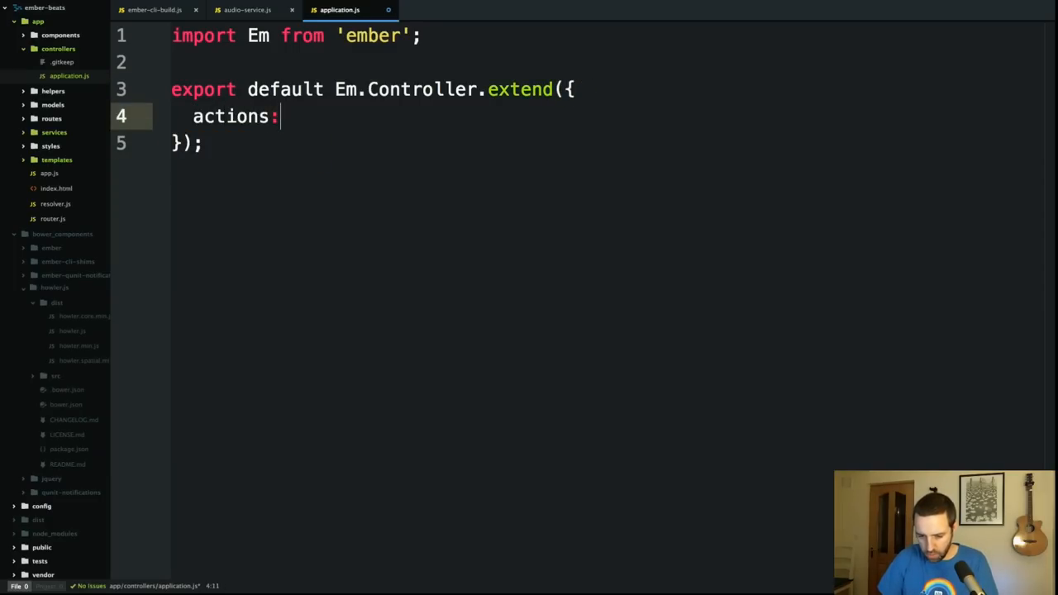
type("{")
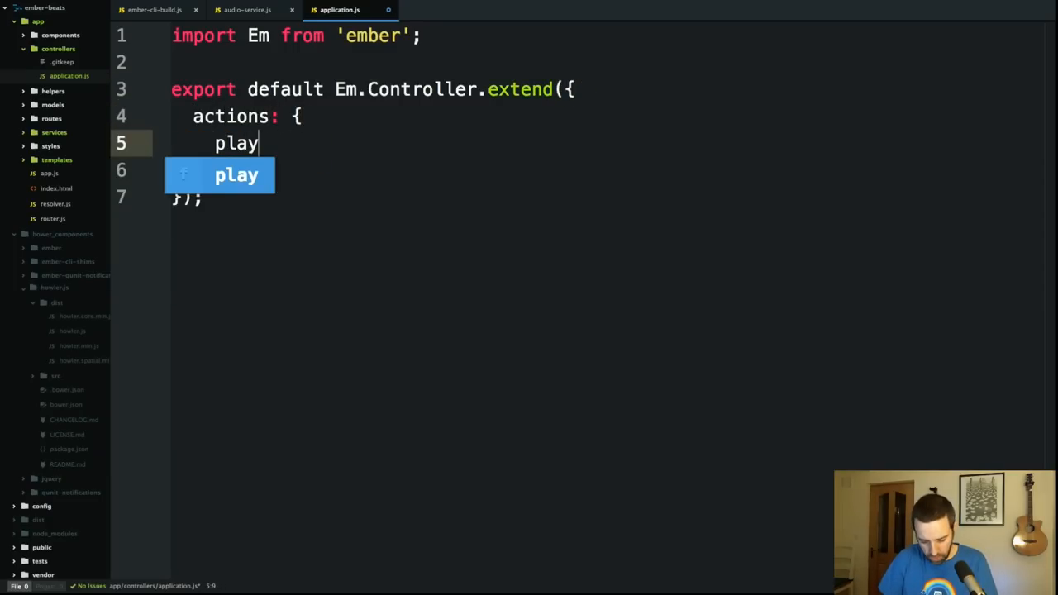
type("()")
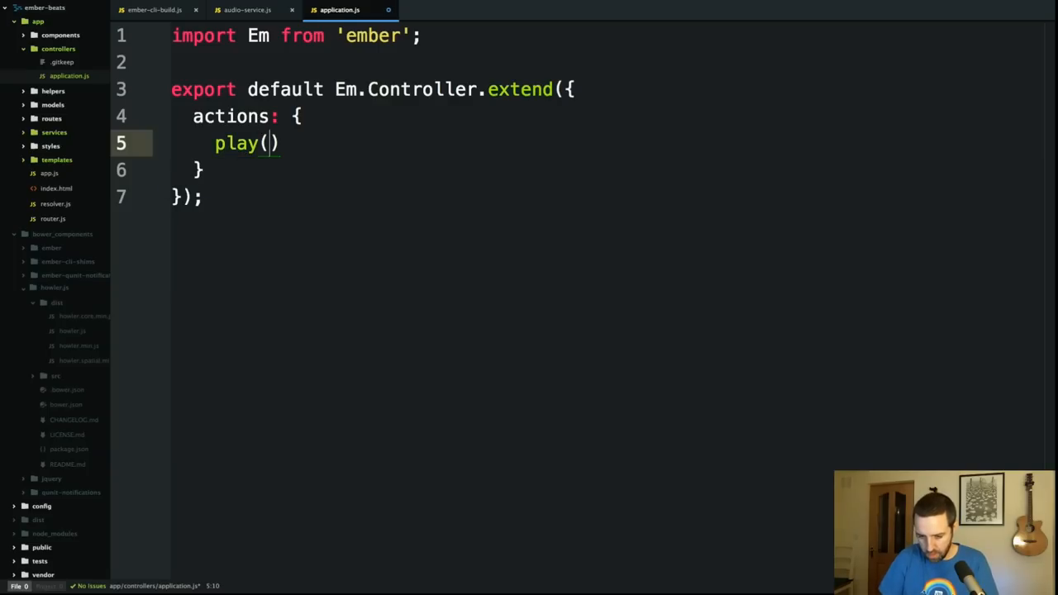
type("sound")
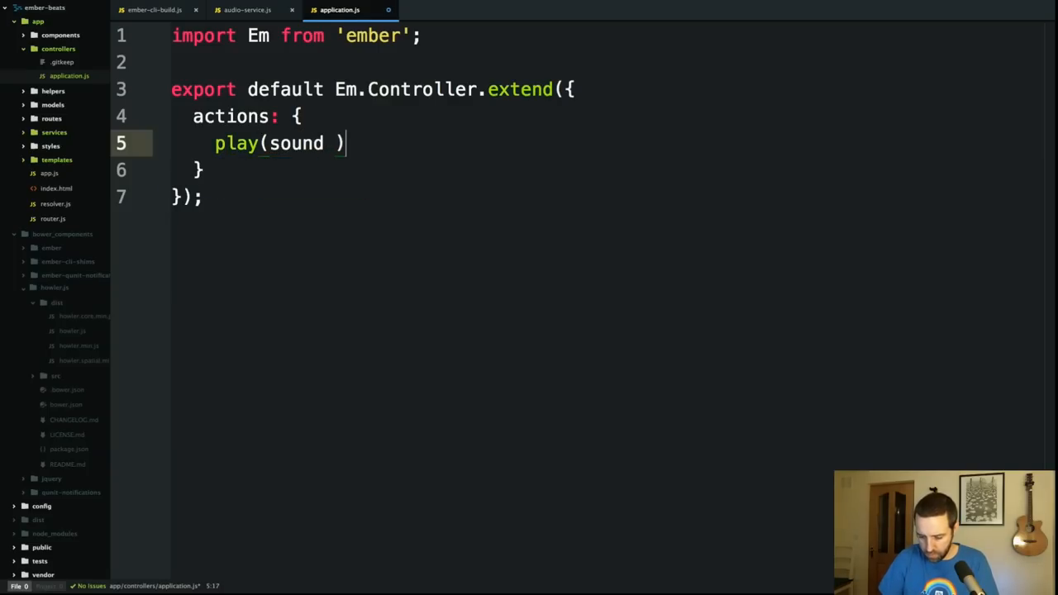
type("{")
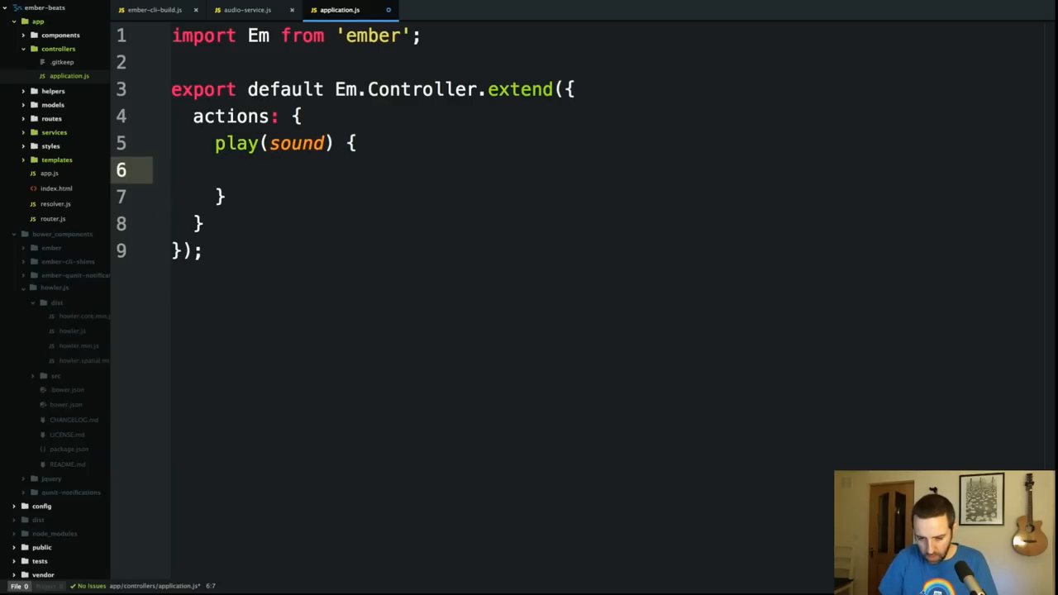
key("Enter")
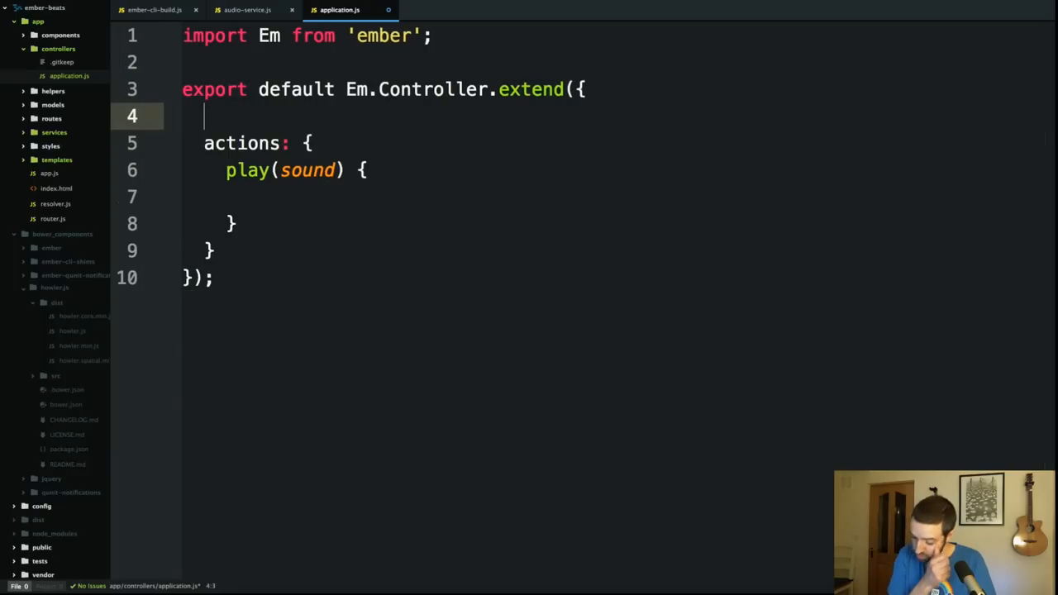
type("sour")
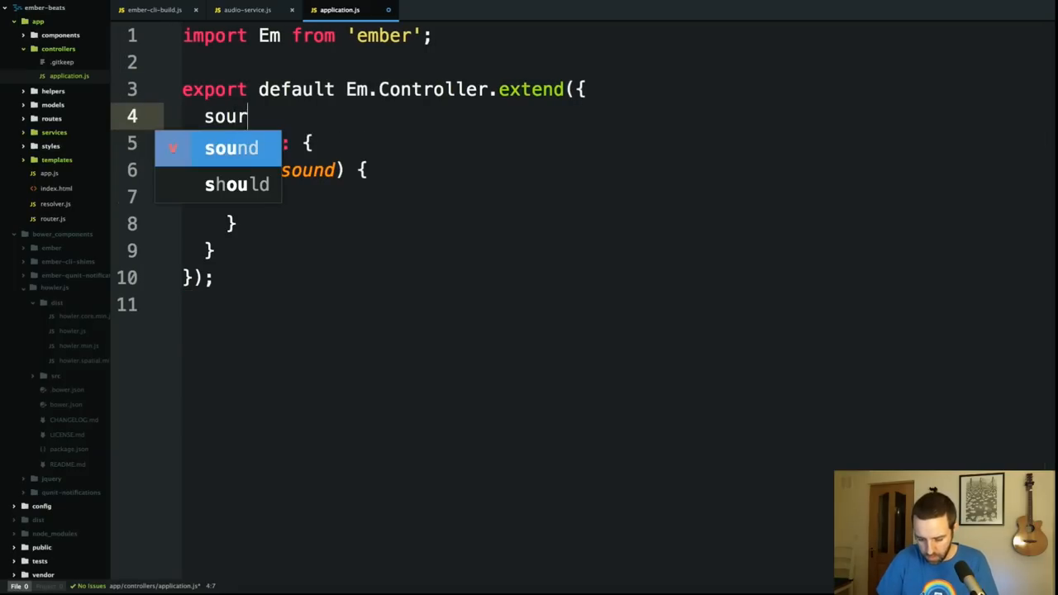
type("Service")
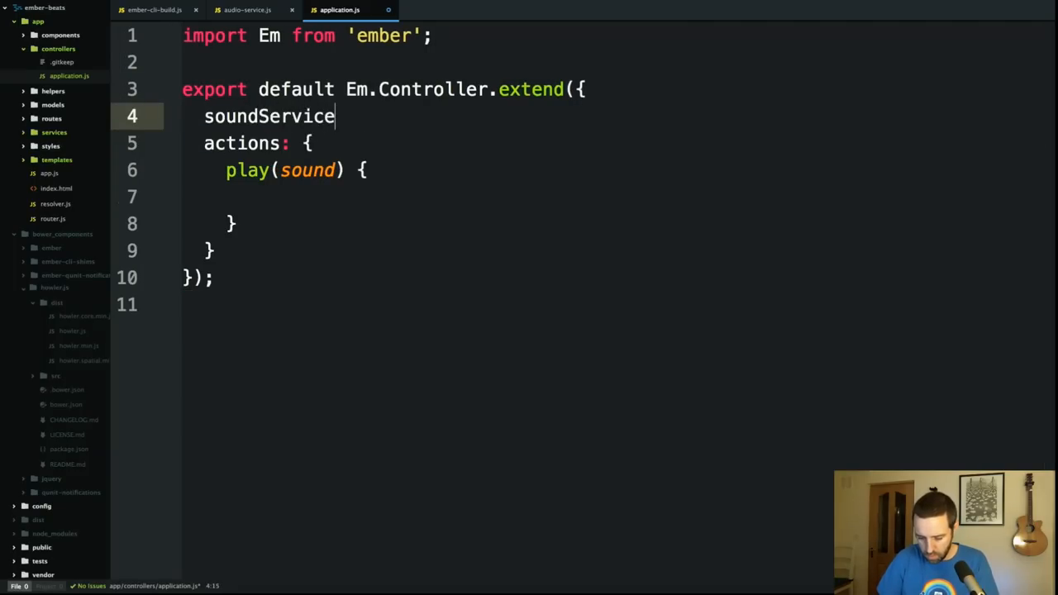
type(": Em.in")
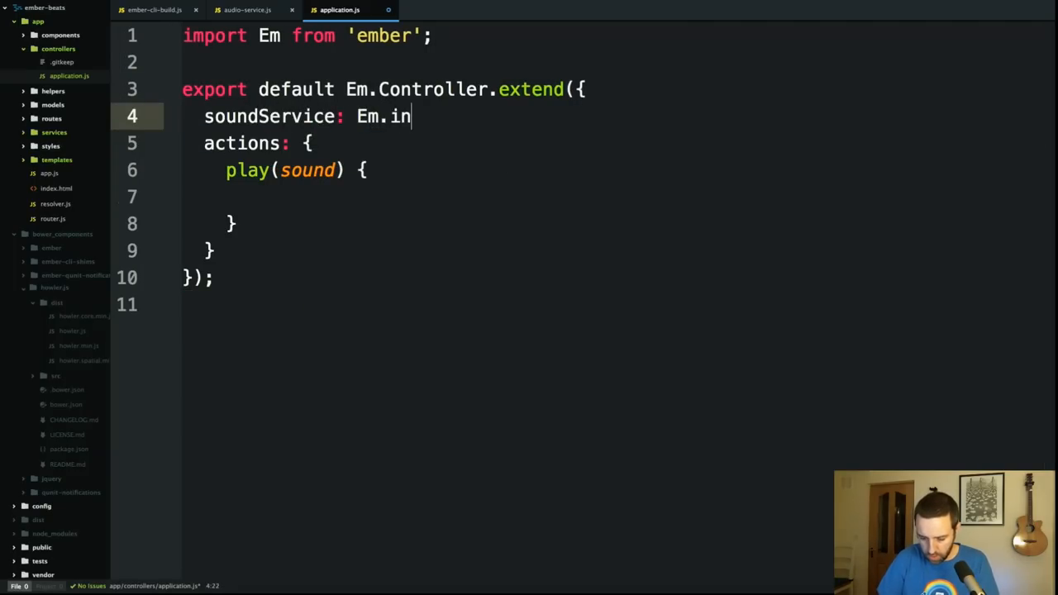
type("ject.service(),")
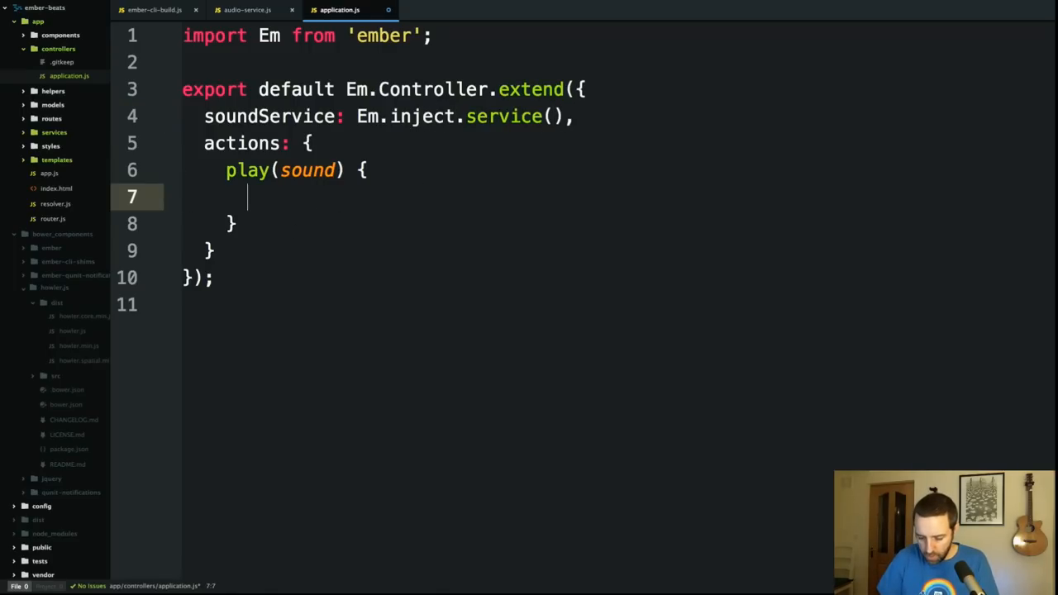
Step: Have play(sound) call this.get('soundService').play(sound), then move to application.hbs
type("this")
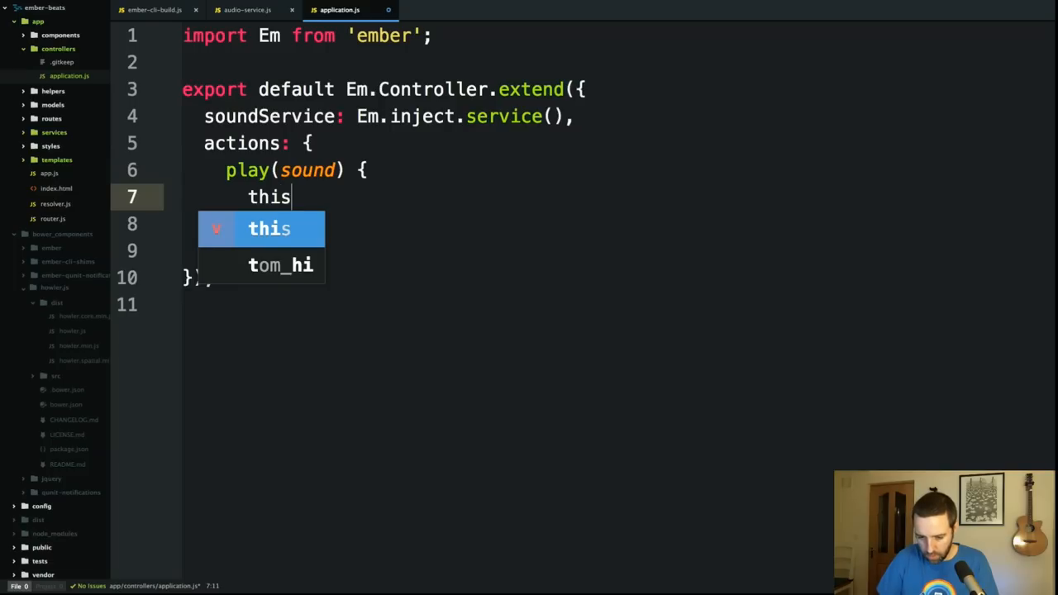
type(".get(")
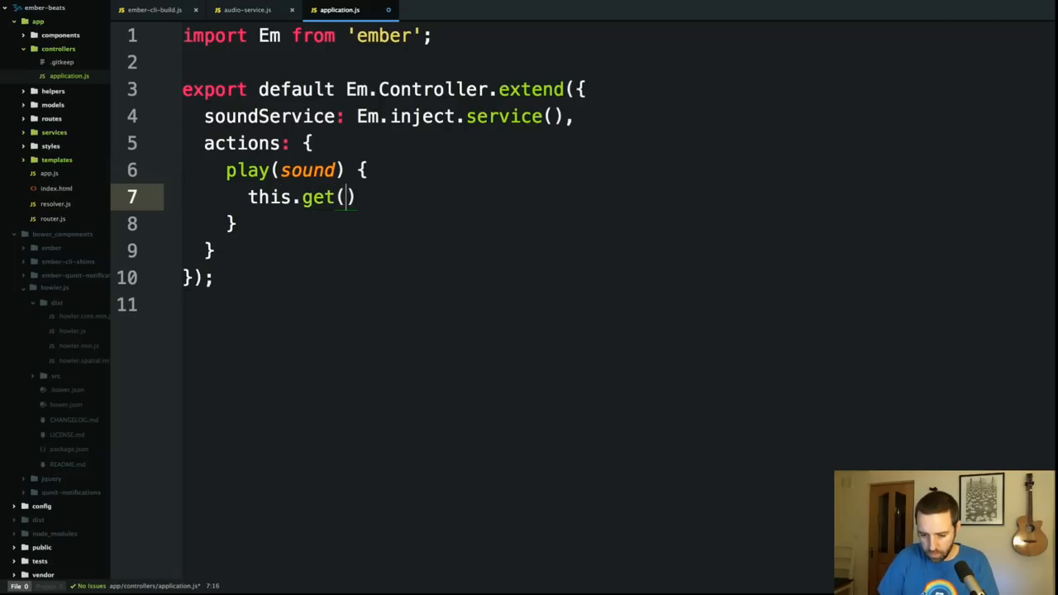
type("'sou'")
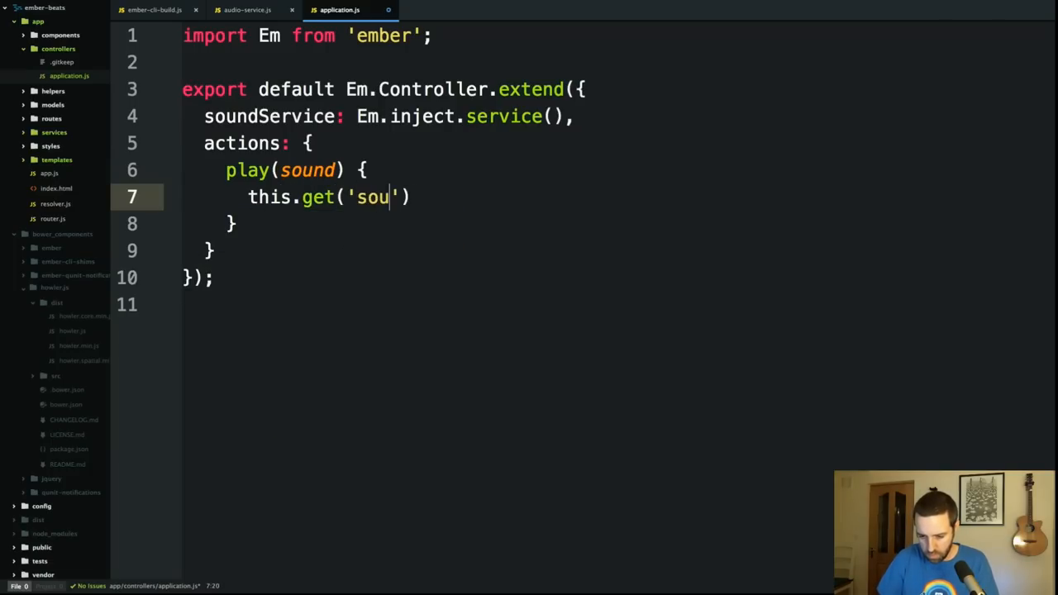
type("ndService")
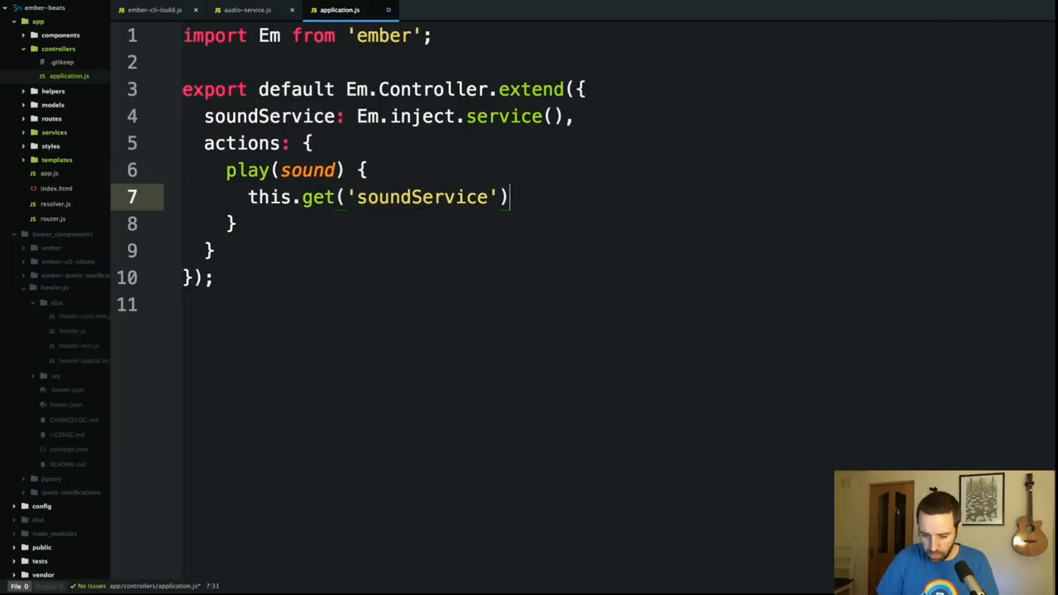
type(".plau")
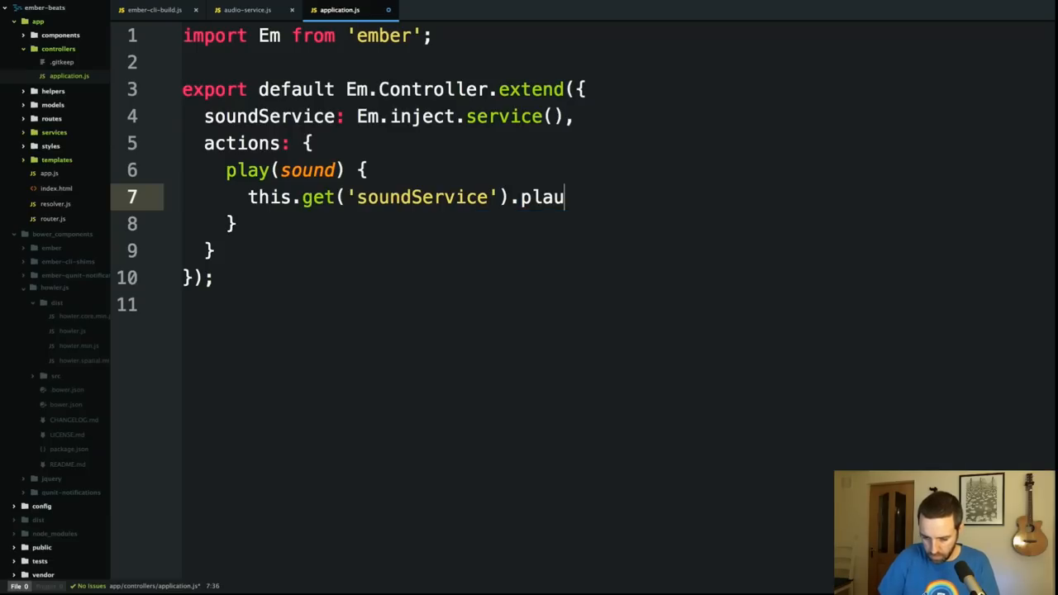
type("y(sound")
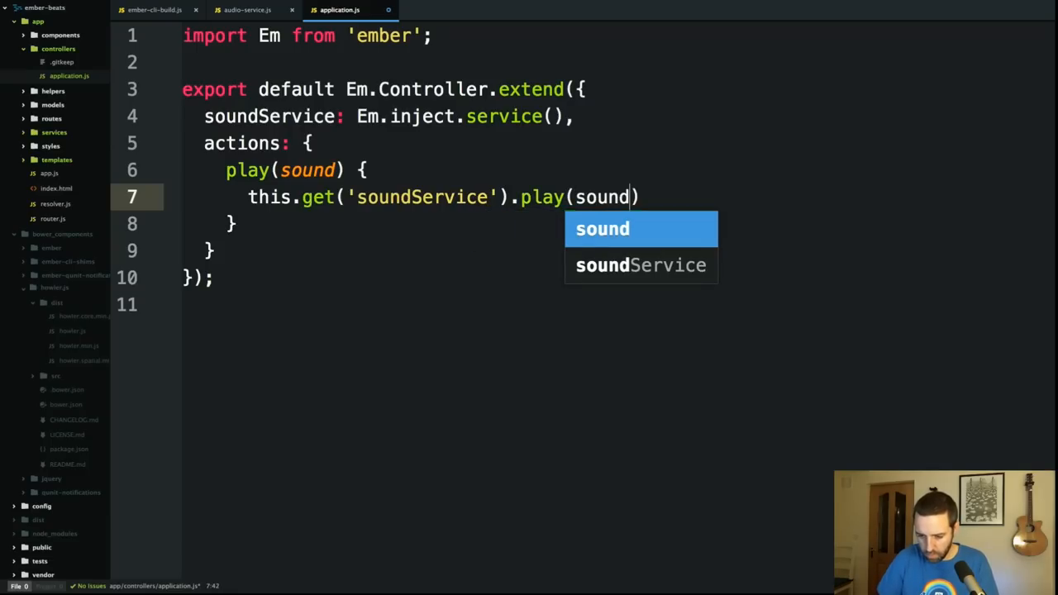
type(";")
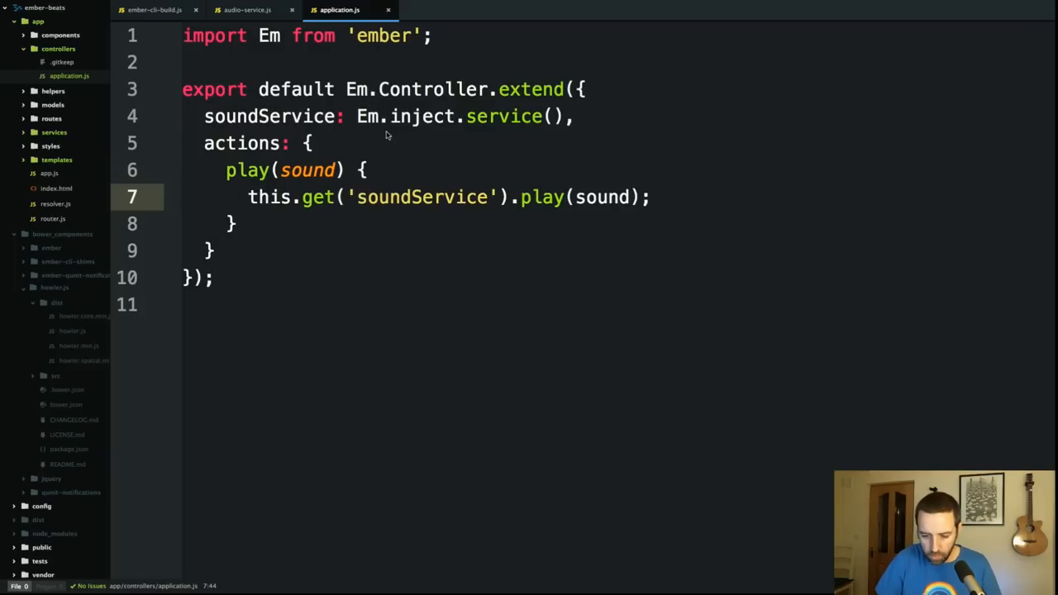
double_click(421, 197)
type("<butto")
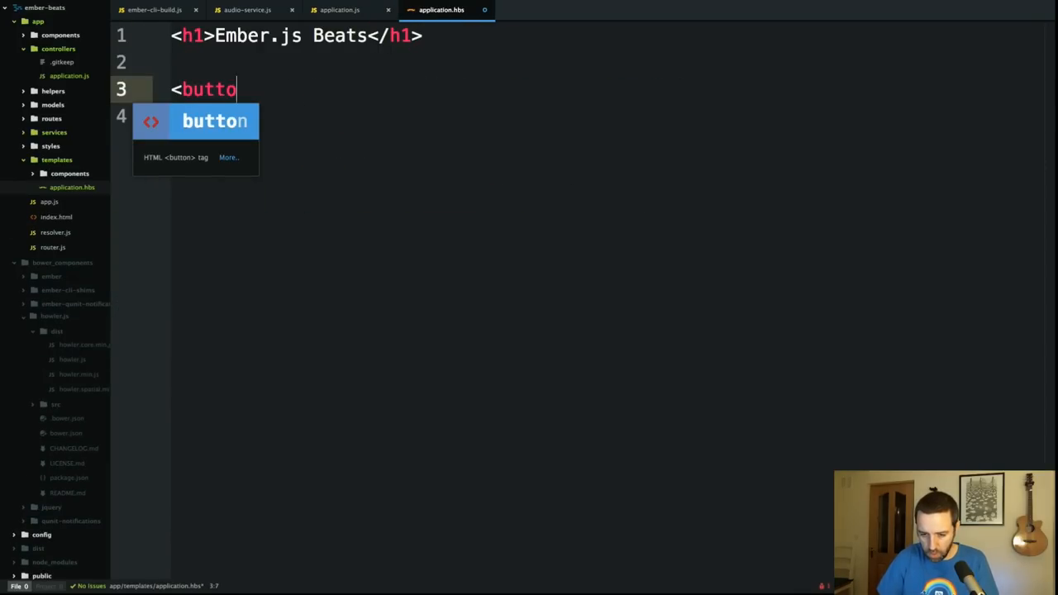
Step: Write <button onclick={{action 'play' 'clap'}}>Play Clap</button> in application.hbs
type("n onclick")
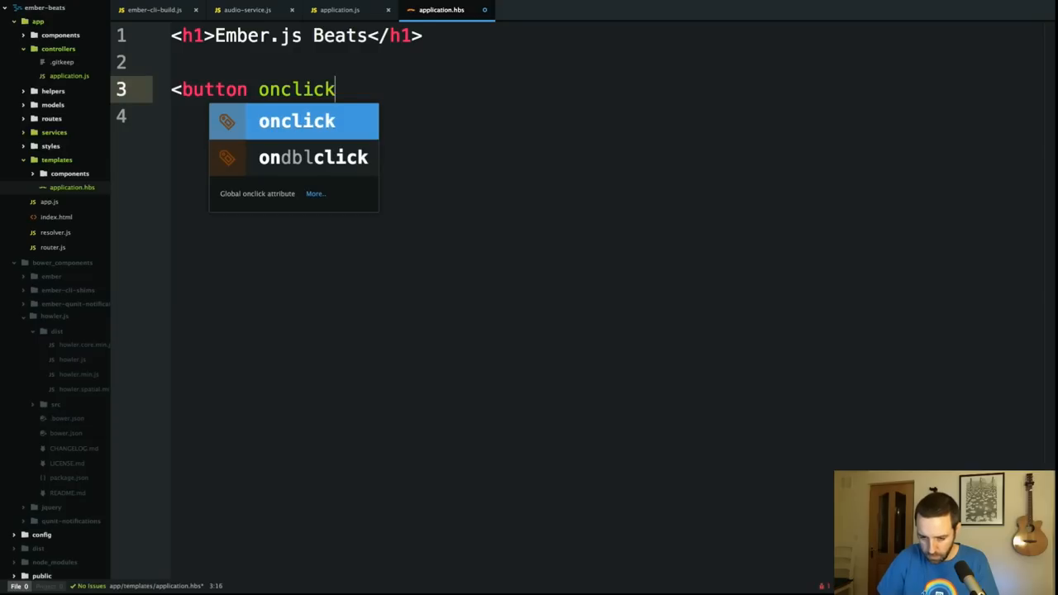
type("={{action }}")
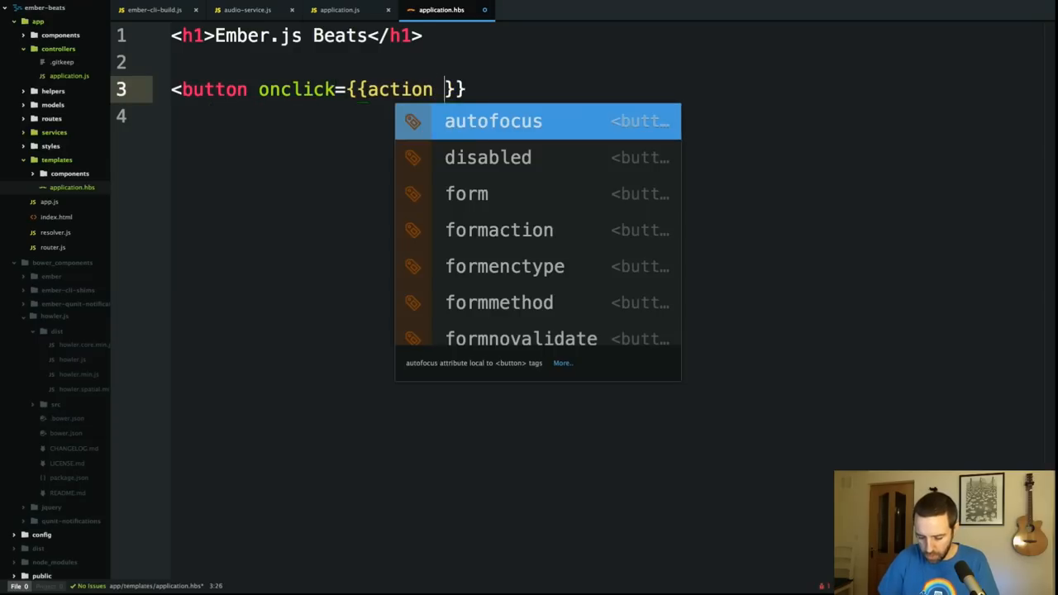
left_click(339, 10)
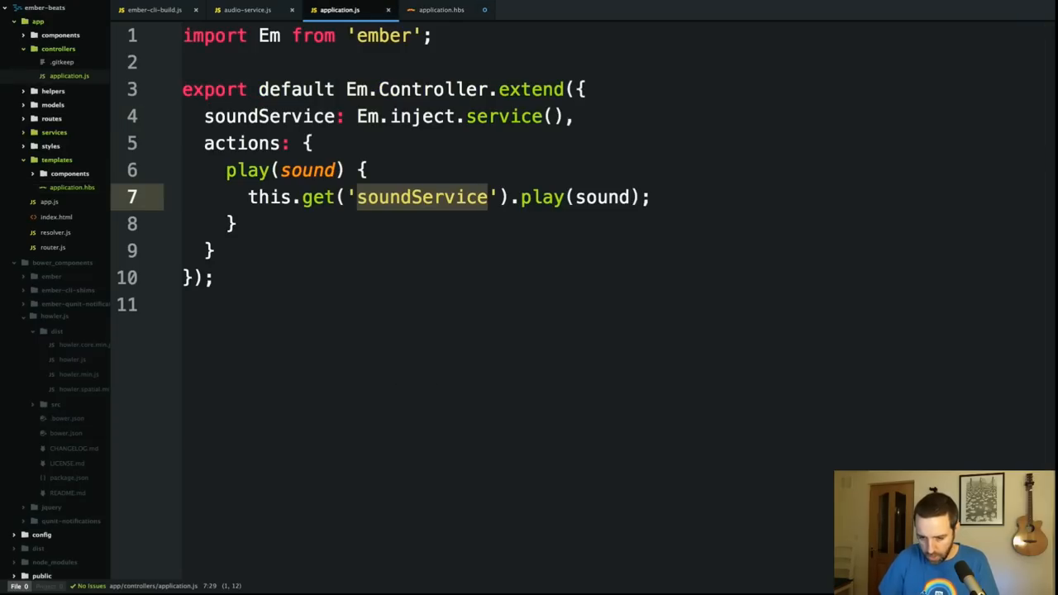
left_click(438, 10)
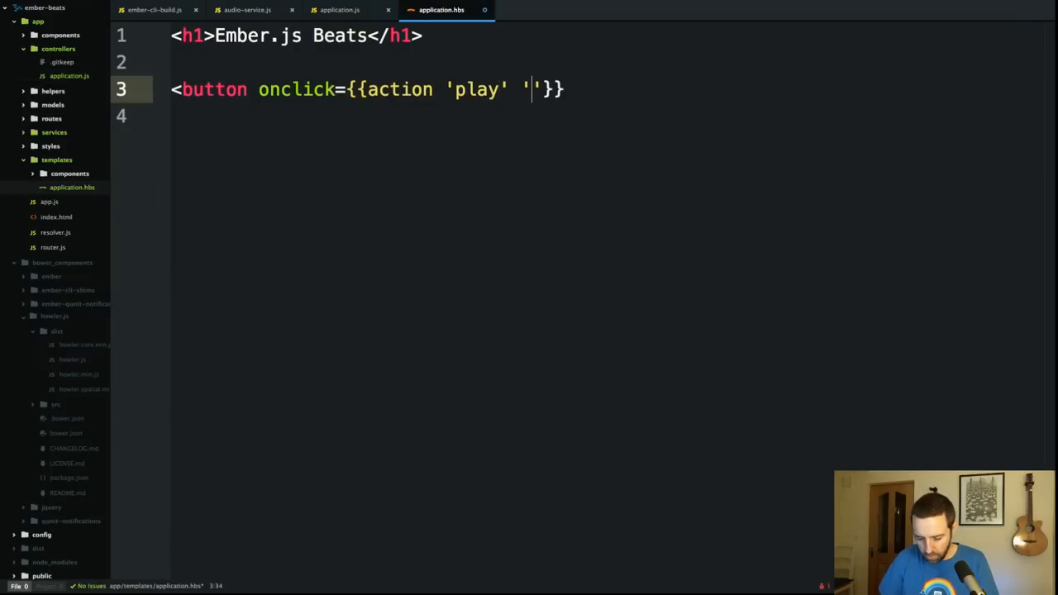
type("clap")
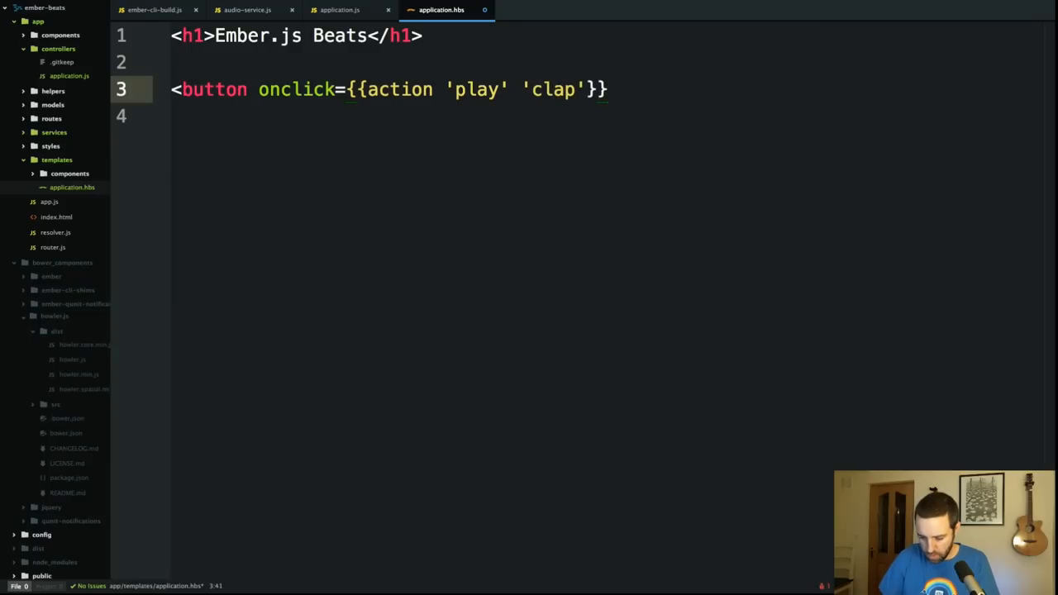
type("Play Ca")
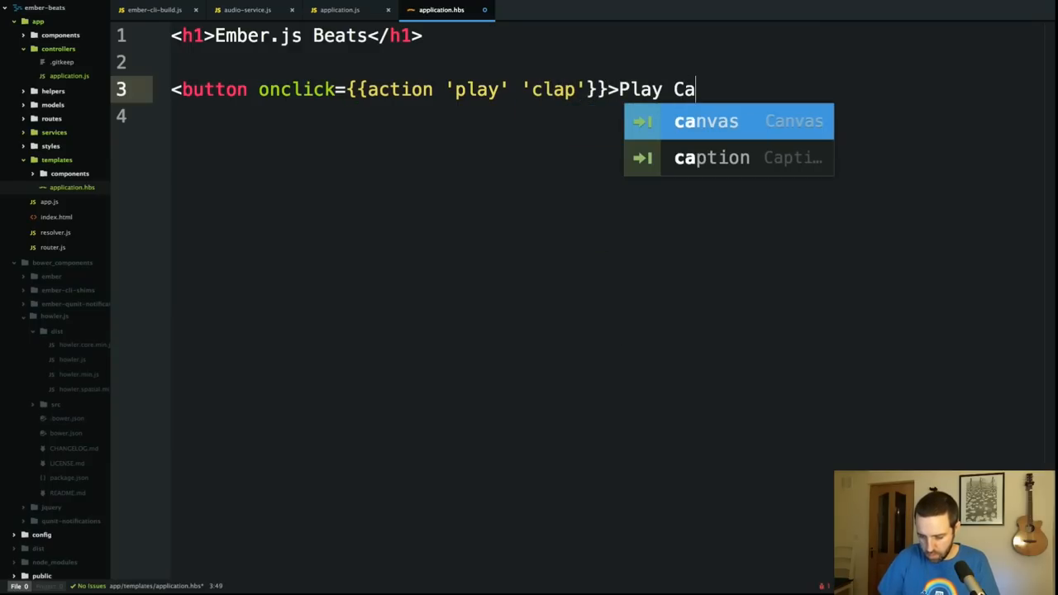
type("p<")
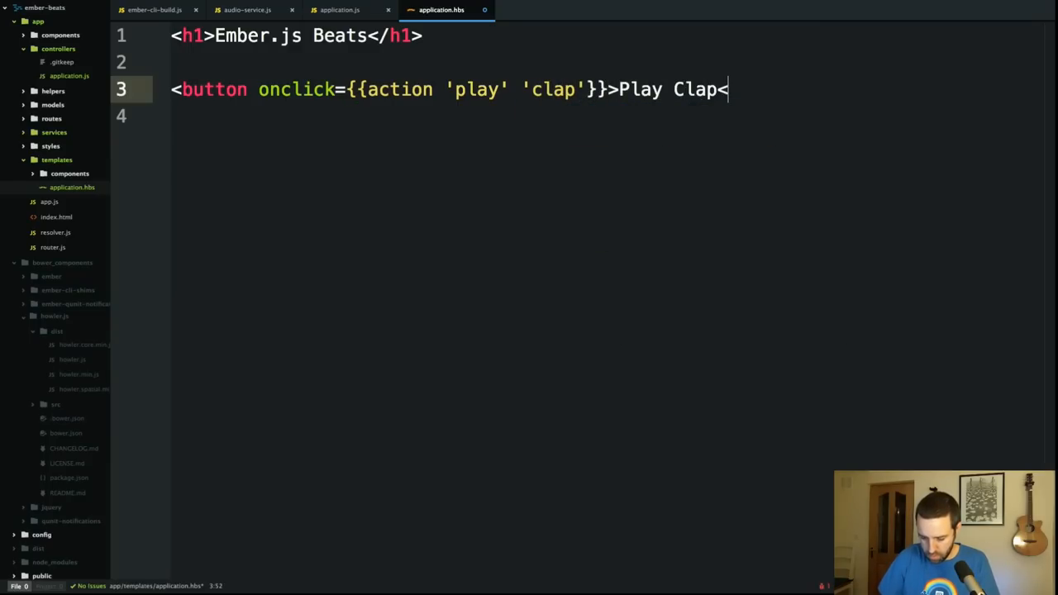
type("/button>")
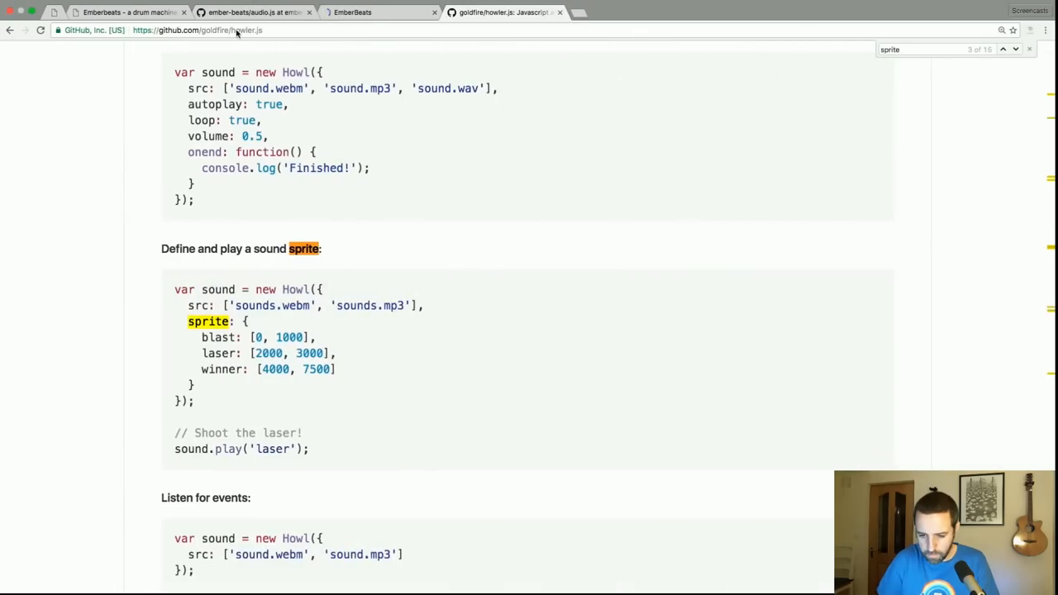
Step: Reload the localhost:4200 Ember.js Beats page to pick up the changes
left_click(352, 13)
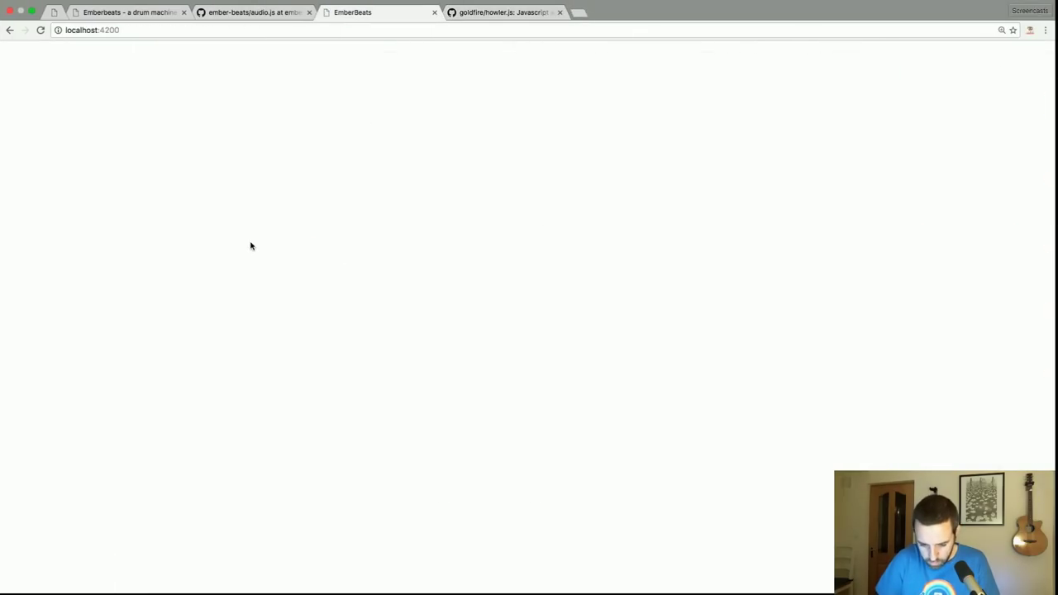
key("F12")
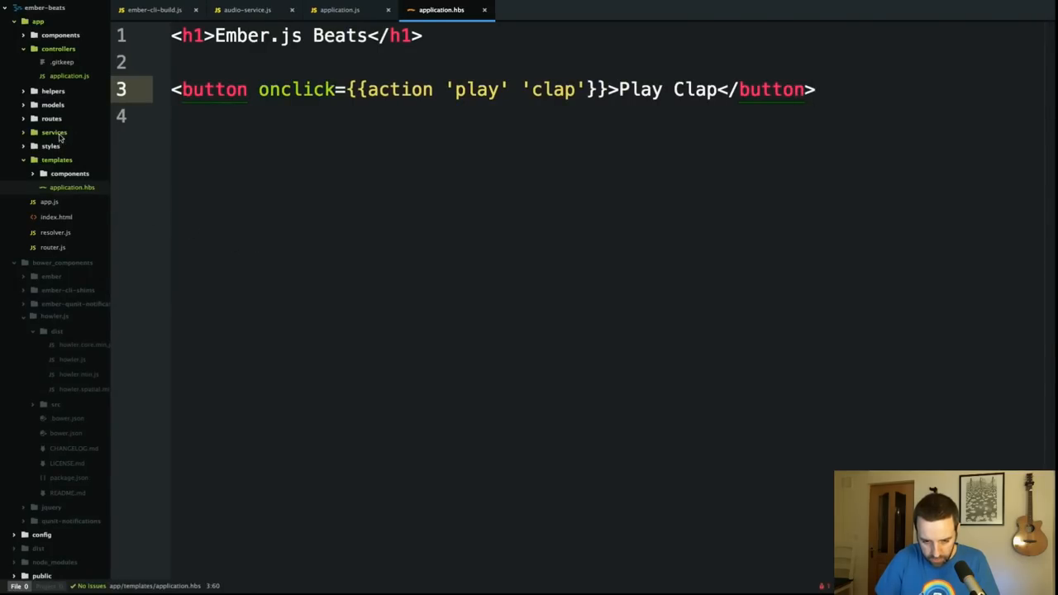
Step: Expand the services folder to reveal audio-service.js, then bring Ableton Live forward
left_click(46, 133)
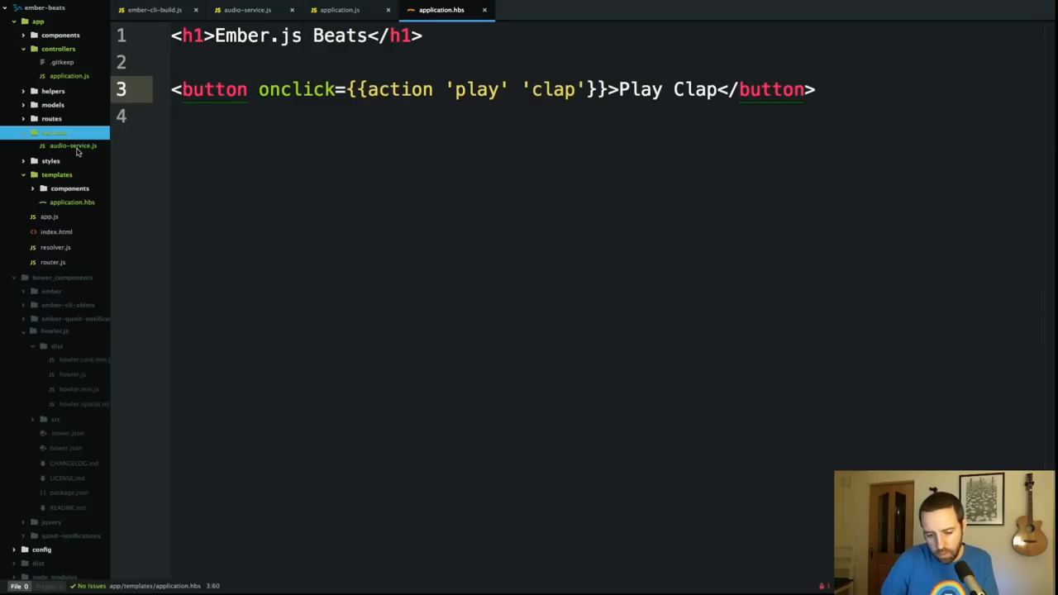
mouse_move(73, 146)
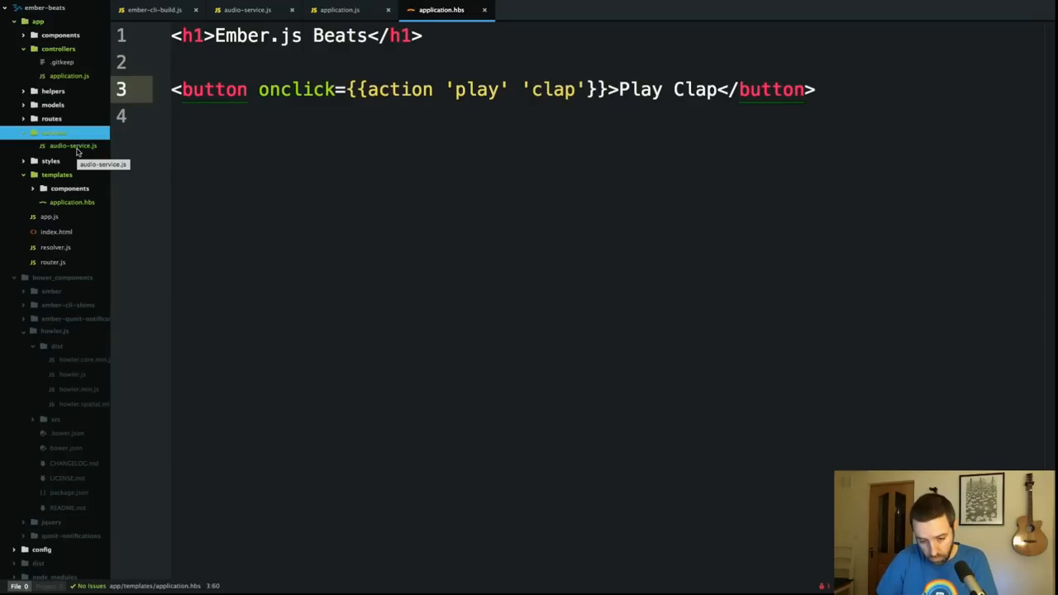
left_click(330, 10)
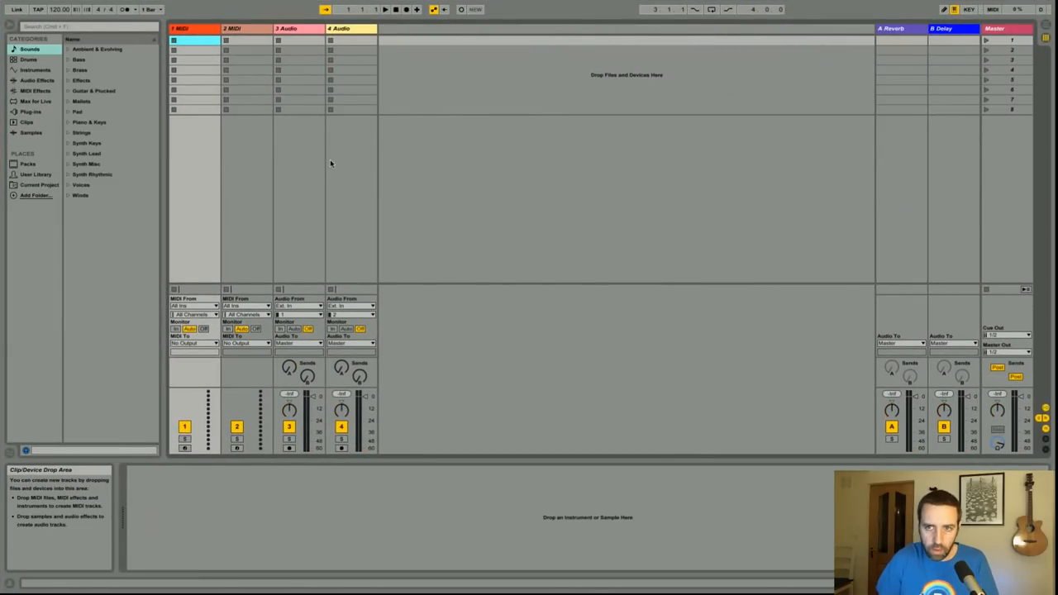
Step: Drag sprite.mp3 from Finder into the first clip slot of the 3 Audio track and open the clip
key("cmd+tab")
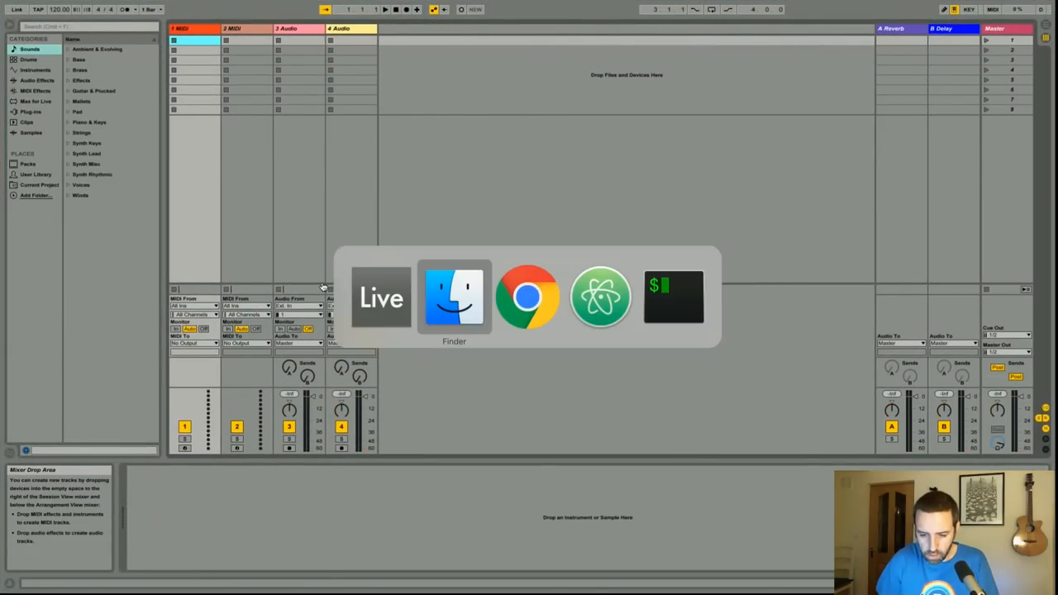
left_click(453, 297)
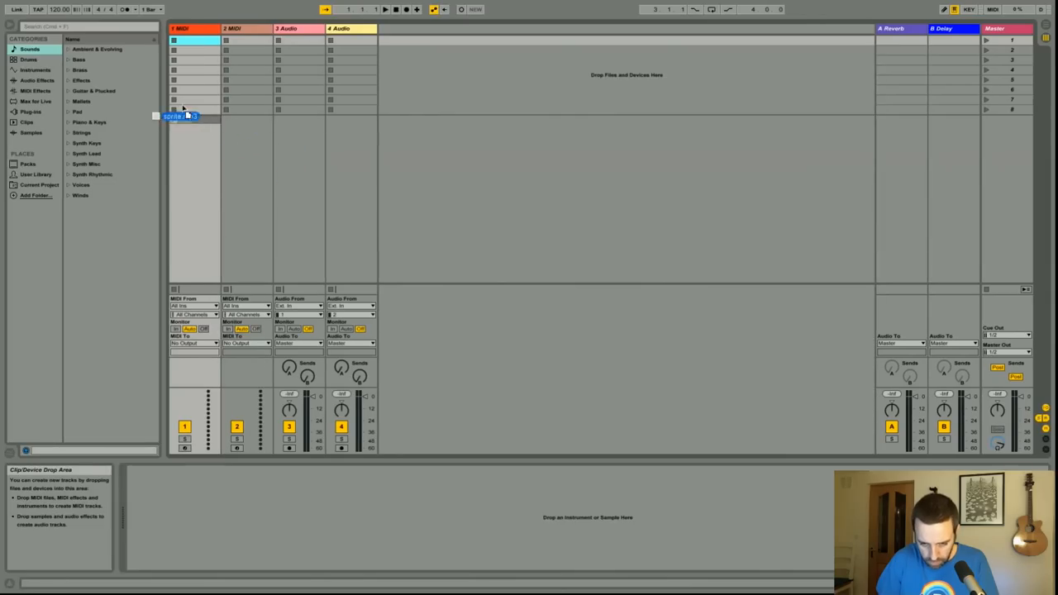
left_click_drag(182, 115, 289, 40)
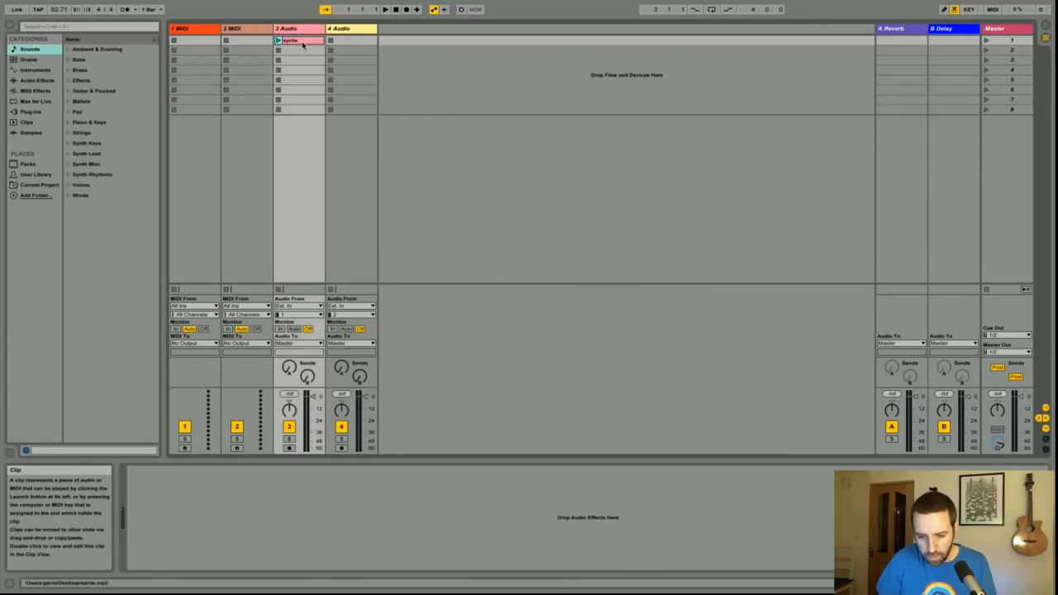
double_click(289, 43)
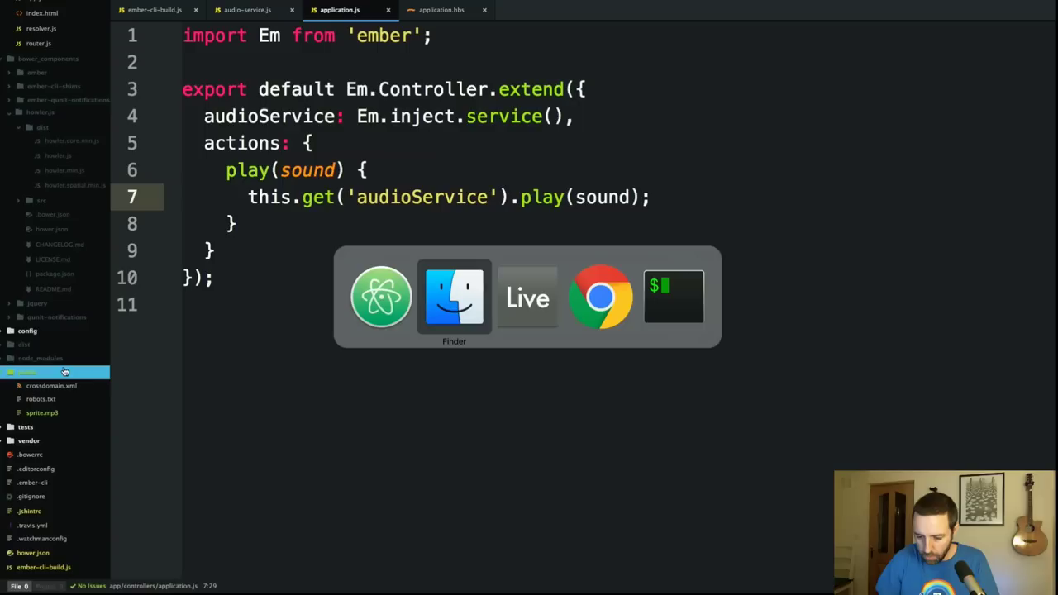
Step: Test the Play Clap button in Chrome, then duplicate the button line in application.hbs
left_click(599, 295)
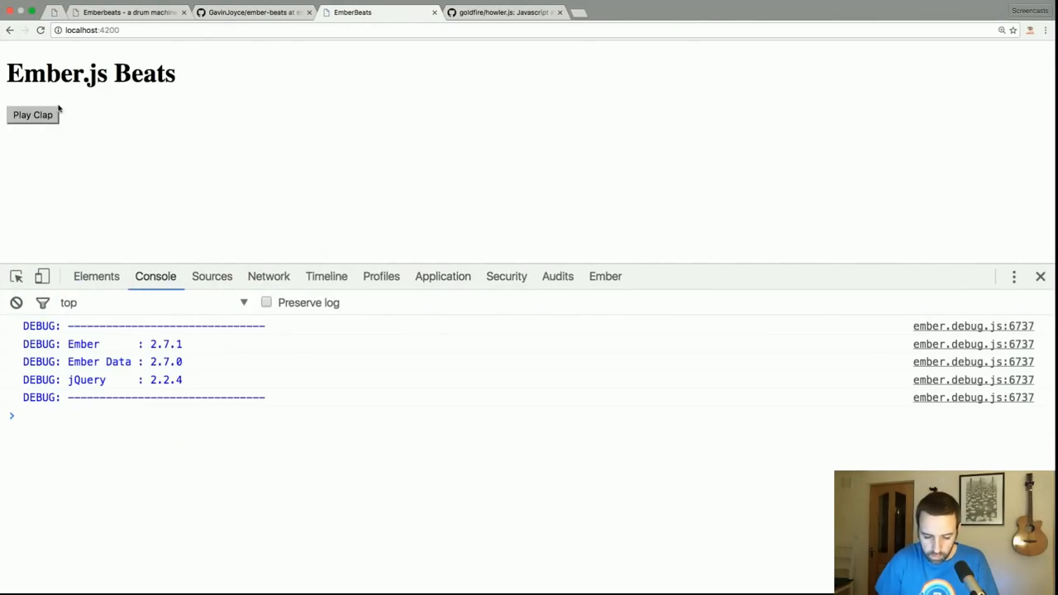
left_click(33, 116)
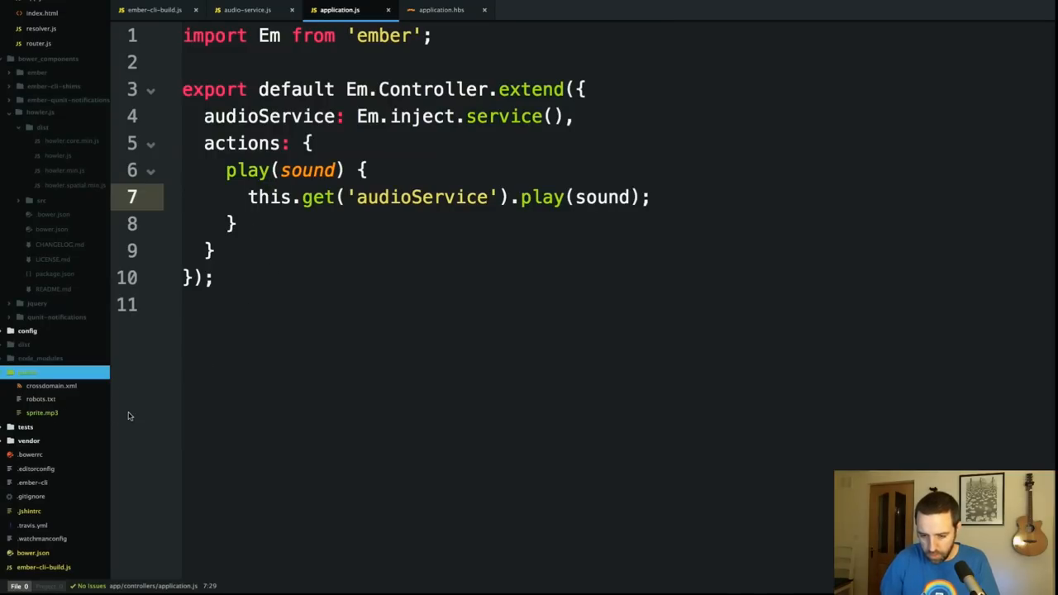
left_click(248, 10)
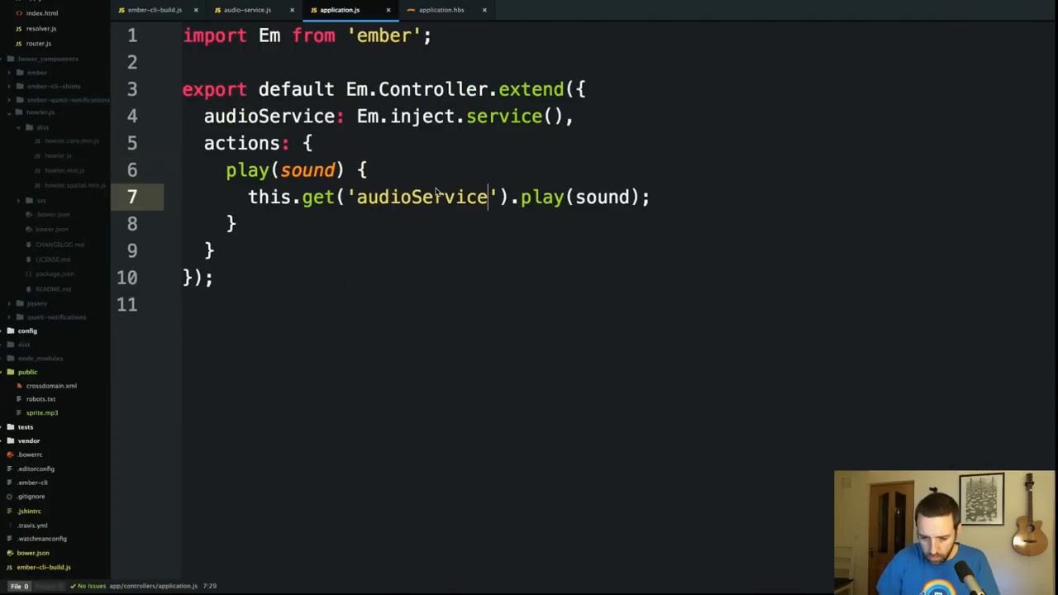
left_click(438, 10)
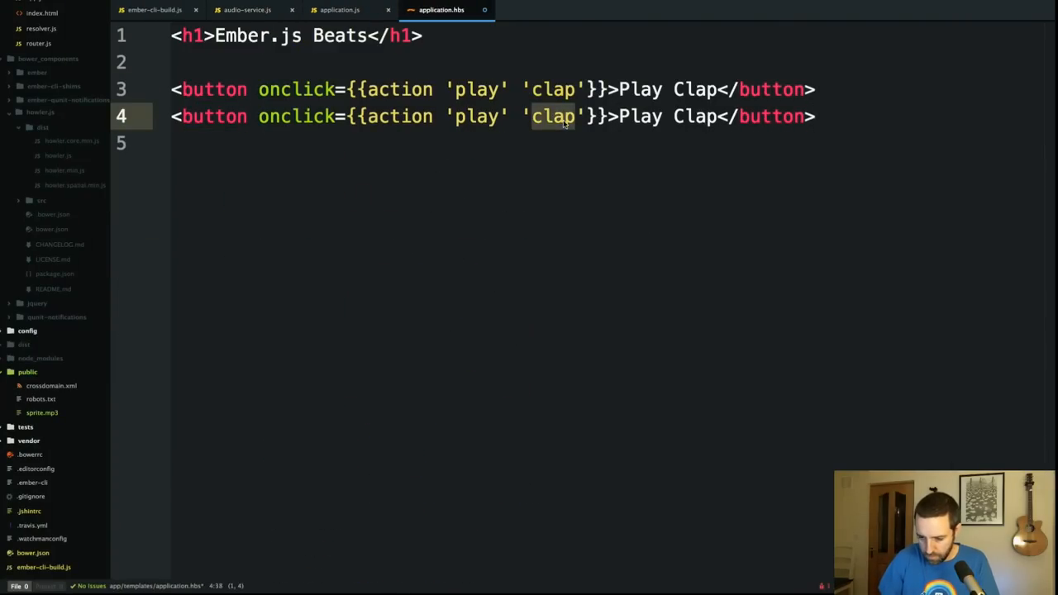
Step: Make the second button Play Snare with 'snare', switch both buttons to onmouseover, and return to audio-service.js
type("snare")
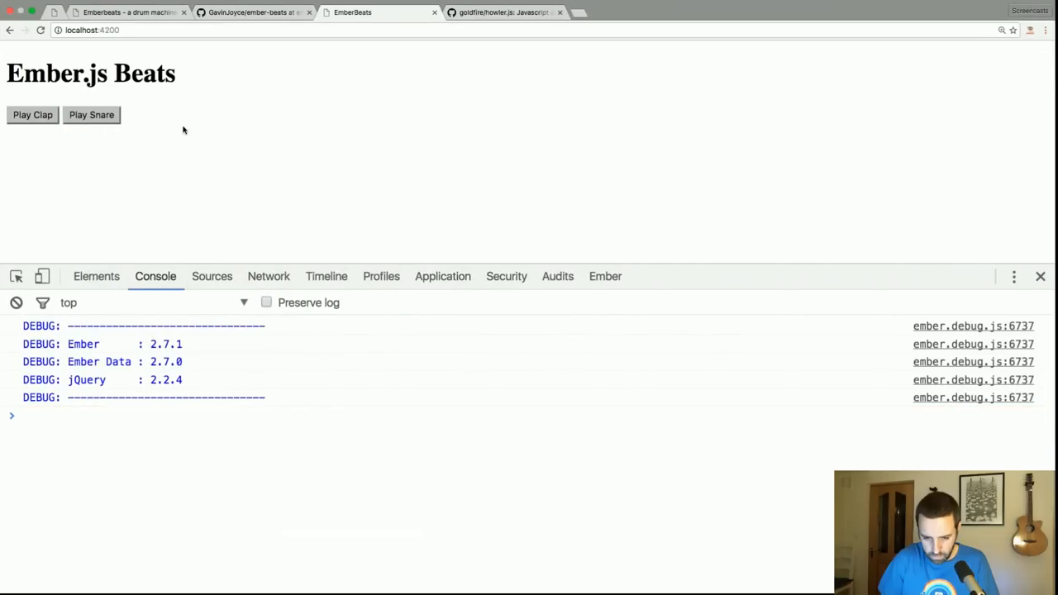
left_click(33, 116)
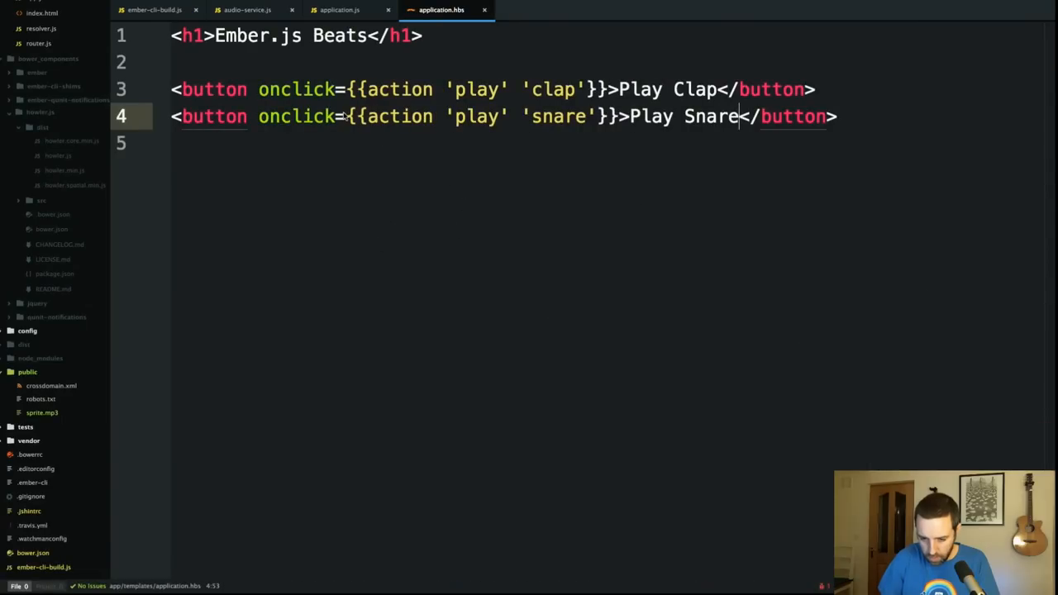
type("onm")
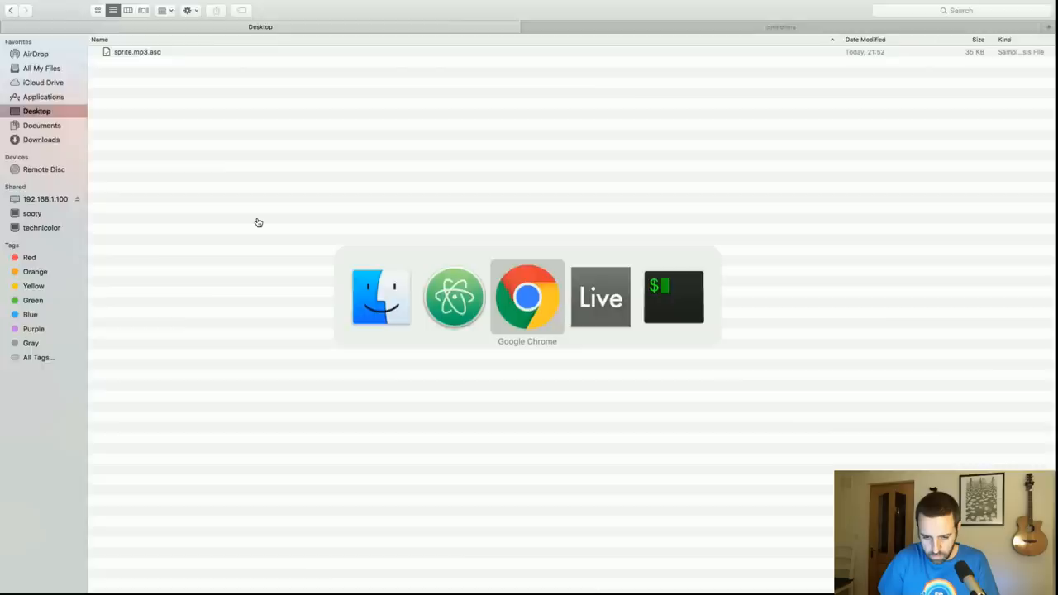
left_click(526, 296)
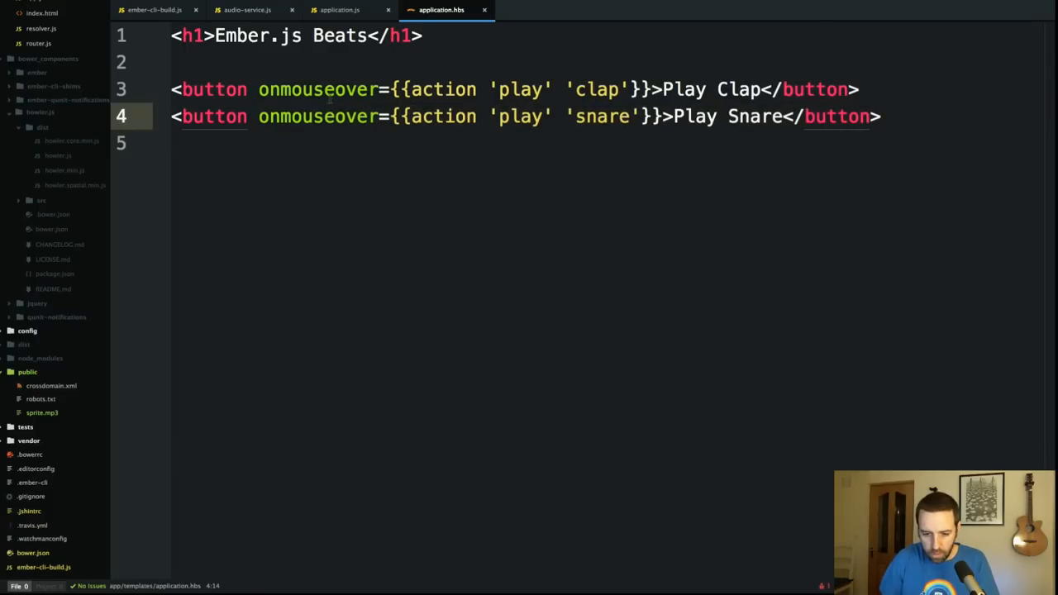
left_click(252, 10)
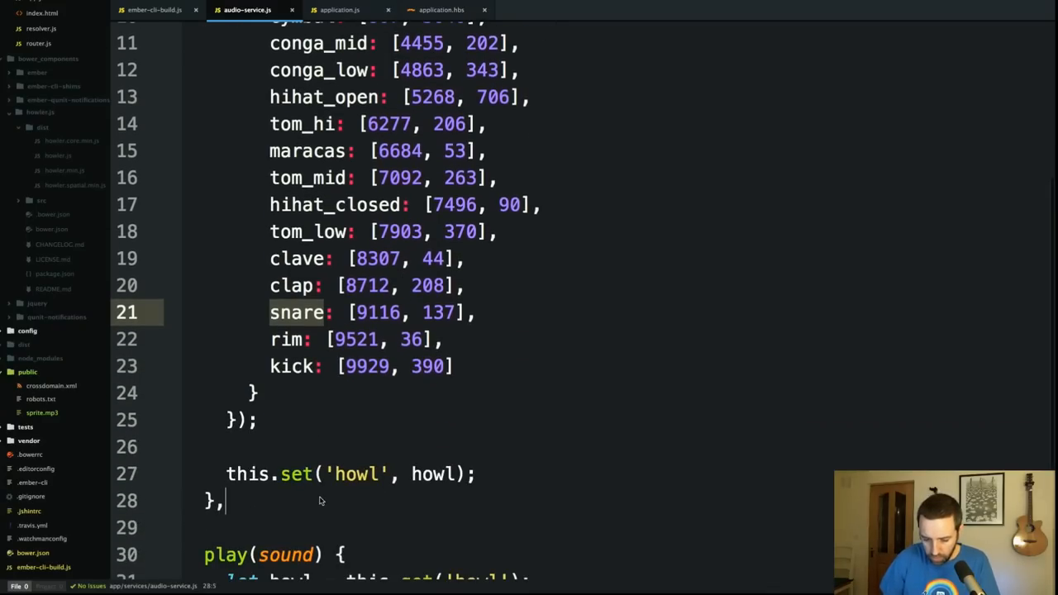
Step: Add a sounds: Em.computed('howl', function) property to the audio service
type("sounds")
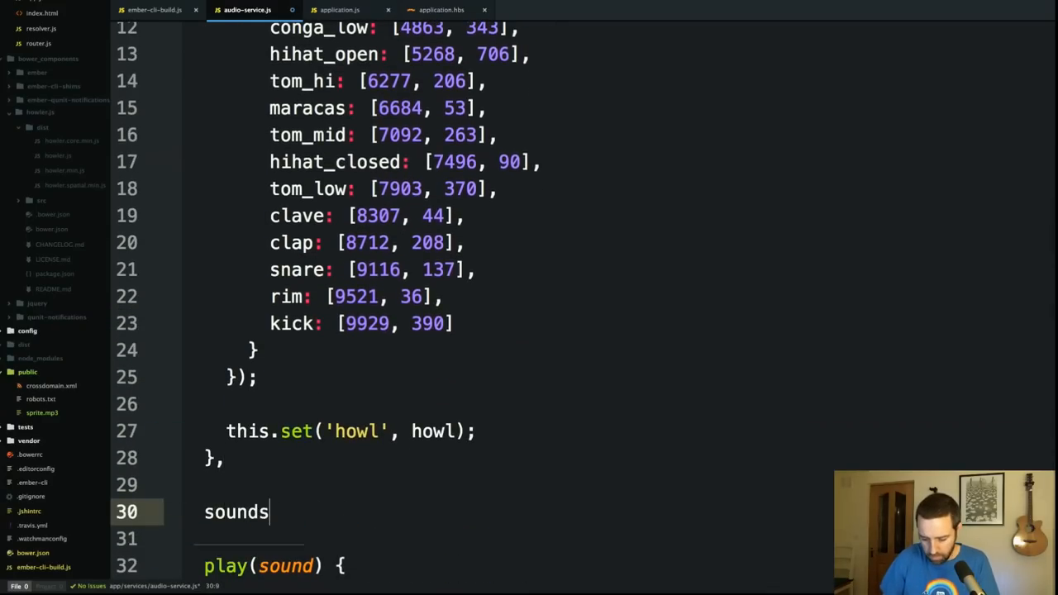
type(":")
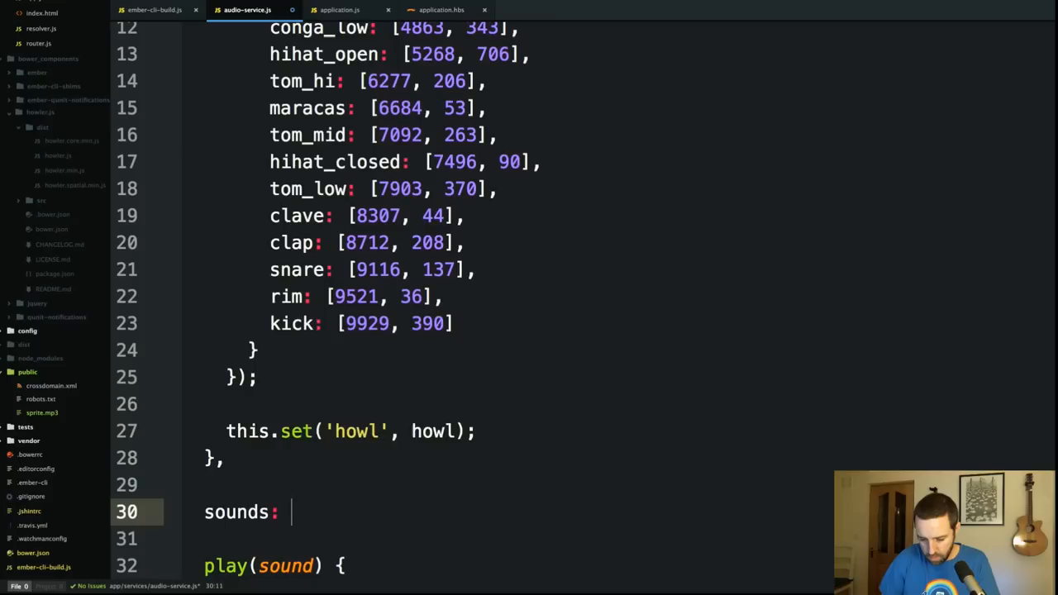
type("Em.computed()")
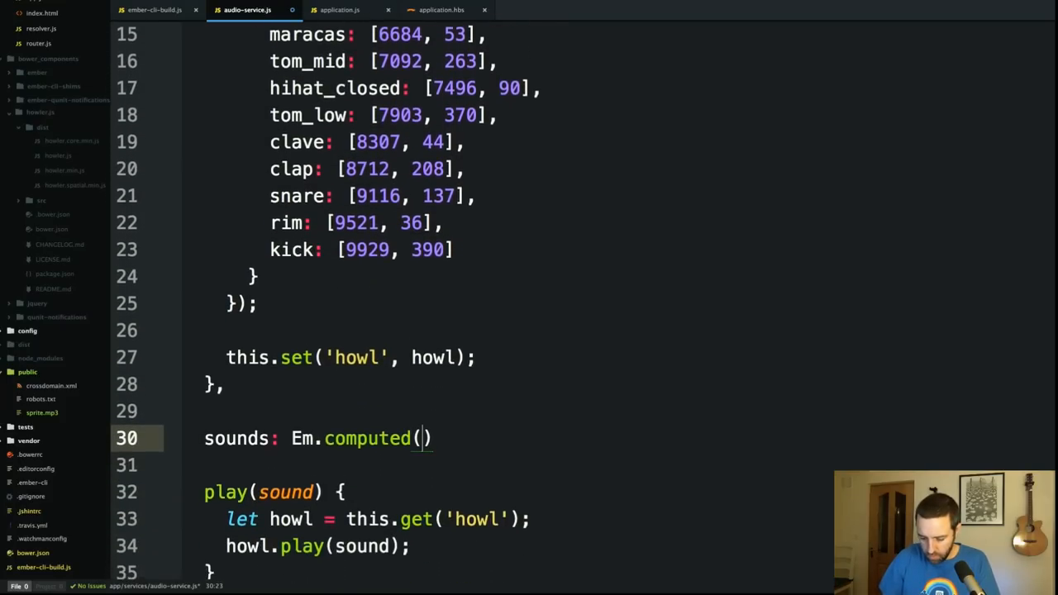
type("'howl'")
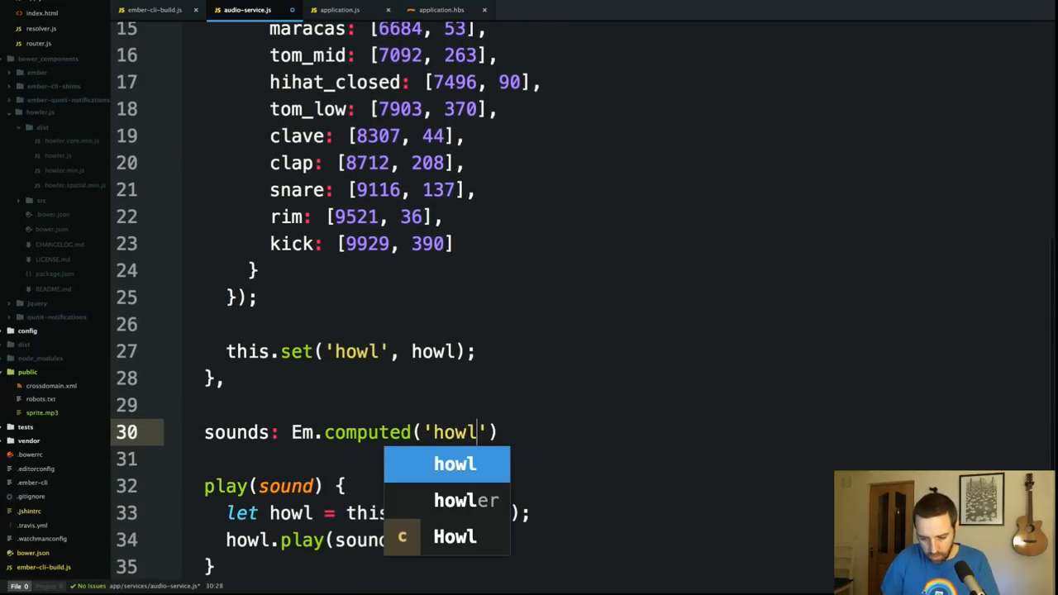
type(", fu")
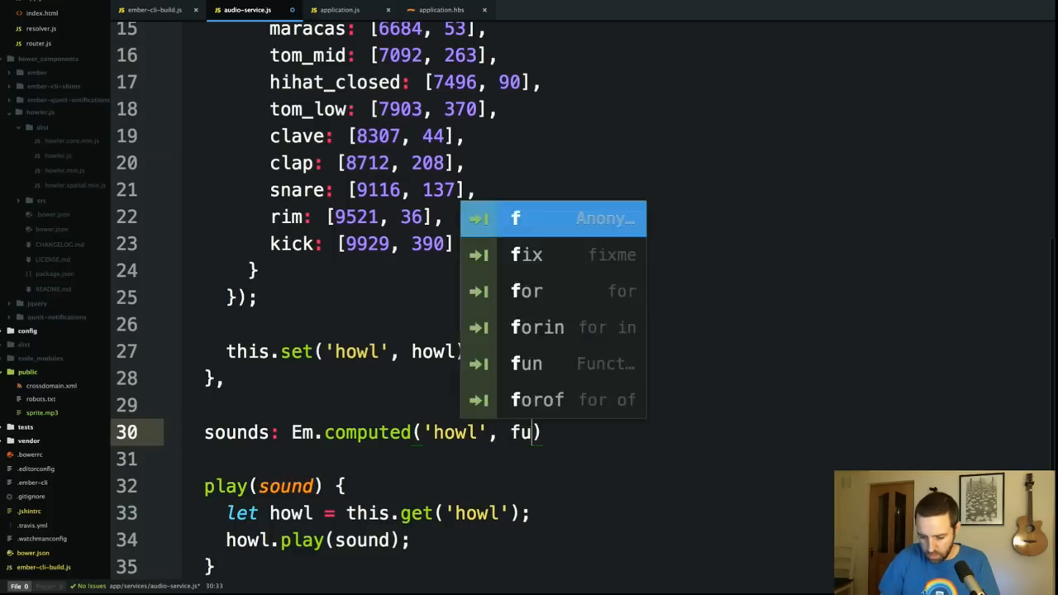
key("Tab")
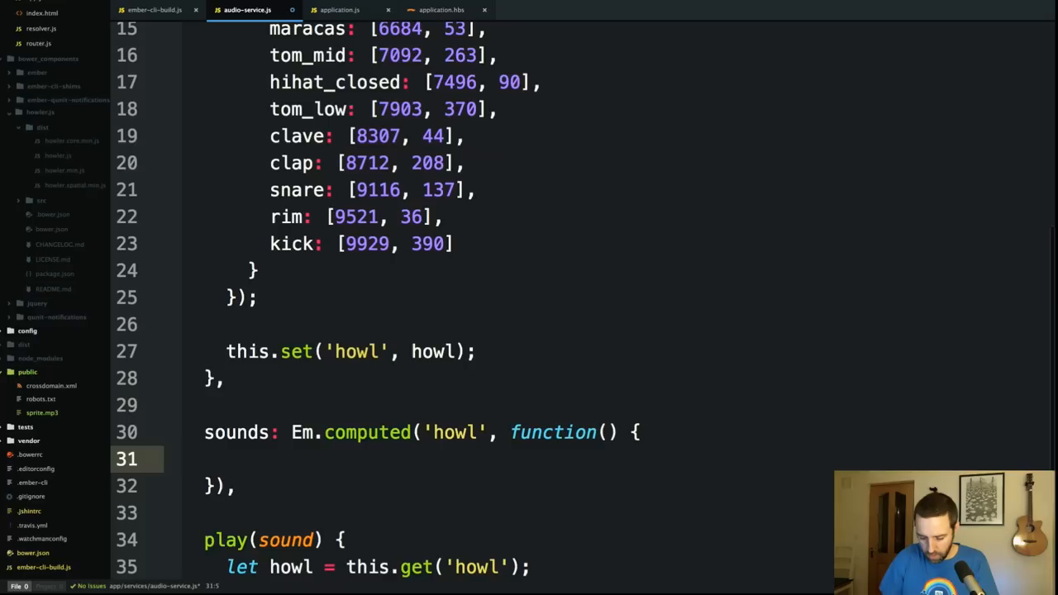
Step: Inside sounds, read let howl = this.get('howl') and add a debugger; statement
type("let howl =")
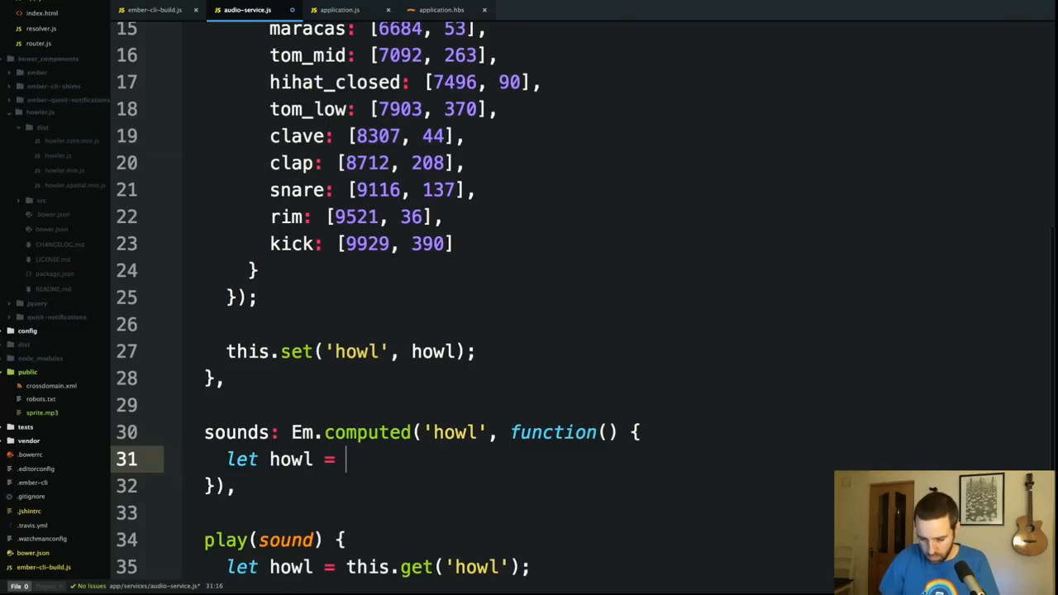
type("this.get(")
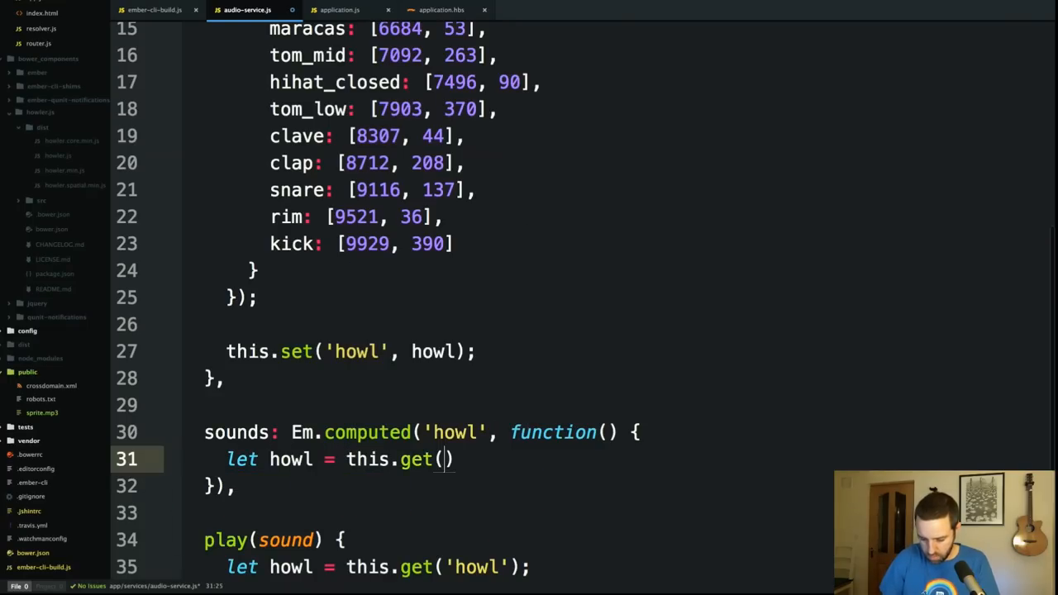
type("'howl')")
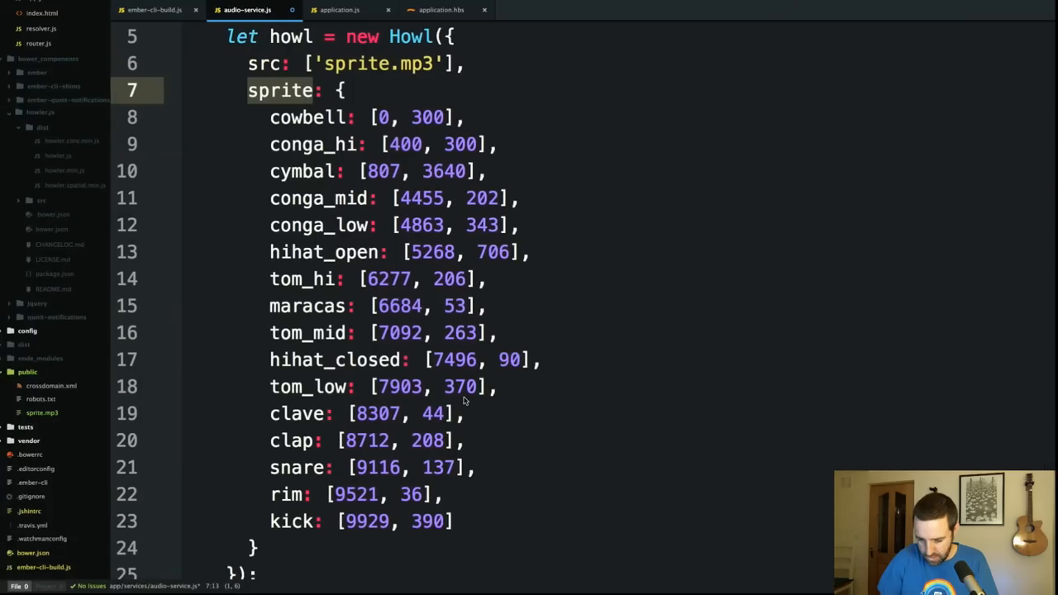
scroll("down", 3)
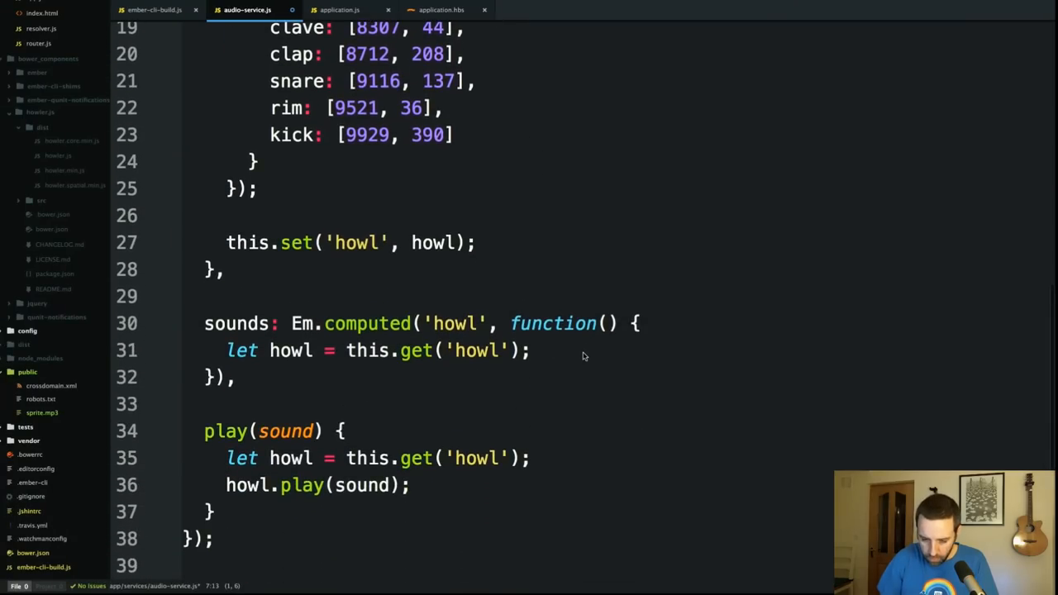
scroll("up", 3)
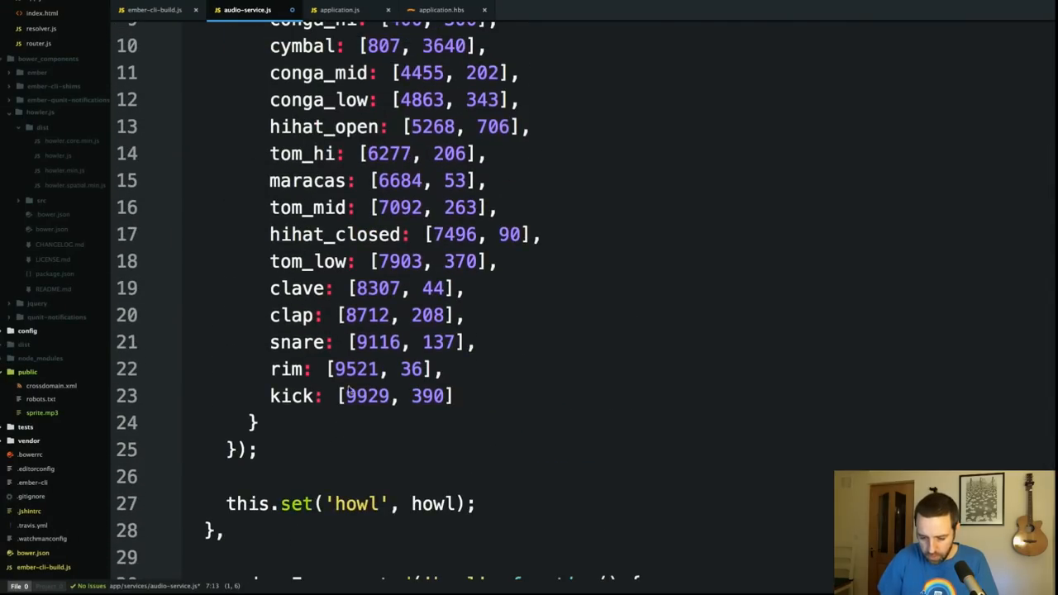
scroll("down", 3)
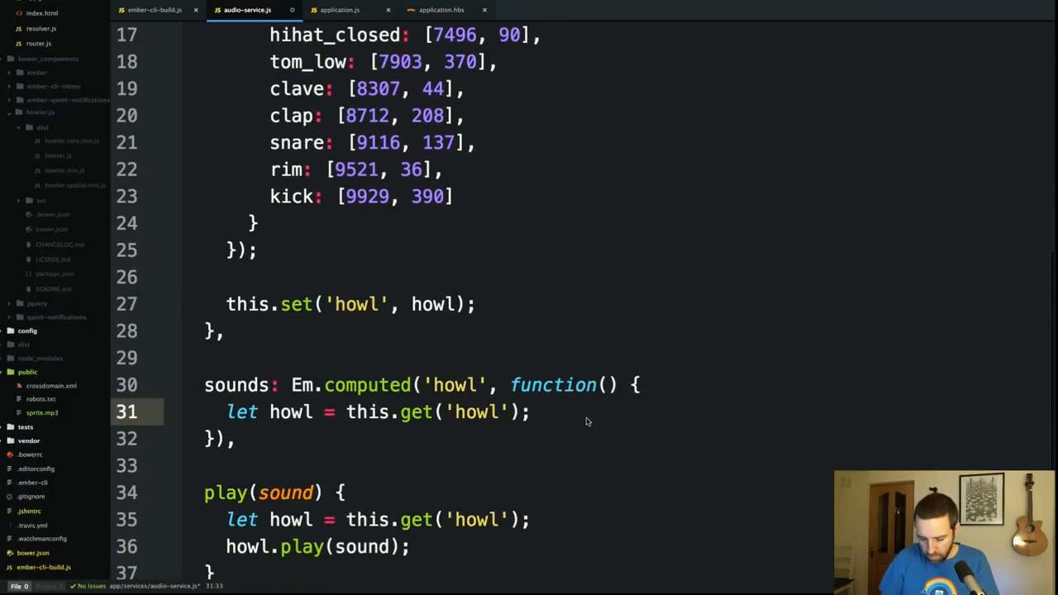
type("debi")
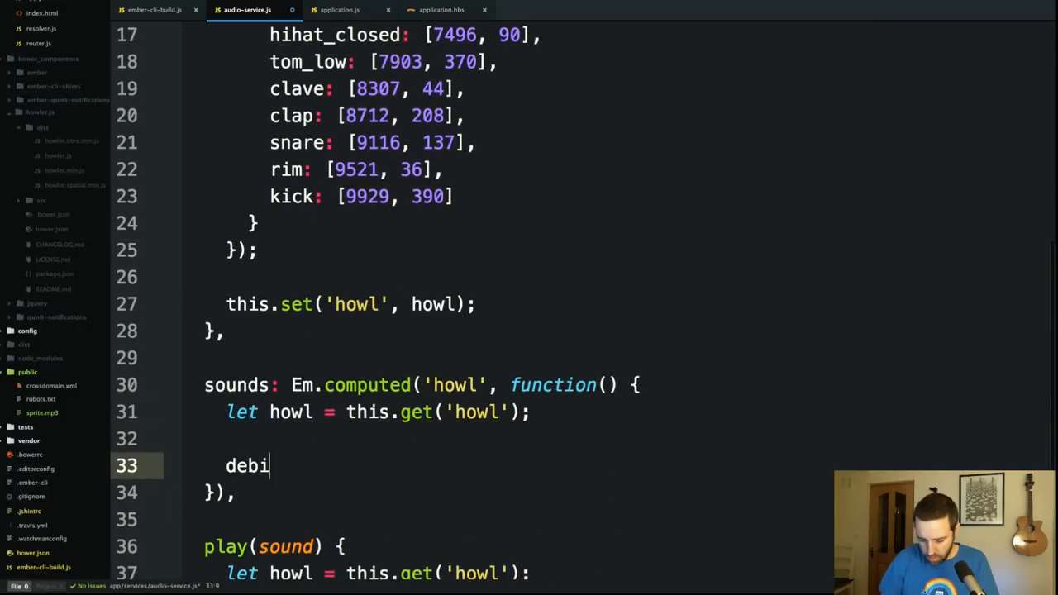
type("ugger;")
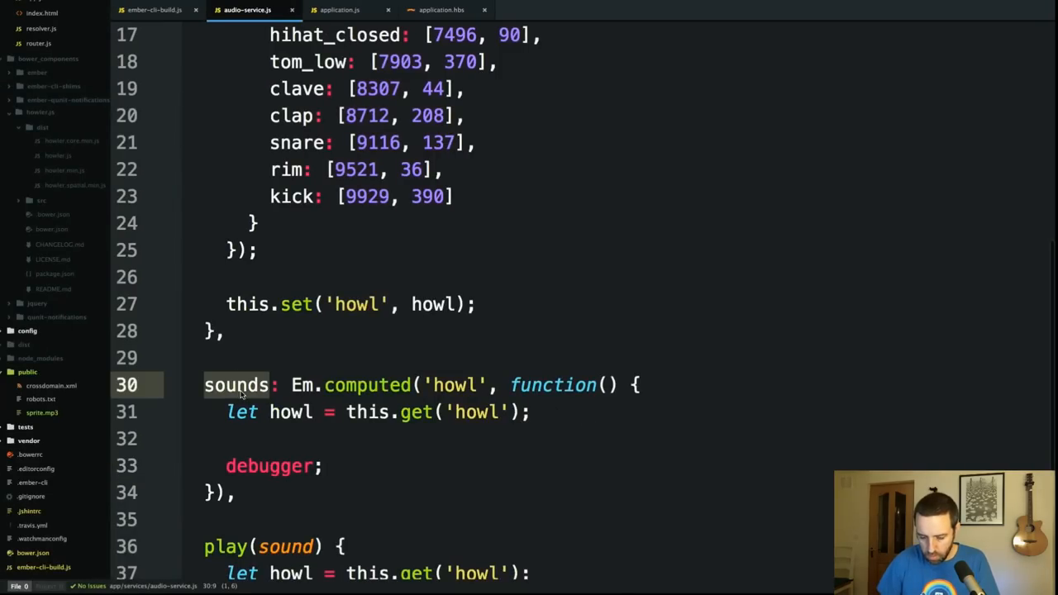
left_click(438, 9)
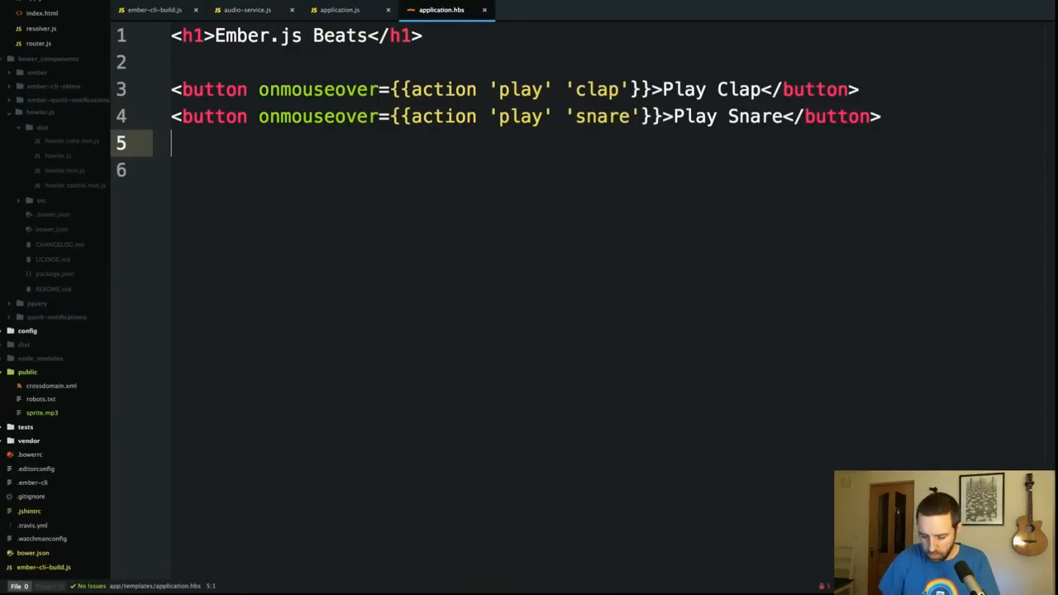
Step: Wrap the template in {{#each audioService.sounds as |sound|}} … {{/each}}
type("{{#}}")
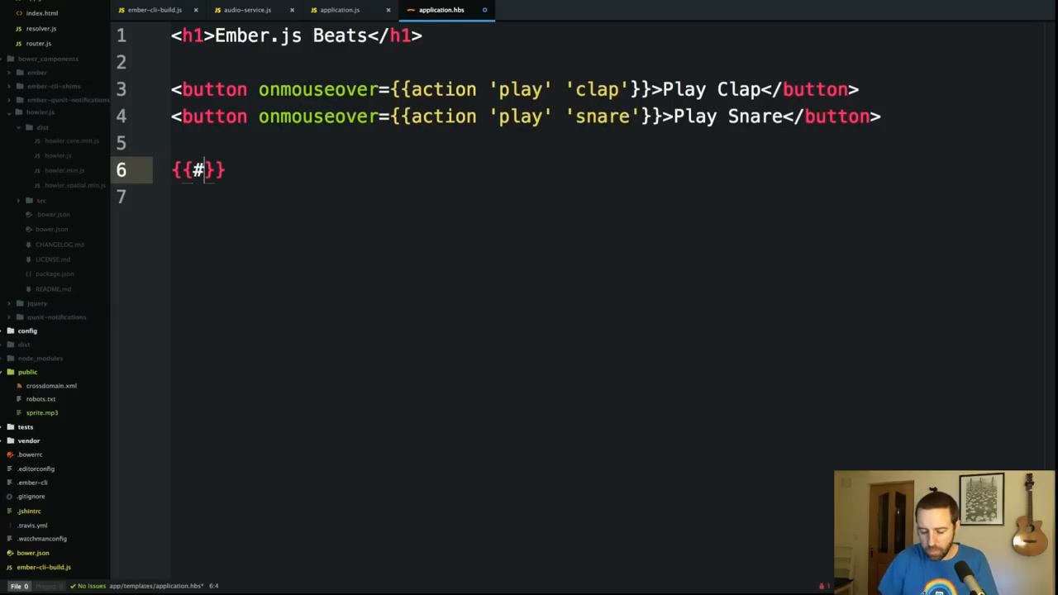
type("each")
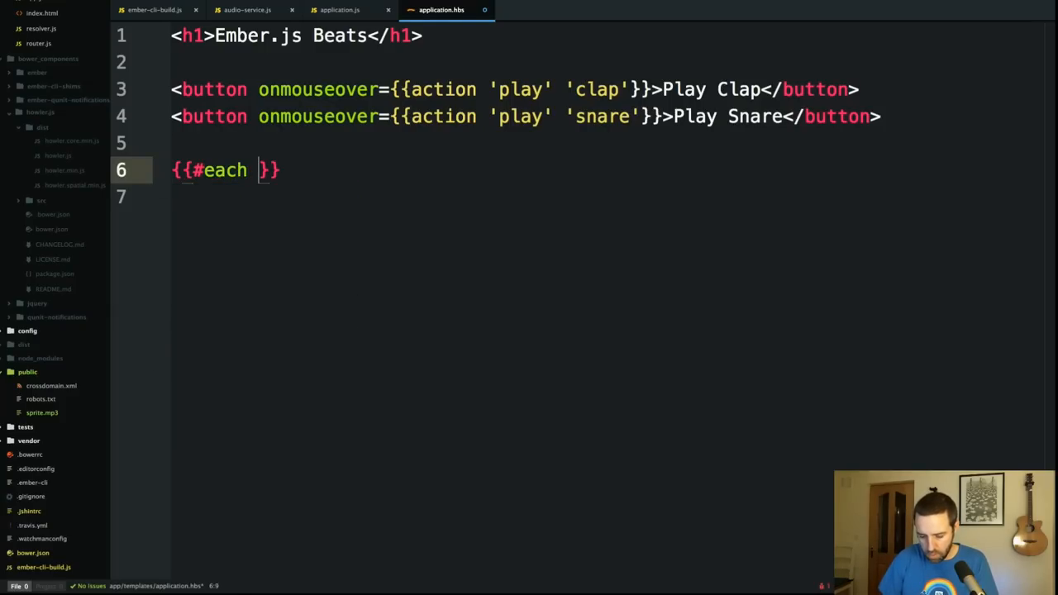
type("audioService.sounds")
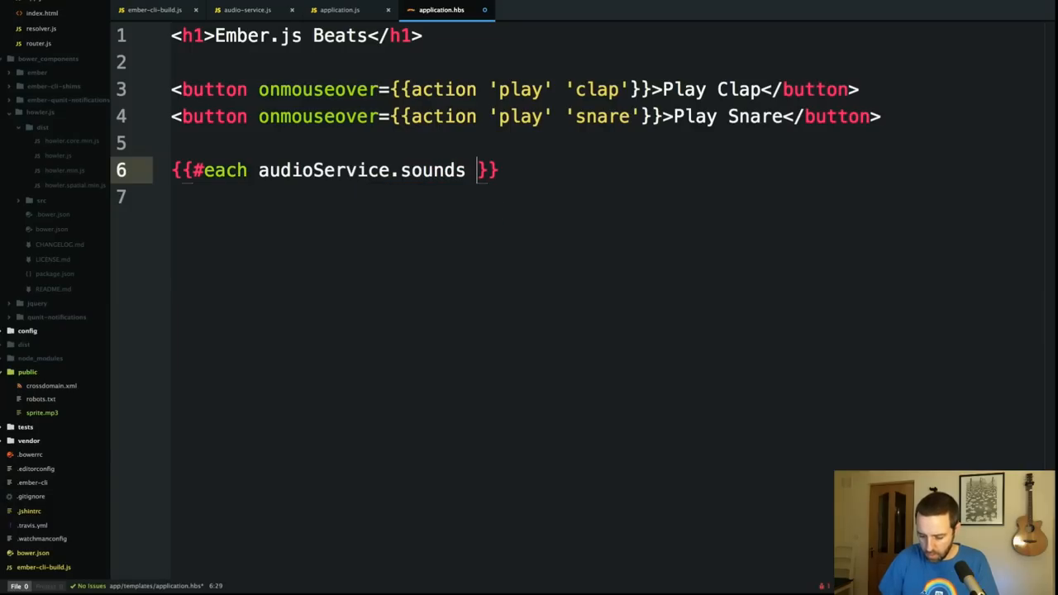
type("as |so")
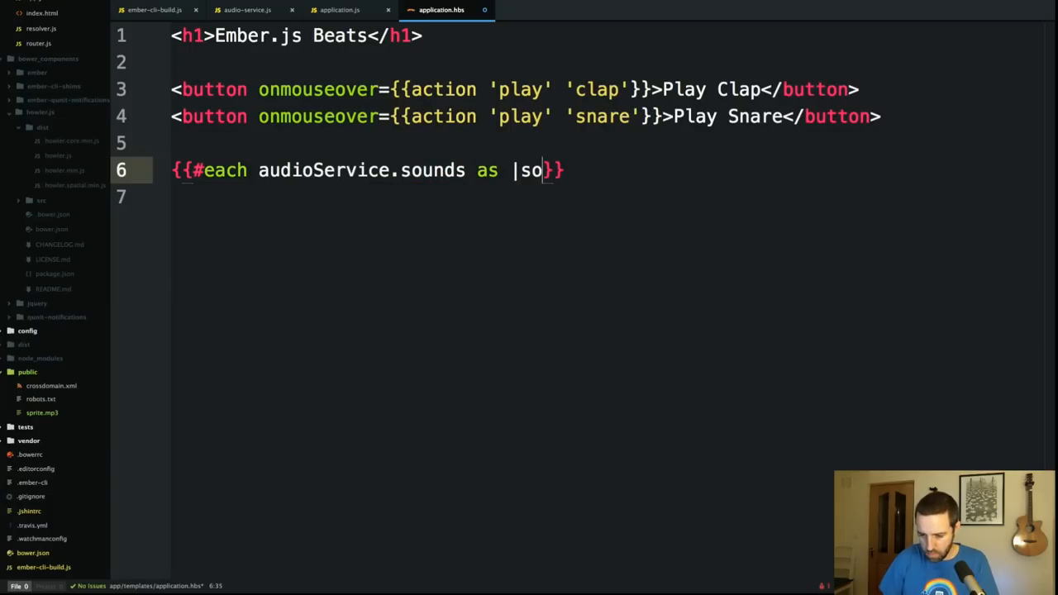
type("und|}}")
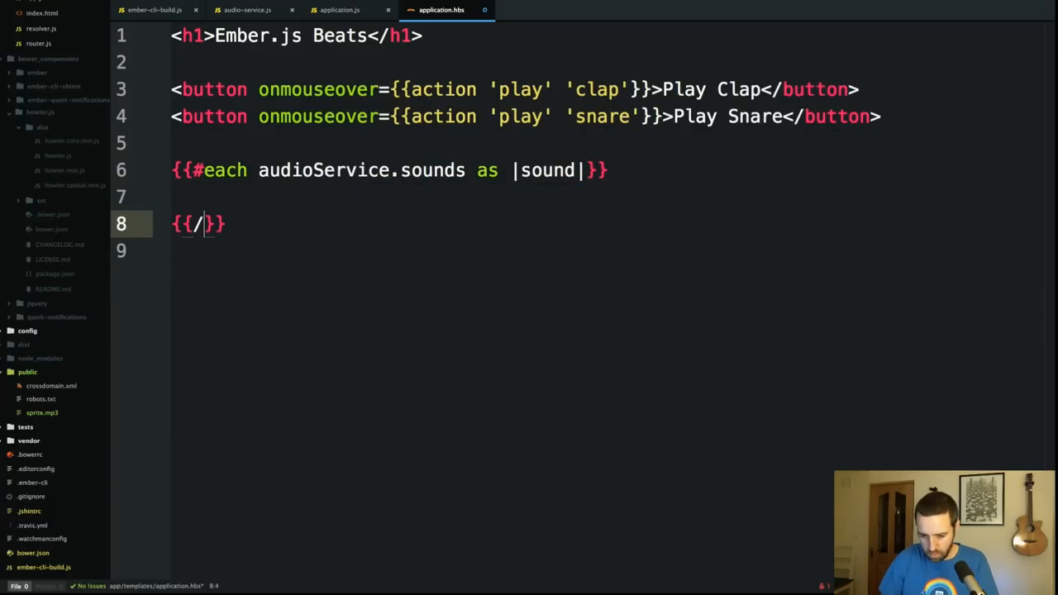
type("each")
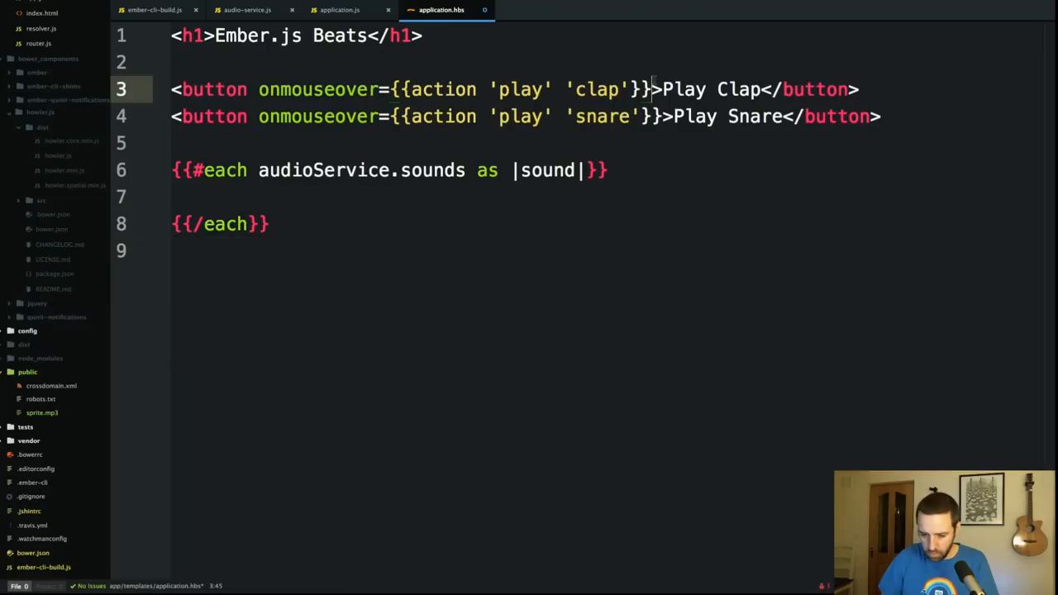
Step: Inside the loop, render a button with {{action 'play' sound}} labelled Play {{sound}}
type("<button onmouseover={{action 'play' 'clap'}}>Play Clap</button>")
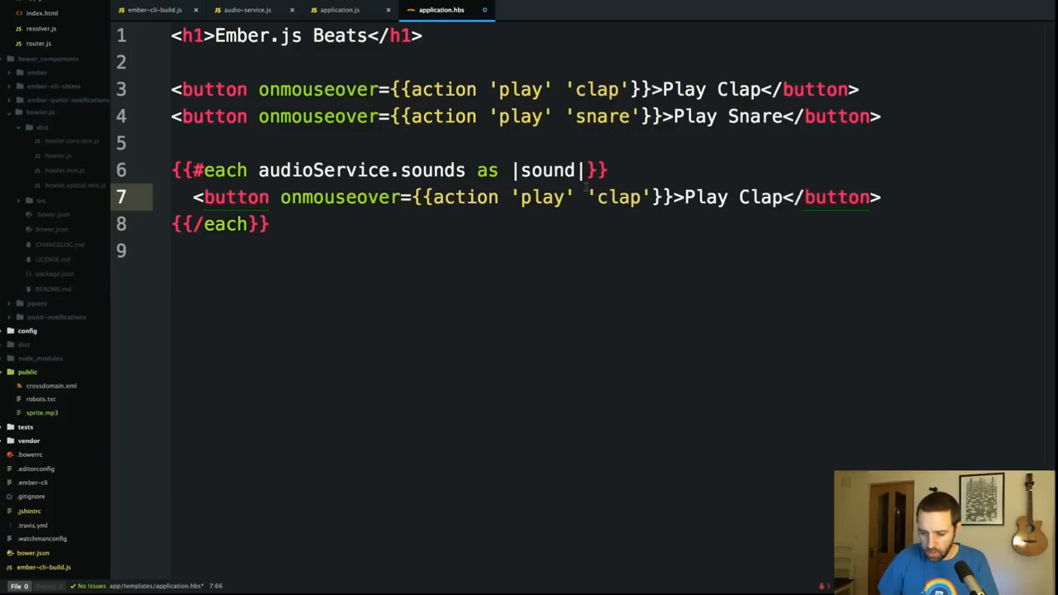
type("sound")
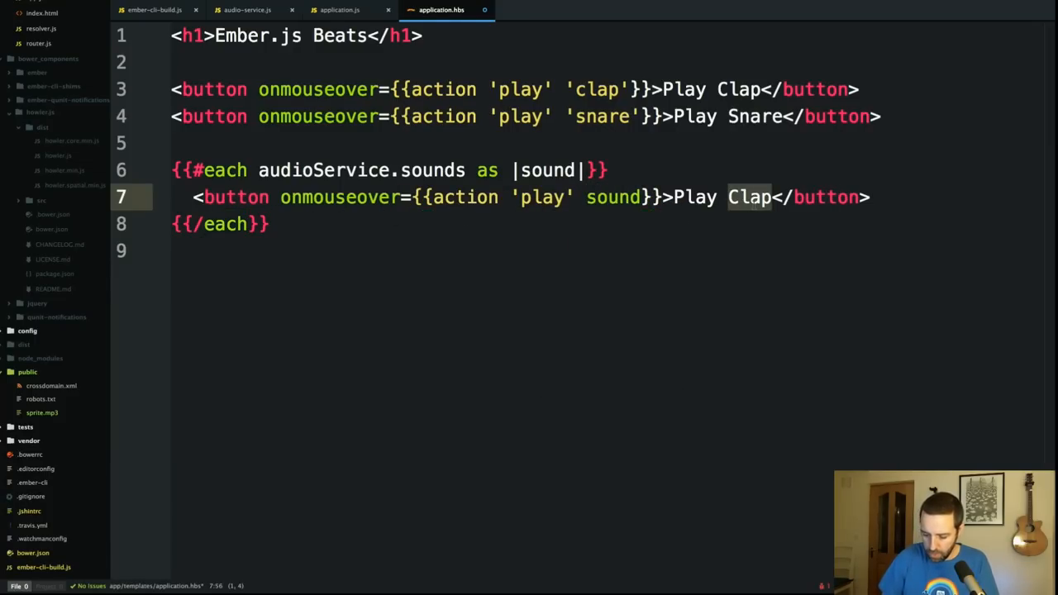
type("{{sound}}")
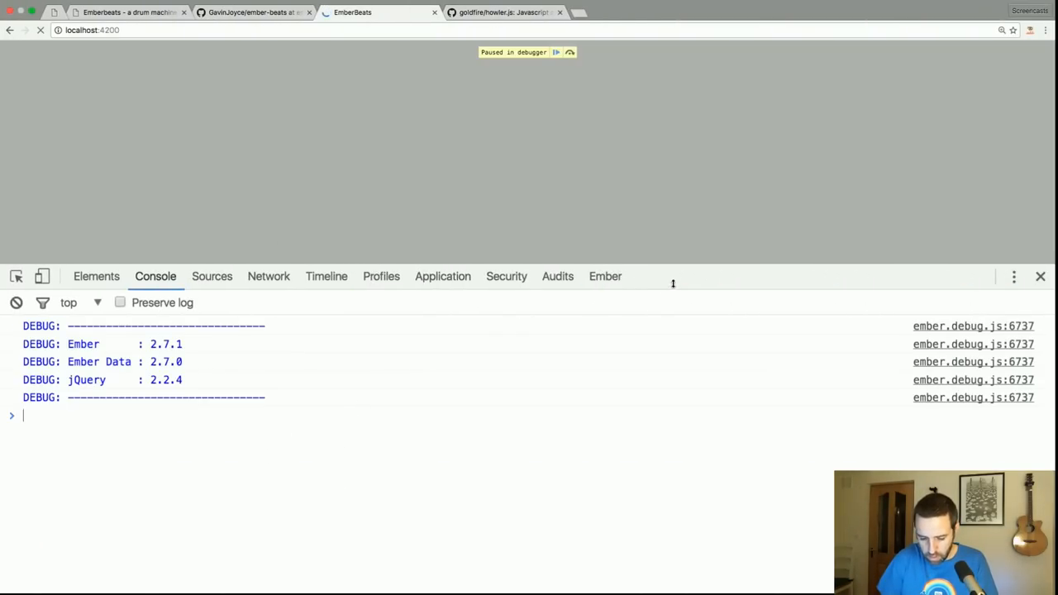
Step: Inspect the paused howl object in the console and evaluate Object.keys(howl._sprite)
left_click(212, 276)
type("howl")
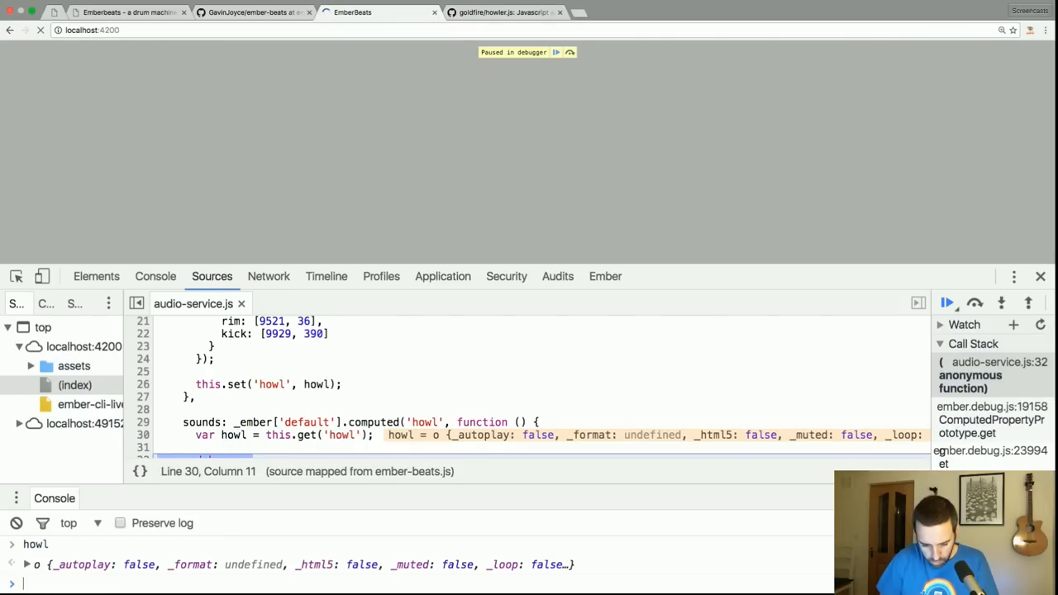
left_click(26, 562)
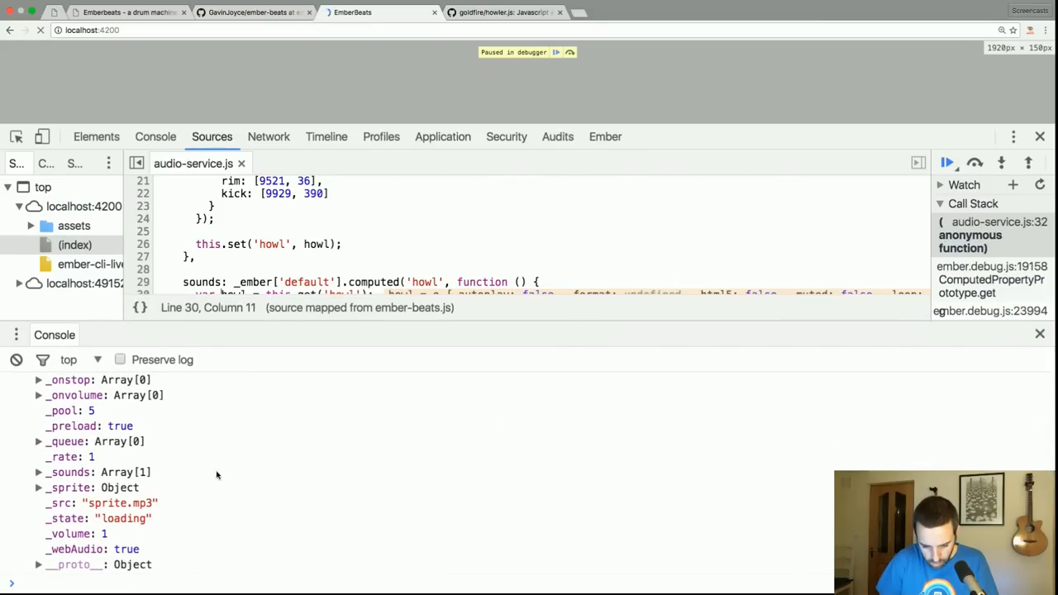
left_click(38, 488)
type("Object.keys(howl._sprite")
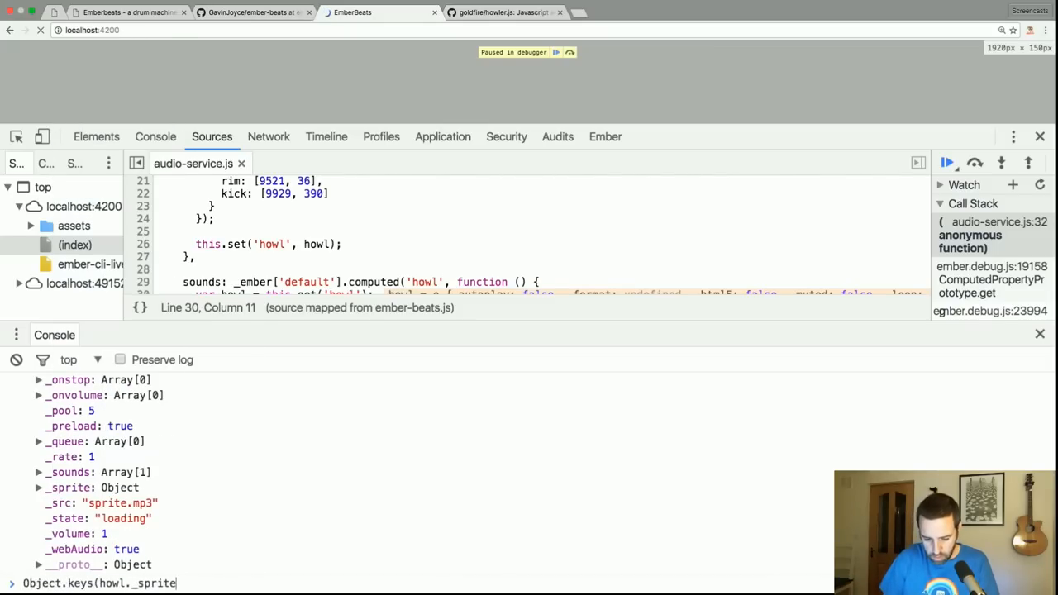
key("Enter")
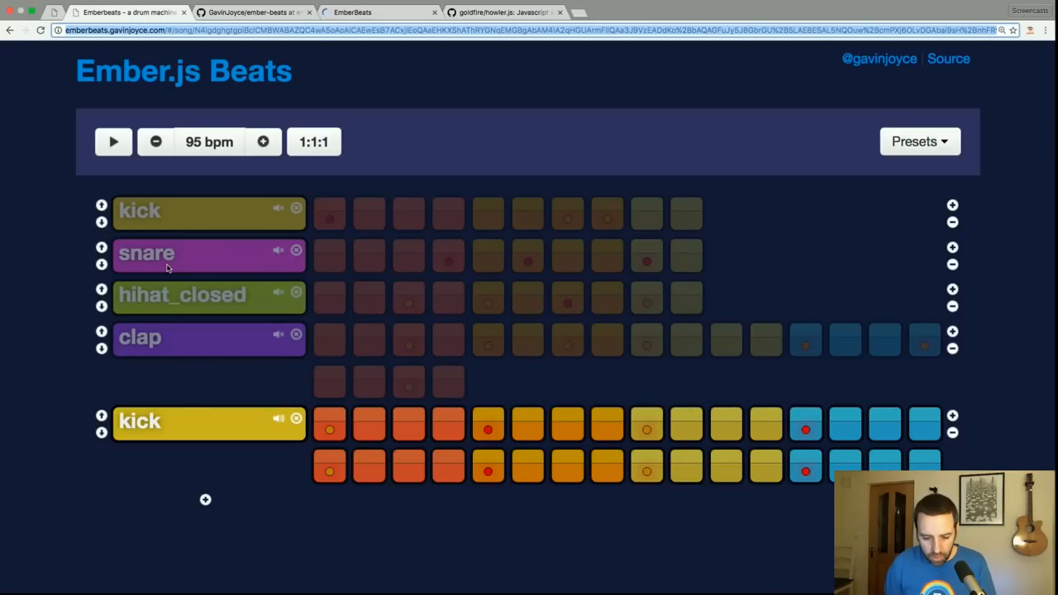
mouse_move(214, 220)
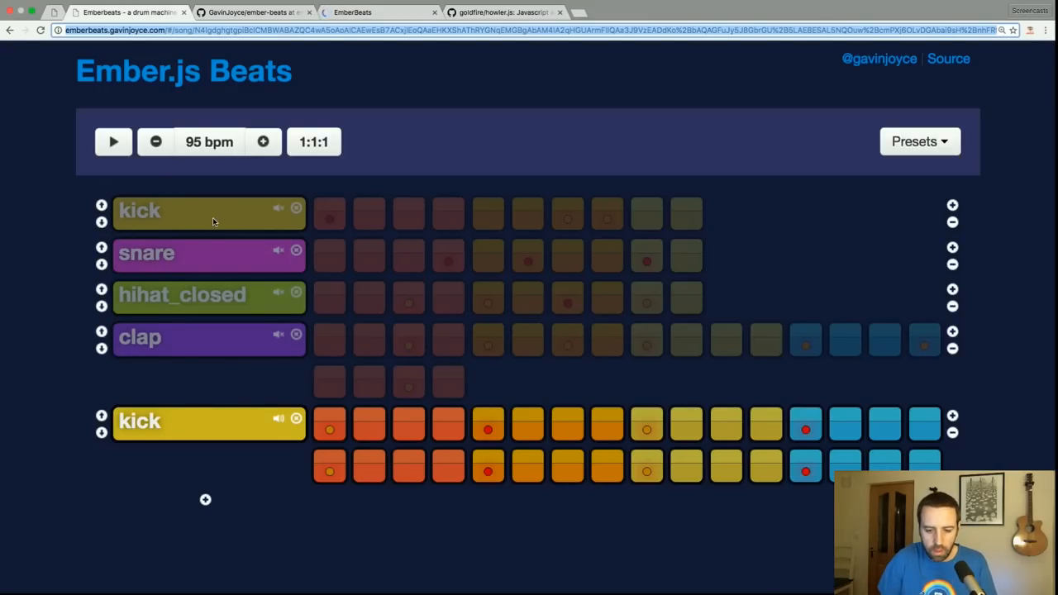
mouse_move(139, 294)
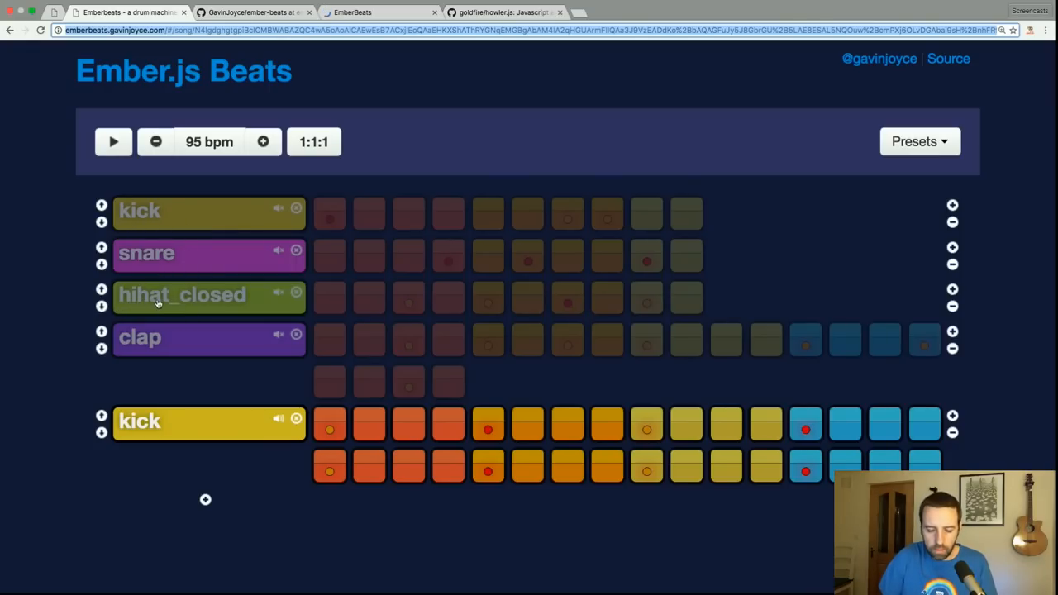
mouse_move(226, 312)
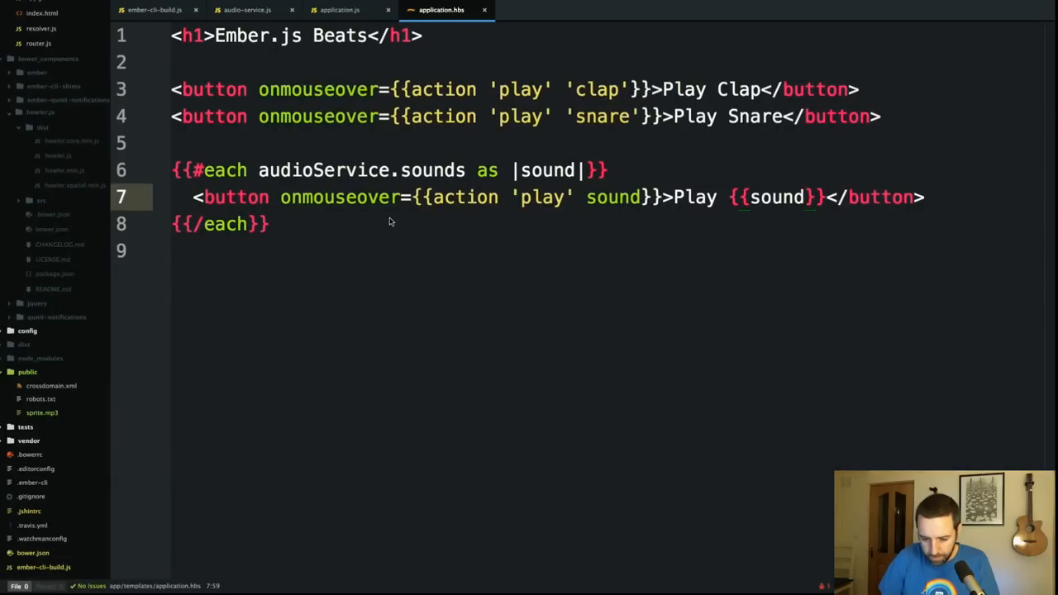
Step: Make sounds return Object.keys(howl._sprite) in audio-service.js
left_click(245, 10)
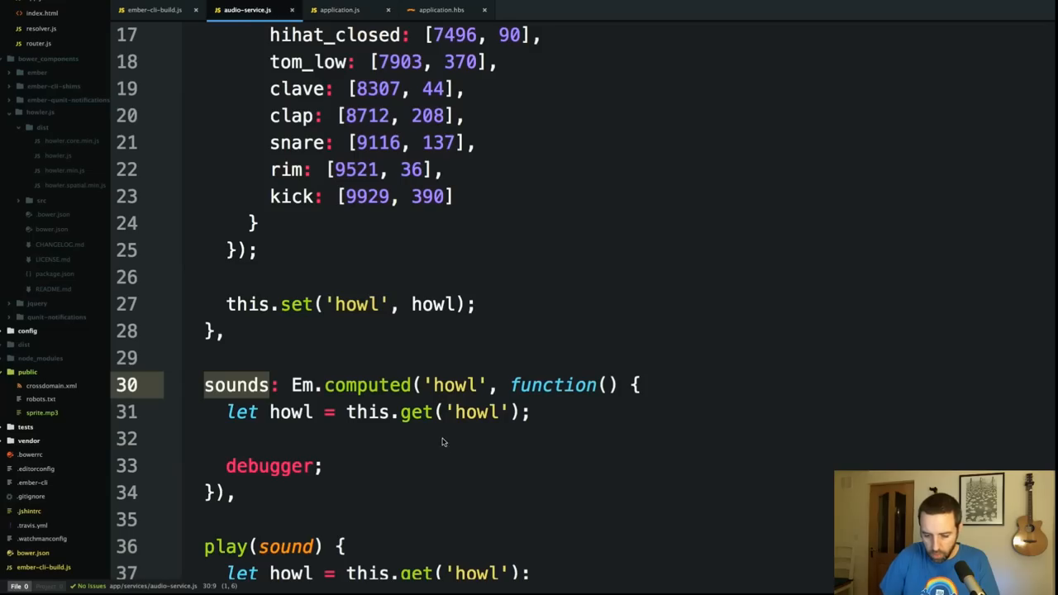
type("Object.keys(howl._sprite)")
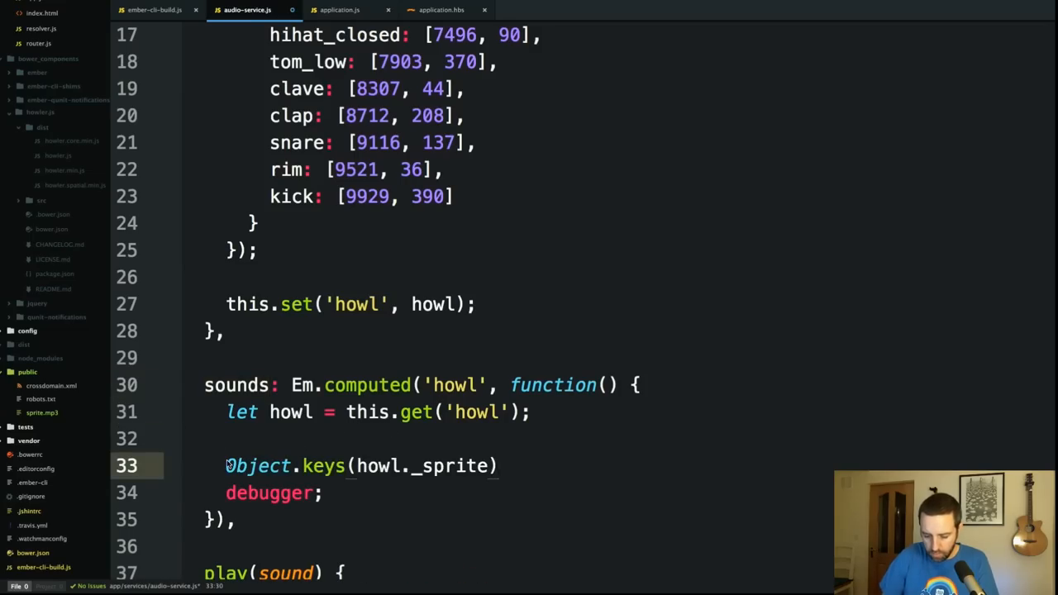
type("return")
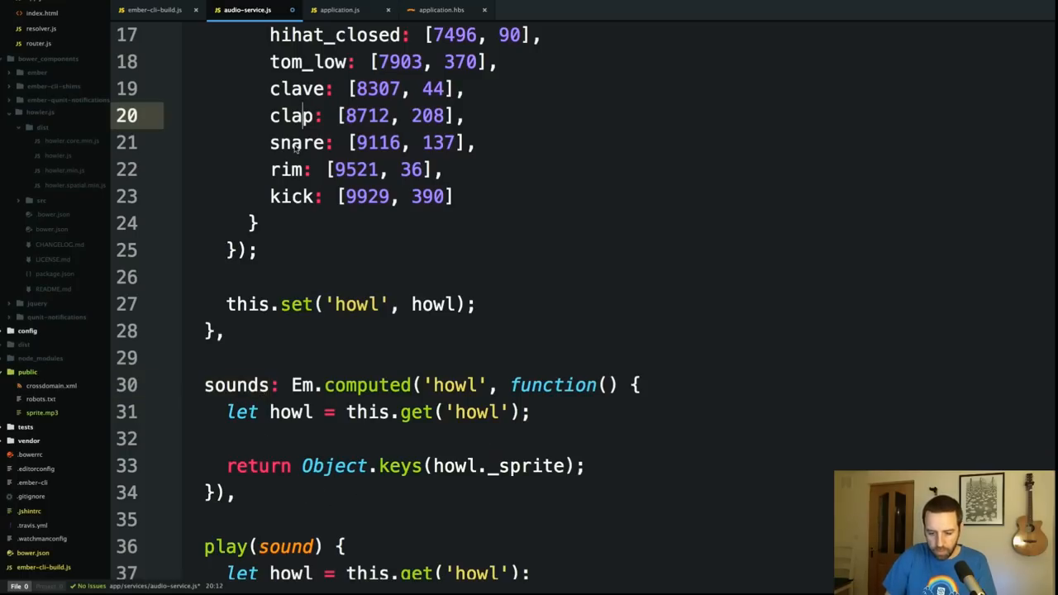
Step: Check application.js, then delete the hard-coded Play Snare button line from application.hbs
left_click(334, 10)
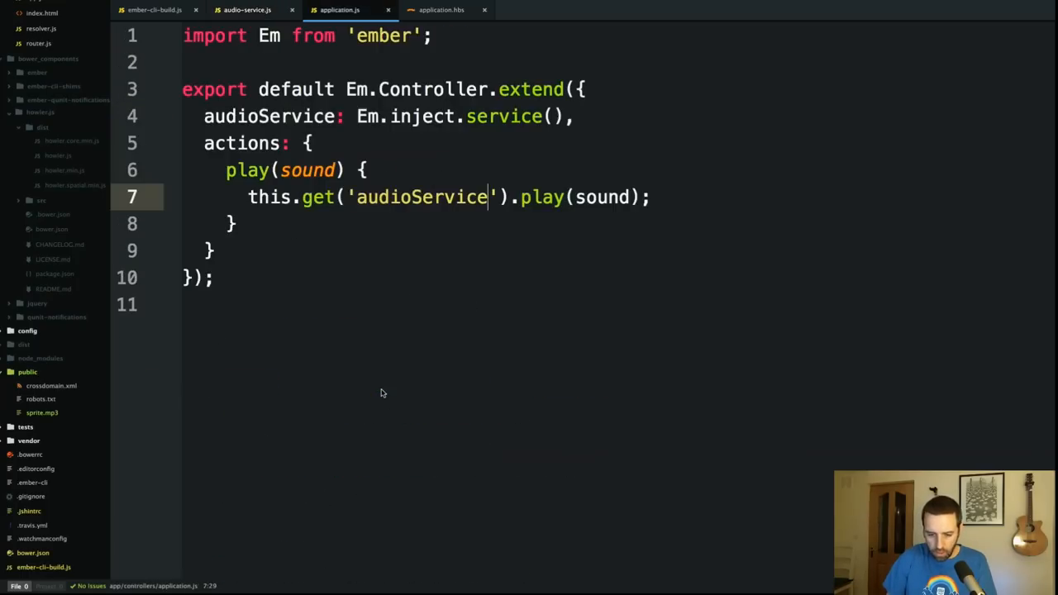
left_click(437, 10)
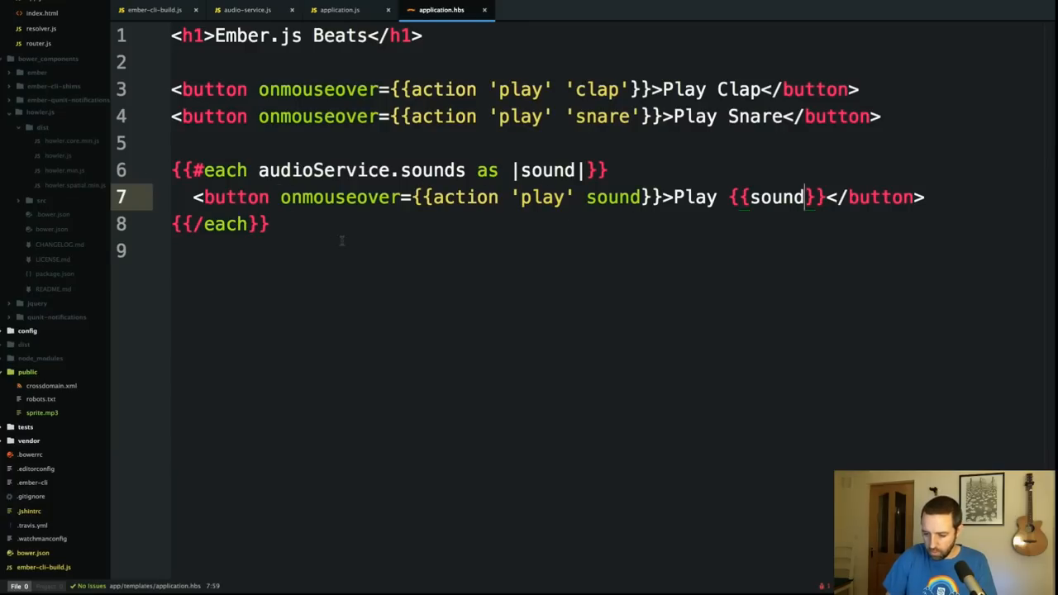
key("Delete")
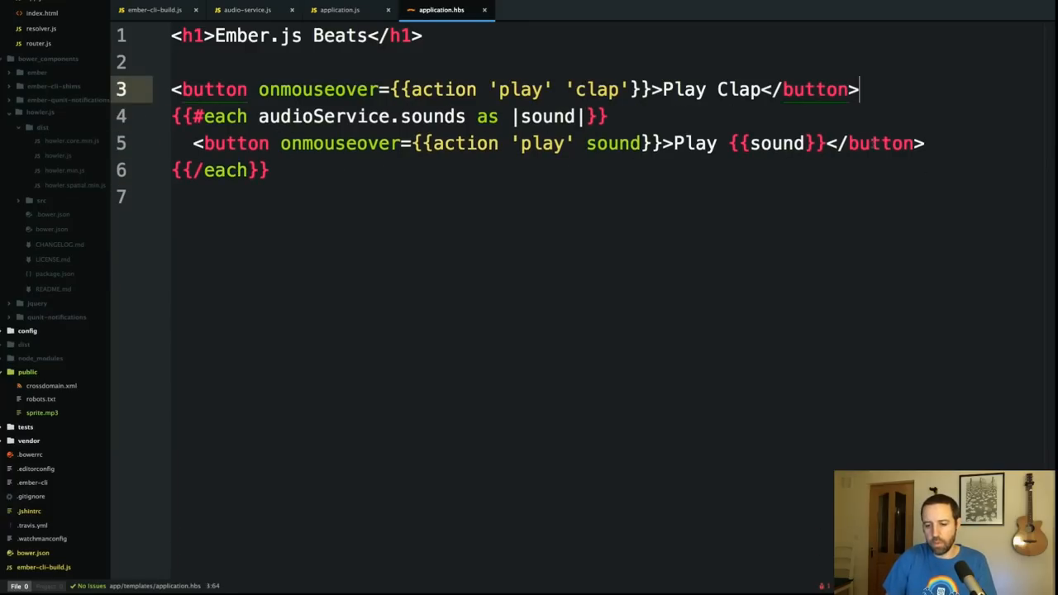